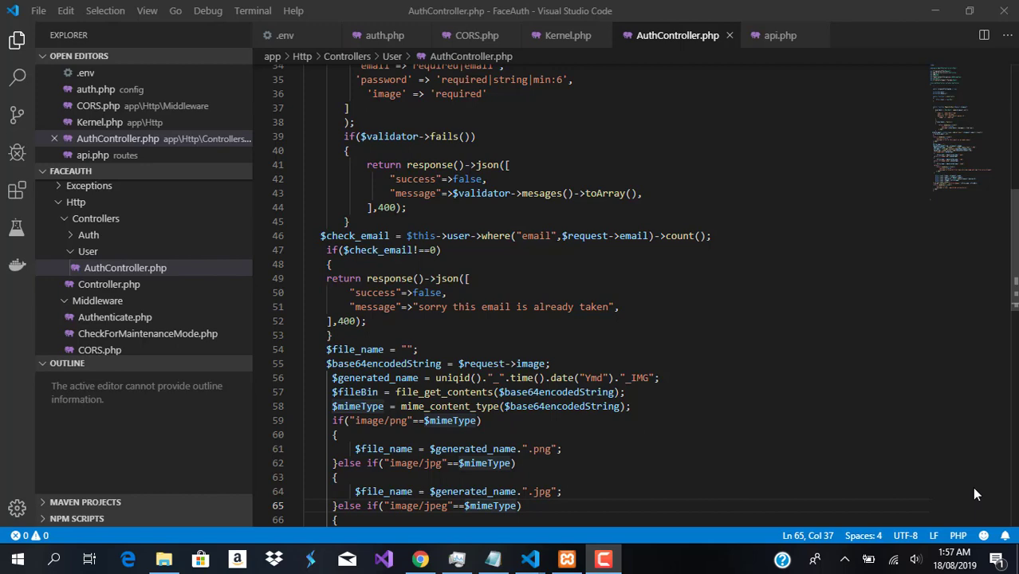
Check the users table, then confirm image is a fillable attribute in User.php.
click(421, 558)
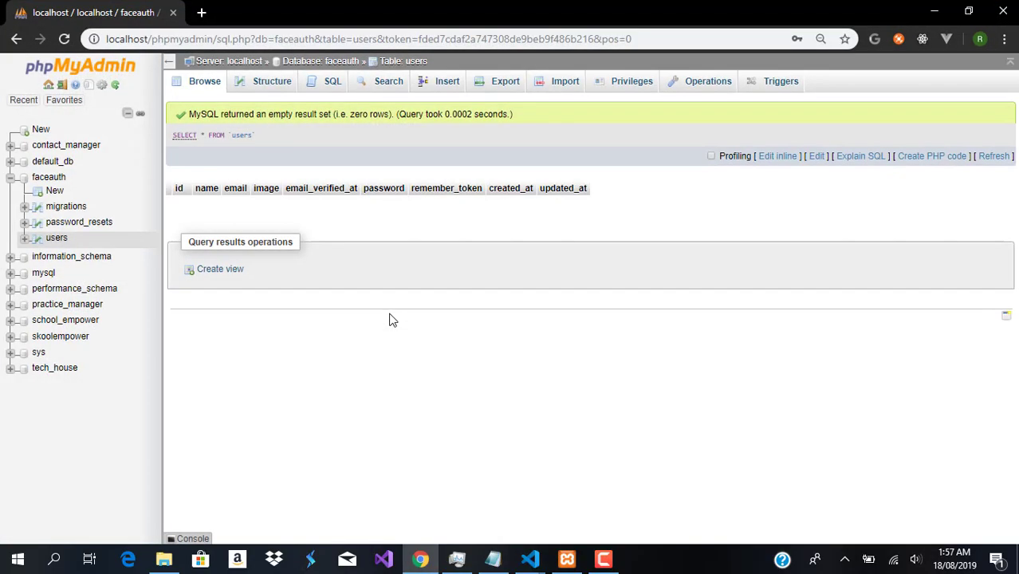
mouse_move(421, 217)
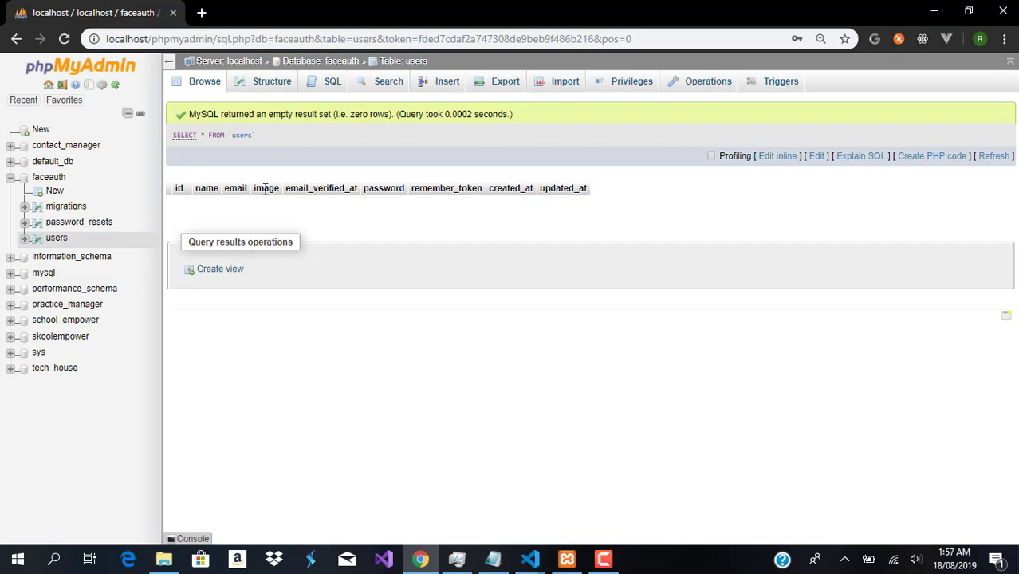
click(530, 558)
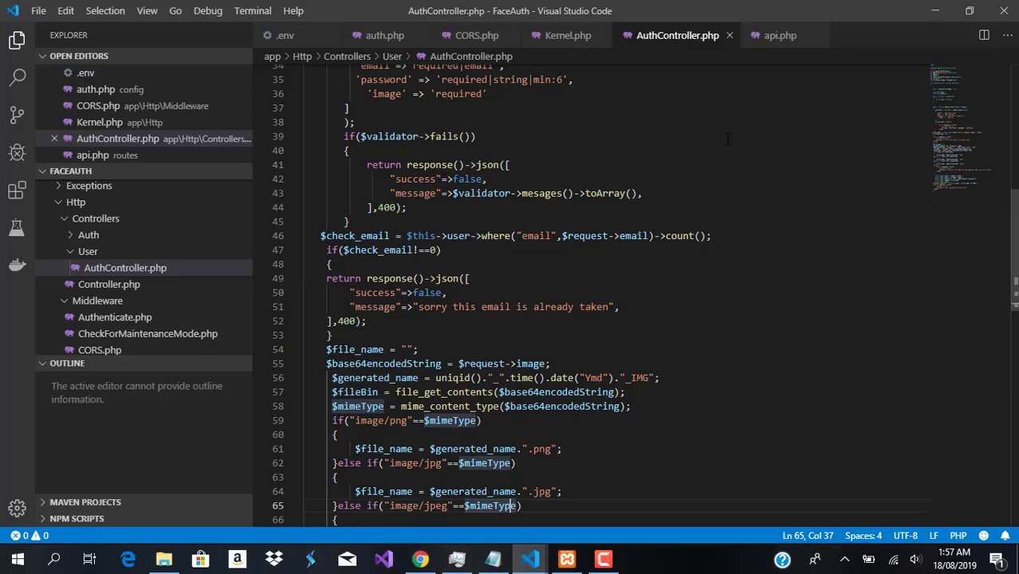
click(347, 150)
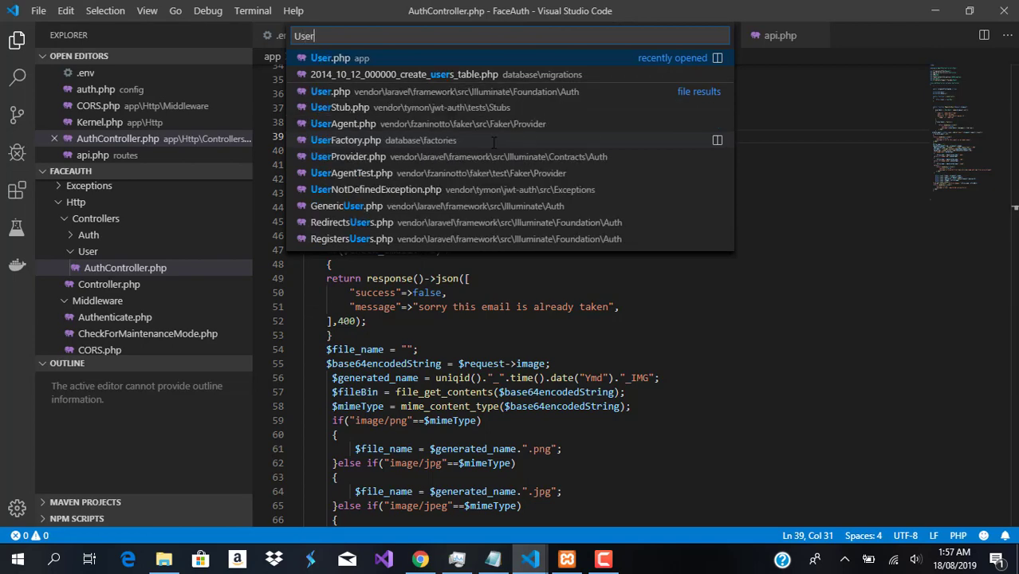
click(330, 57)
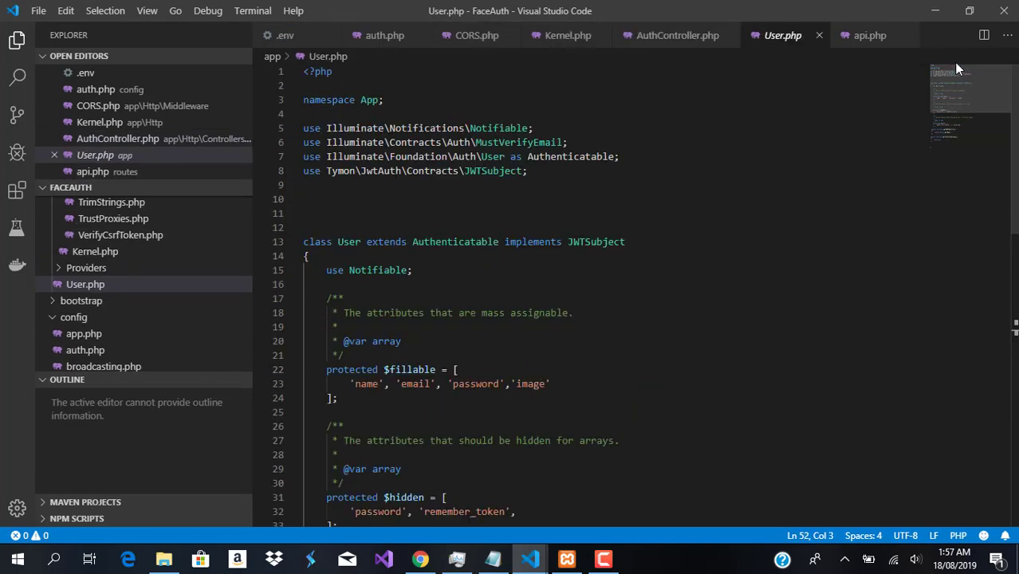
double_click(530, 383)
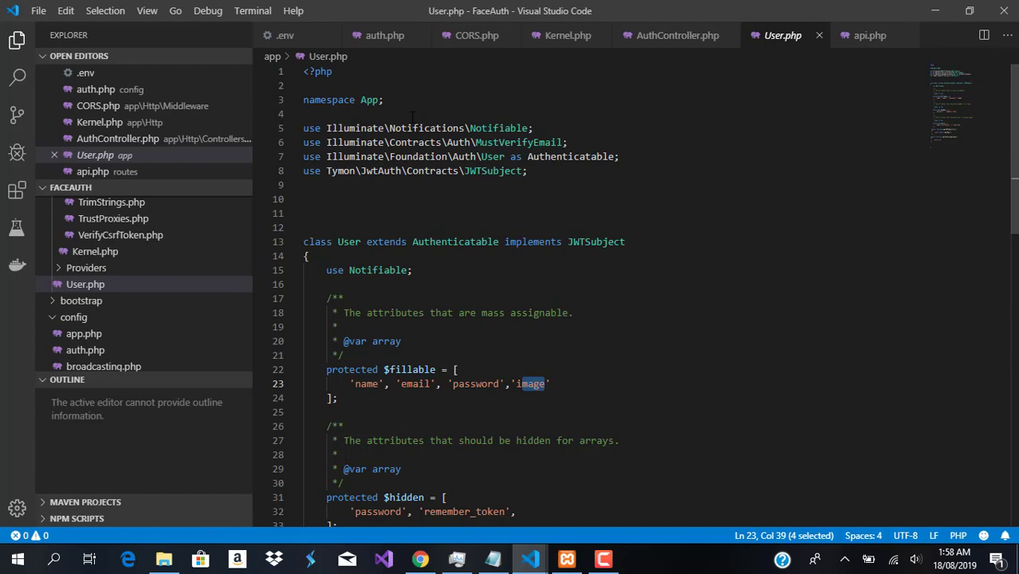
Add $table->string('image'); after name in the create_users_table migration and save.
text(crea)
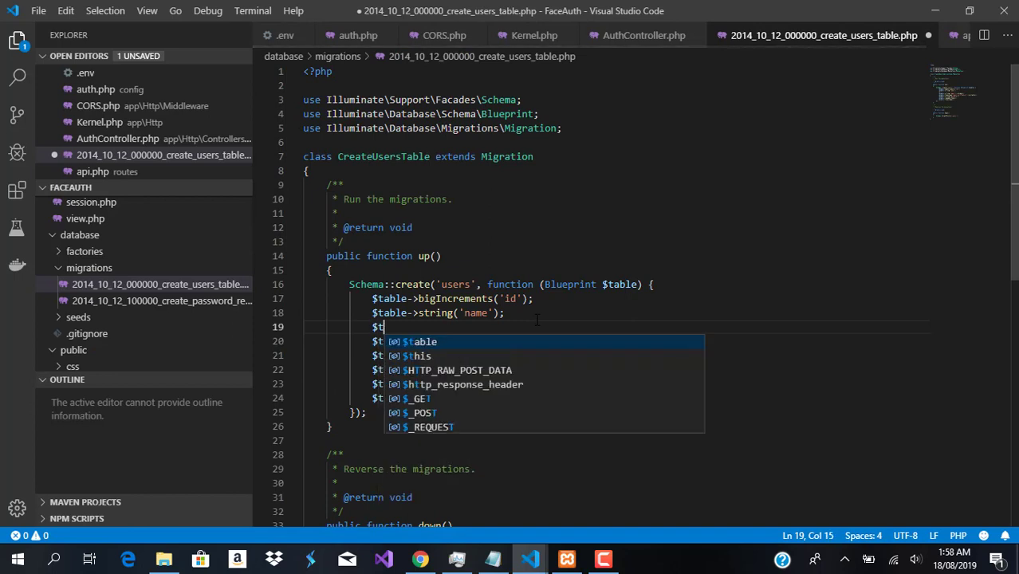
text(able->string('imag)
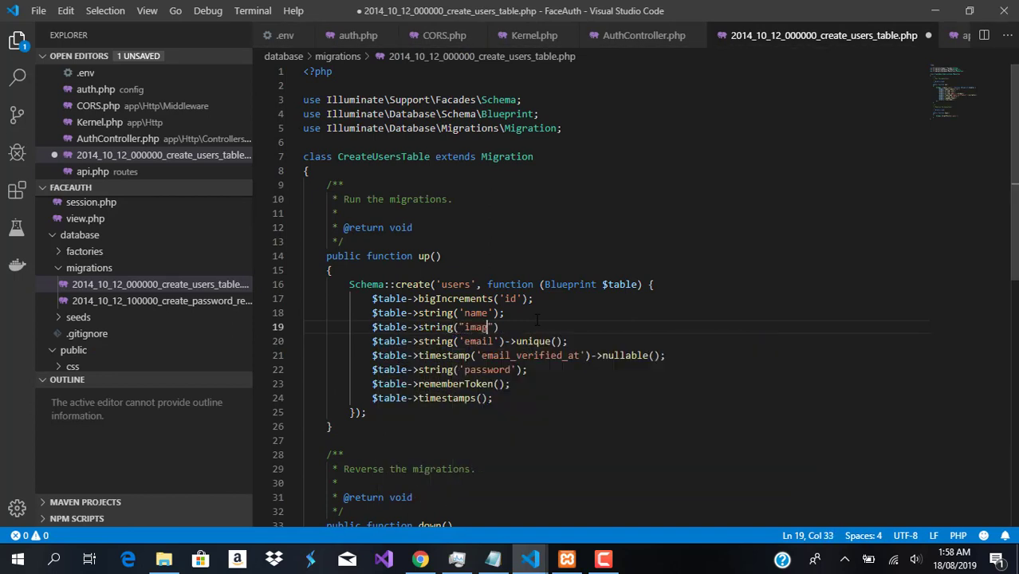
text(e");)
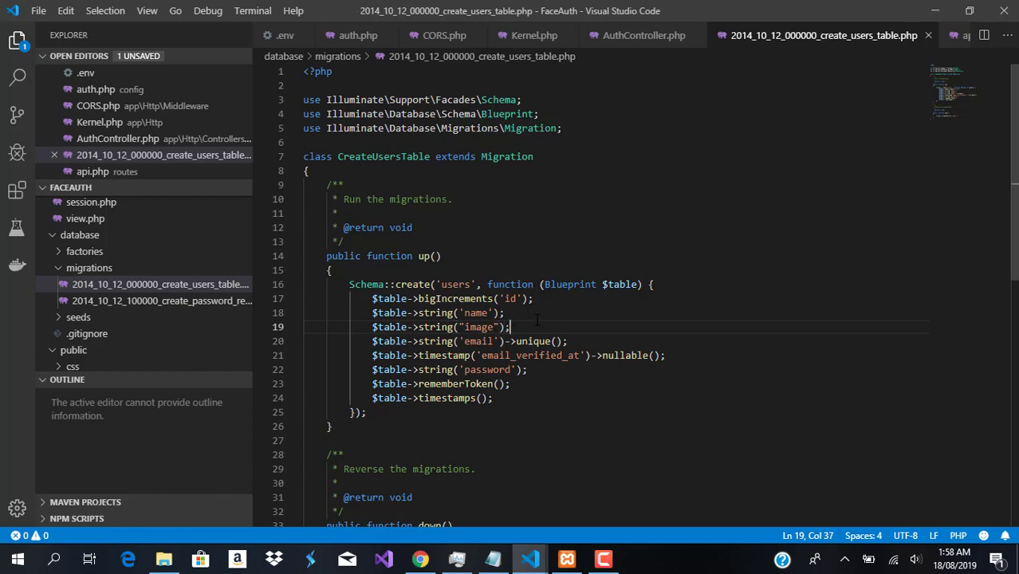
click(492, 398)
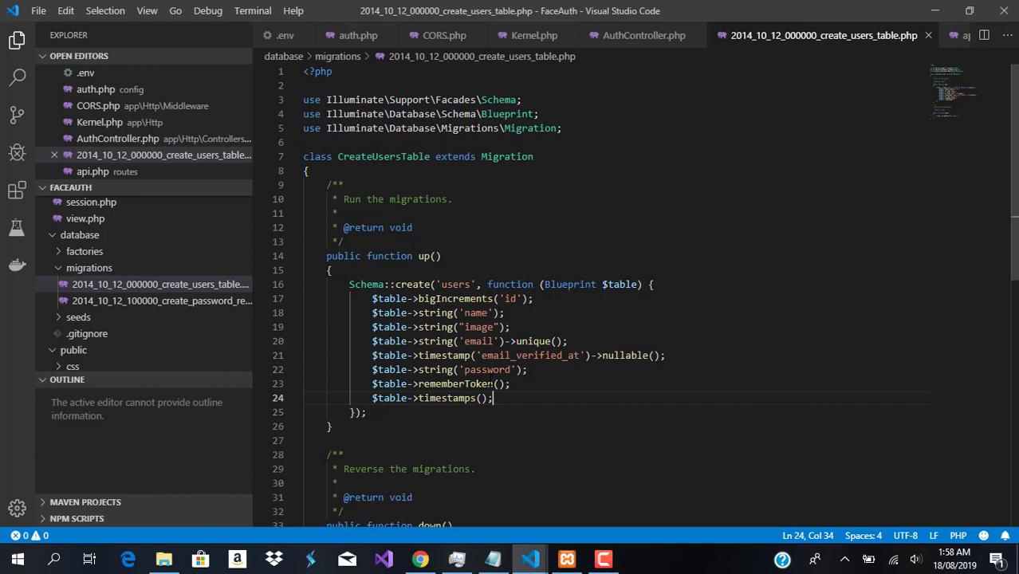
click(420, 558)
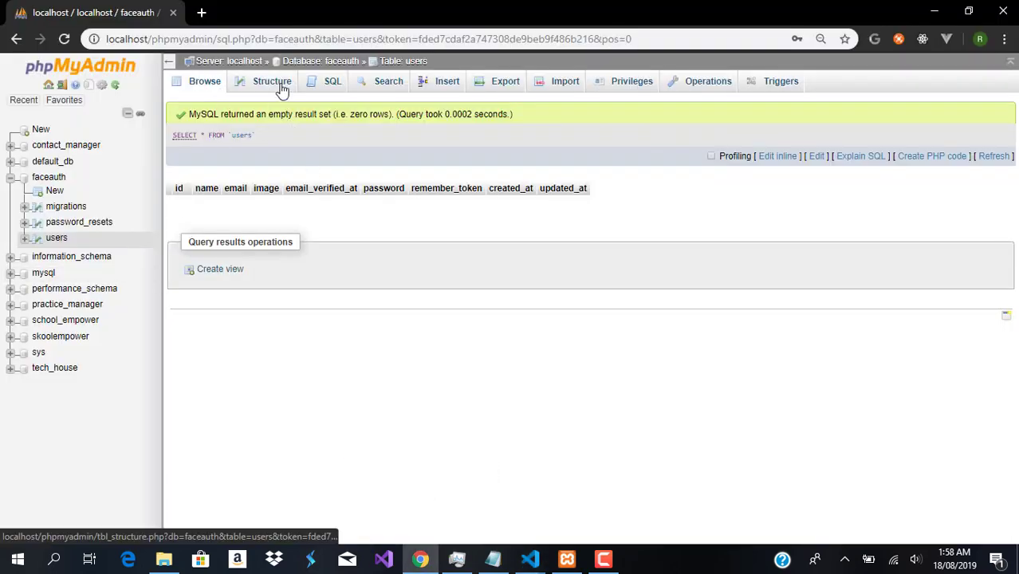
mouse_move(332, 80)
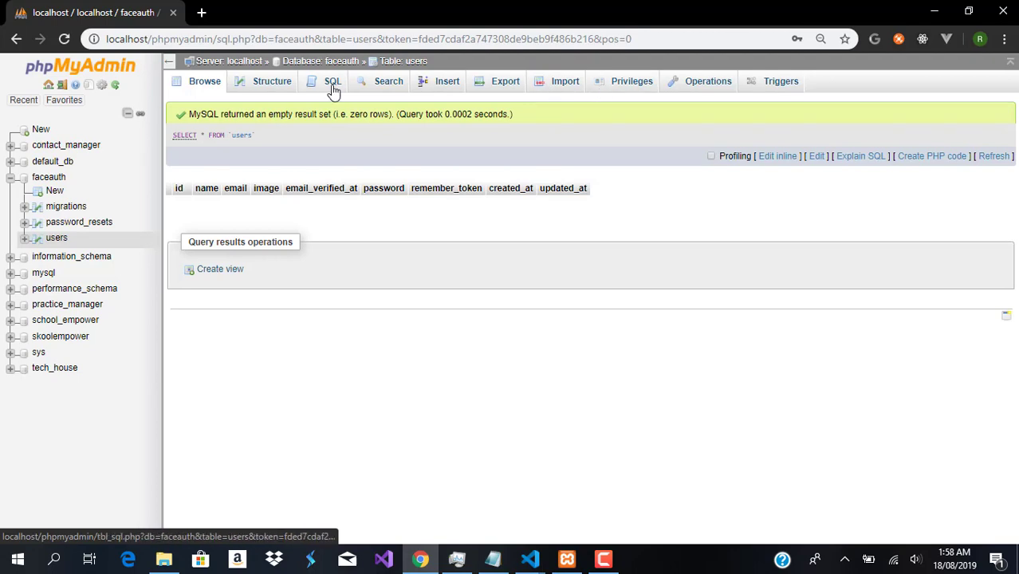
click(271, 80)
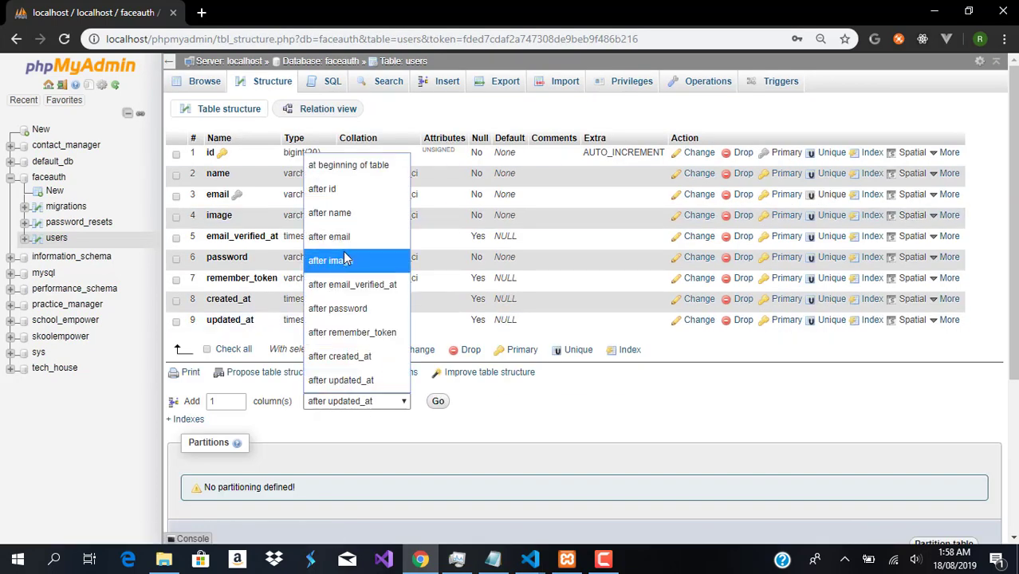
click(328, 236)
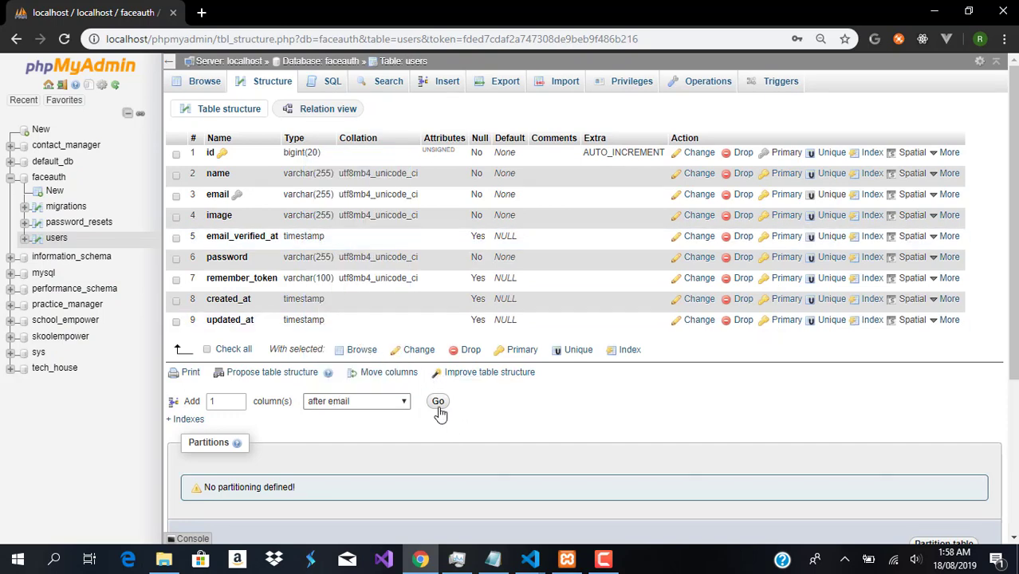
click(437, 402)
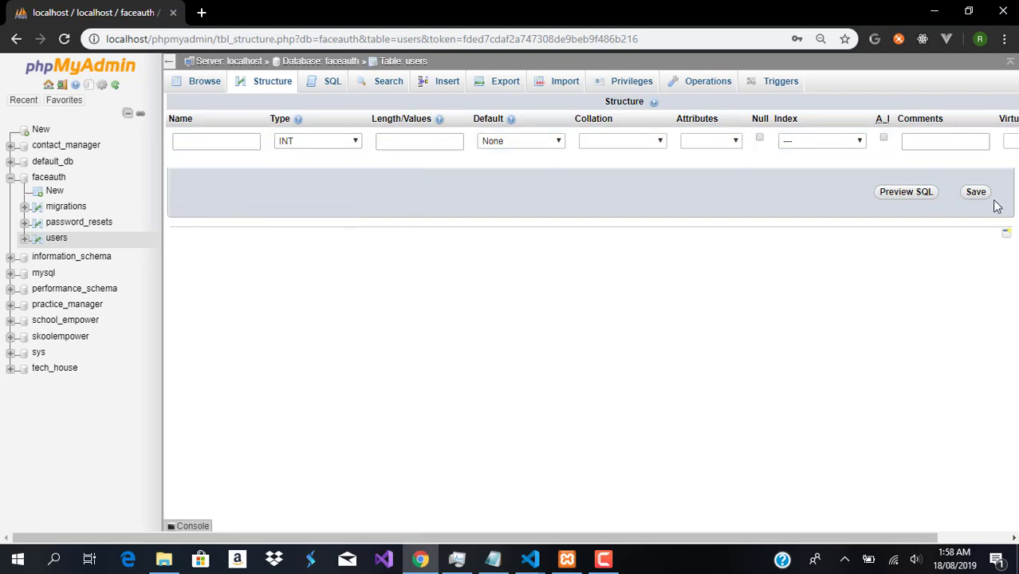
click(48, 177)
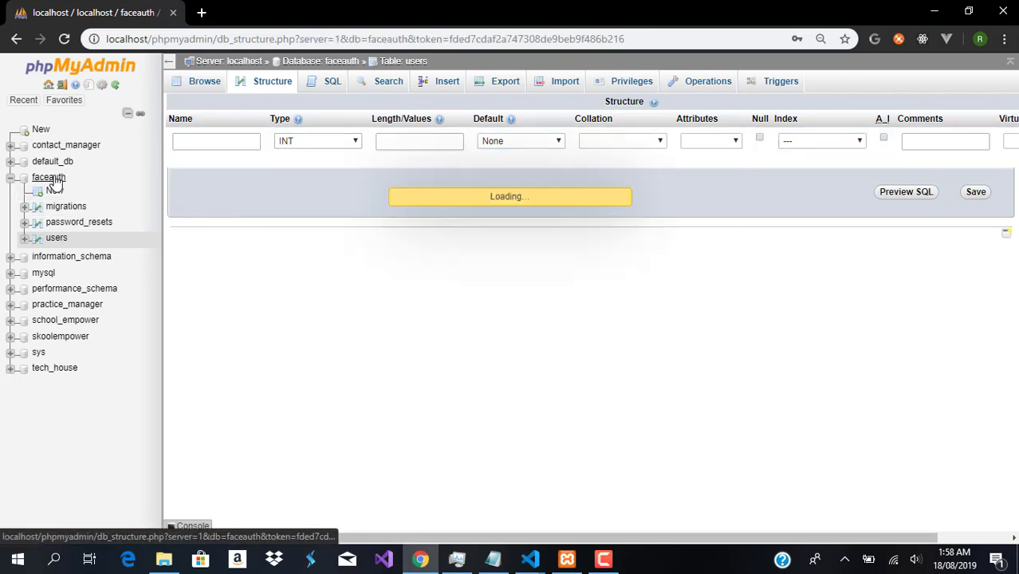
click(48, 177)
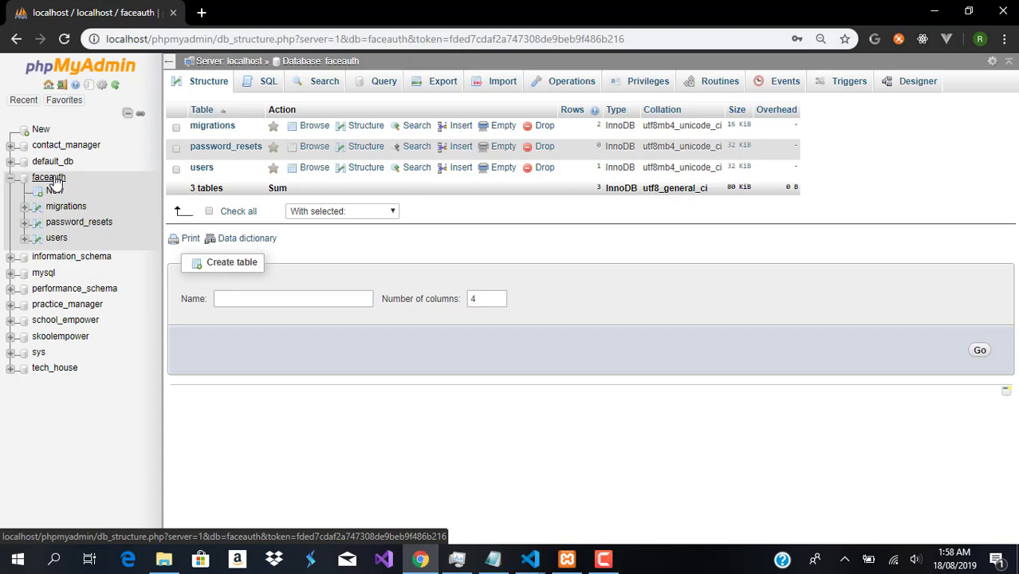
click(529, 558)
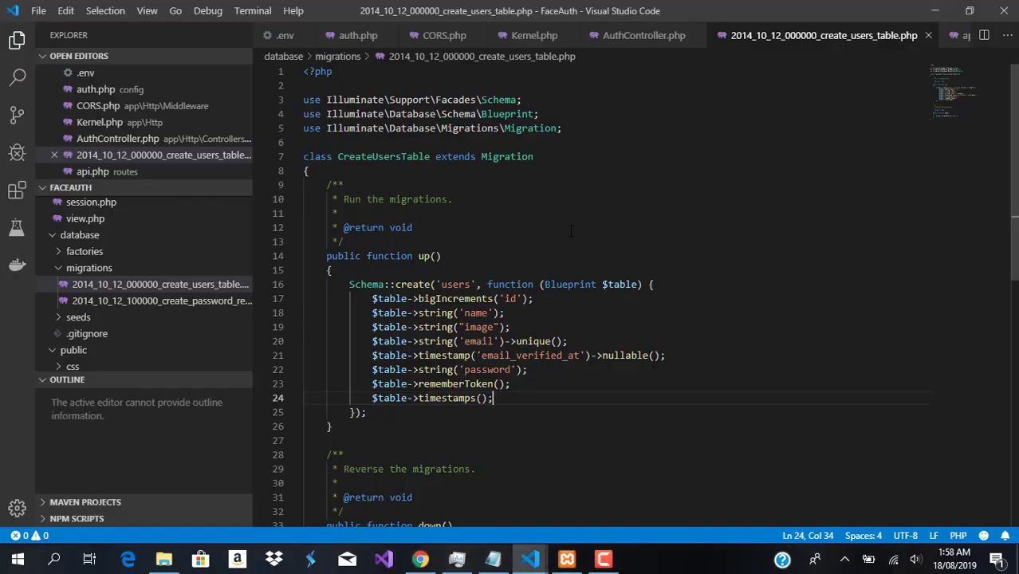
Review the migration, then switch to routes/api.php with the default auth:api user route.
click(345, 243)
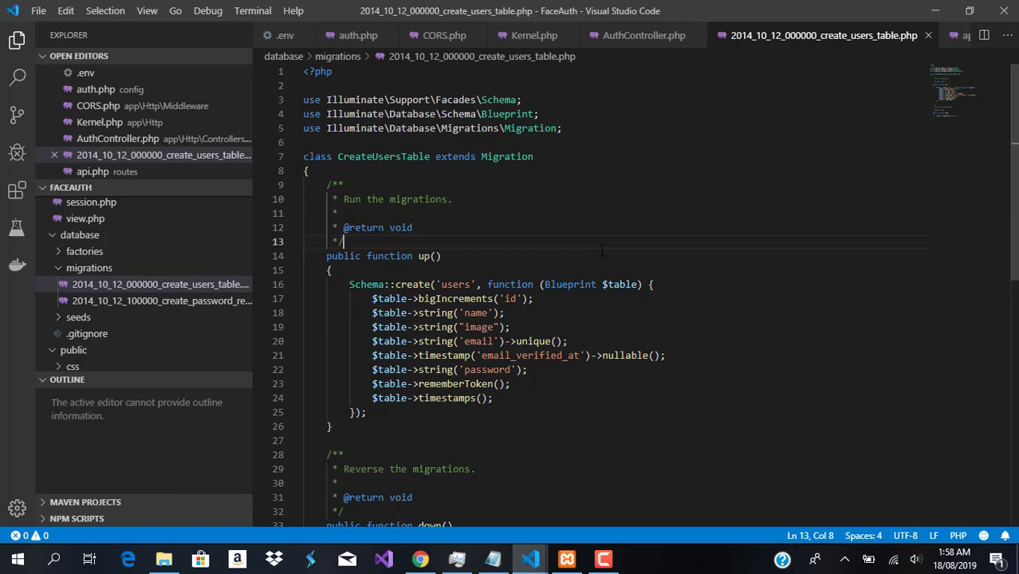
click(504, 312)
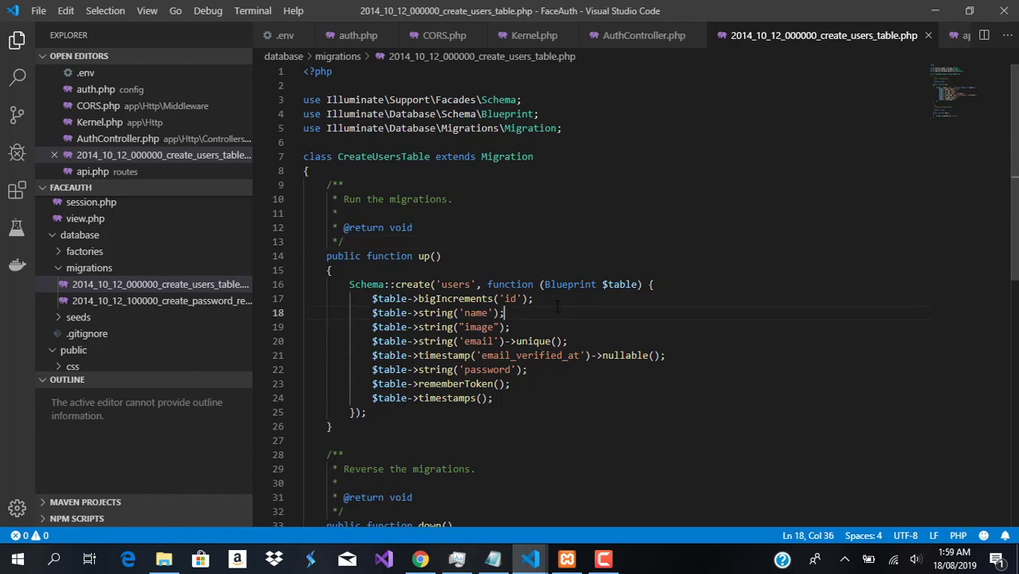
click(931, 35)
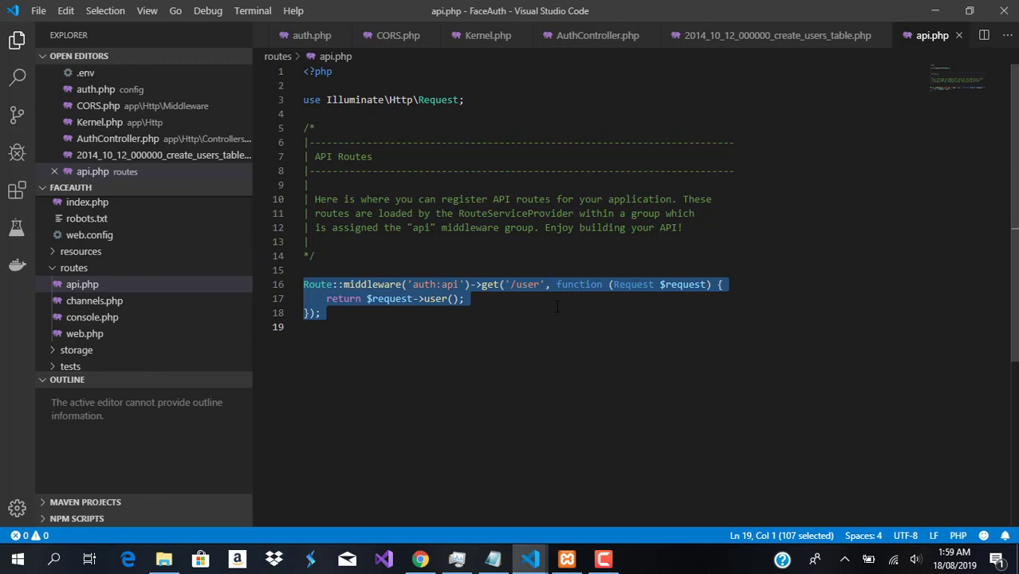
Replace the default route with Route::group( and an options array holding "prefix"=>"user".
click(303, 284)
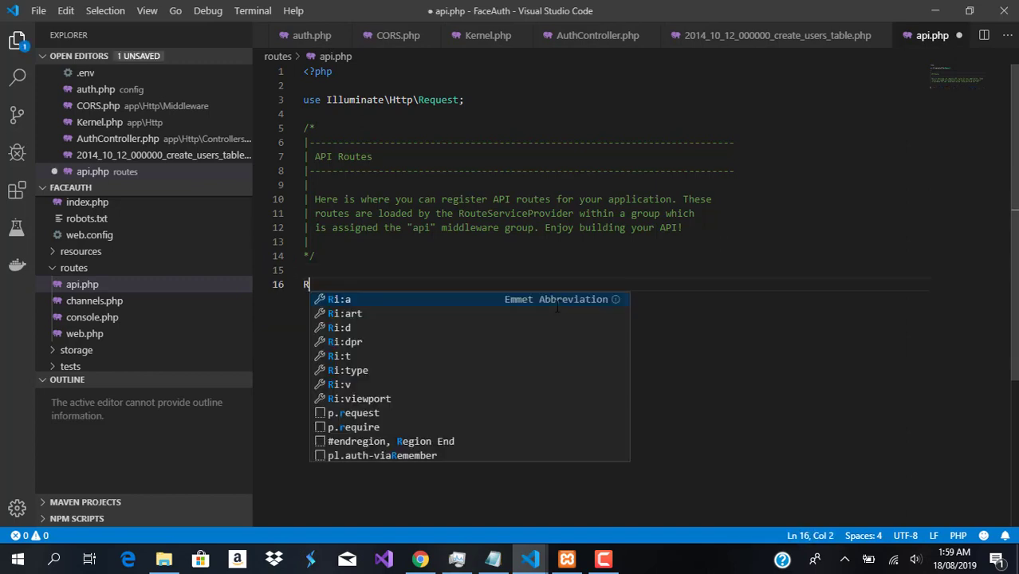
text(oute)
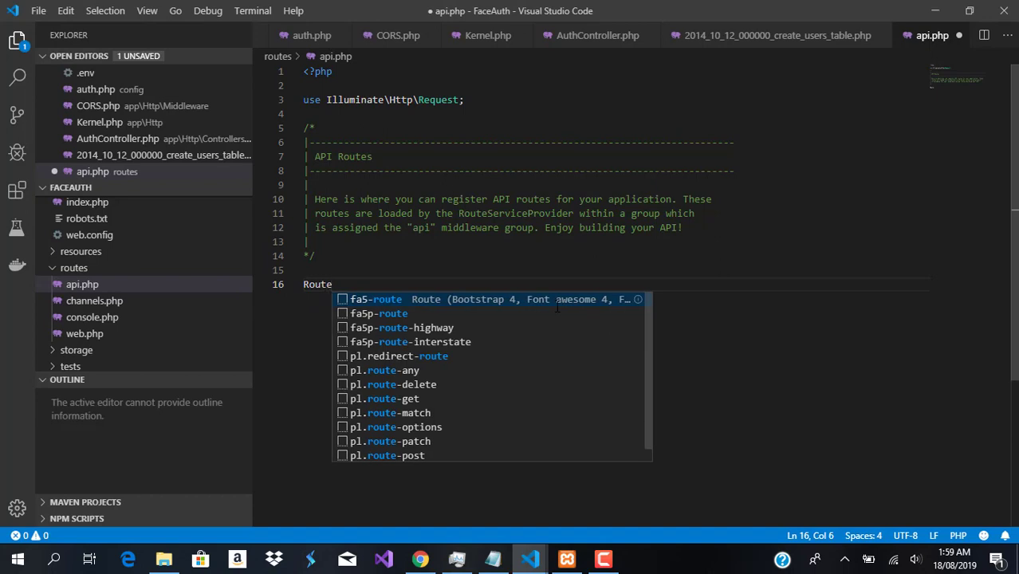
text(::group()
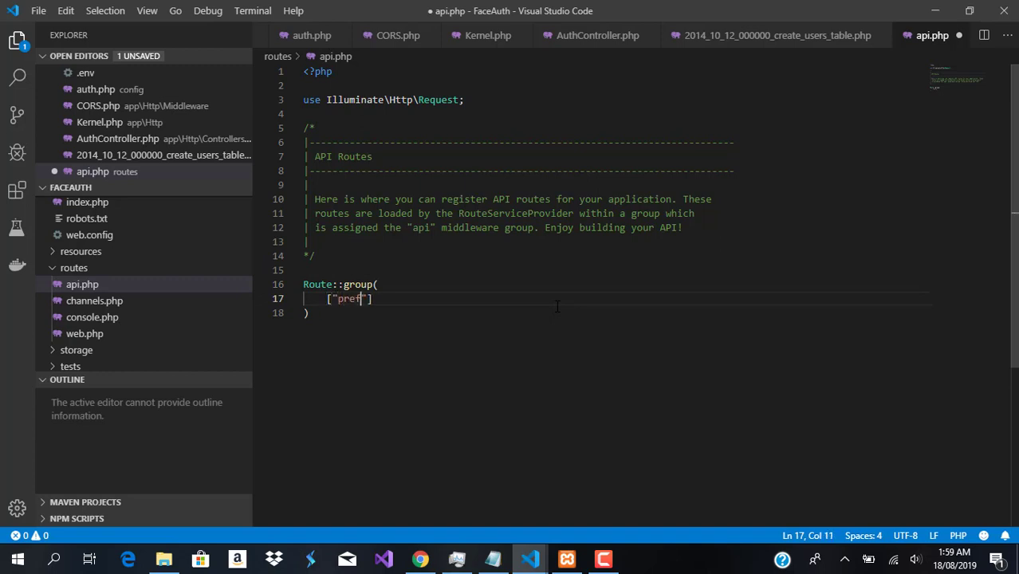
text(ix"=>)
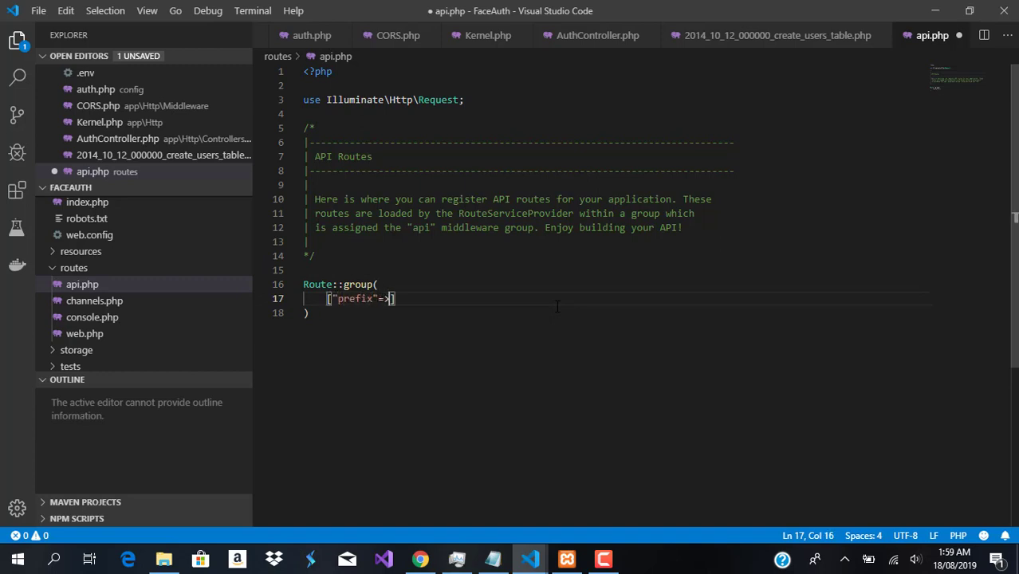
text("user")
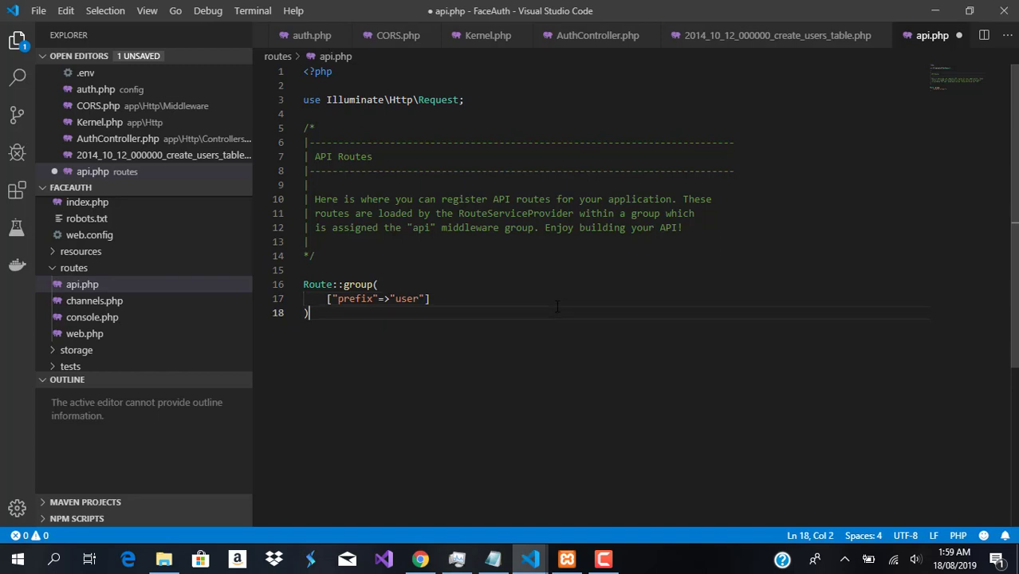
Start a second "User" entry in the route group options on the next line.
key(Enter)
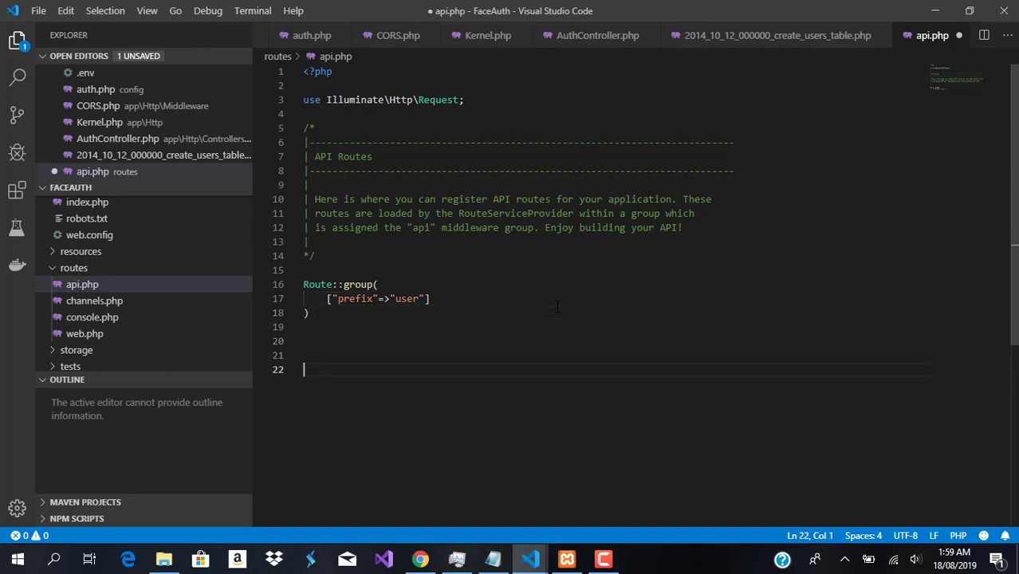
text(api/u)
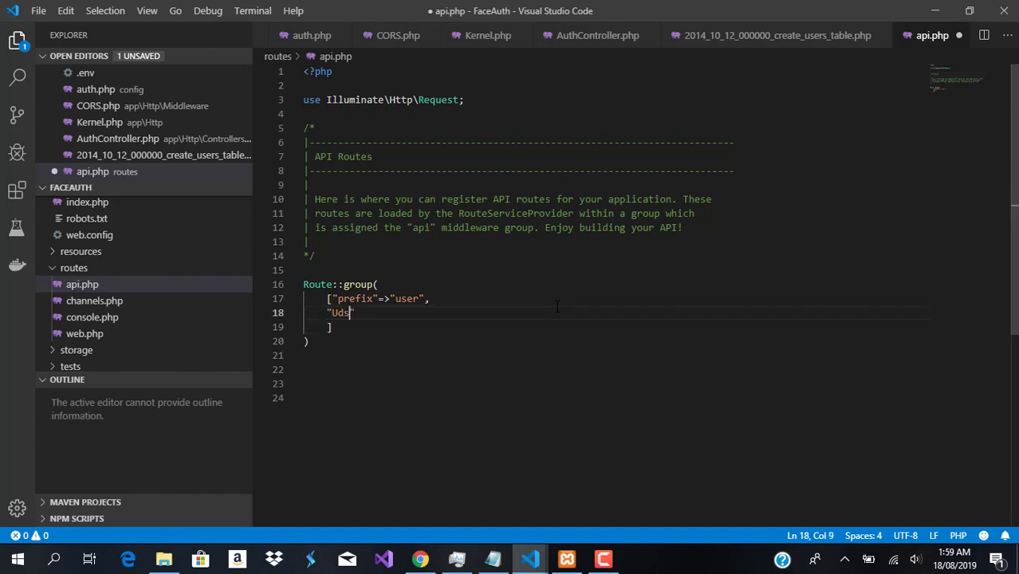
key(Backspace)
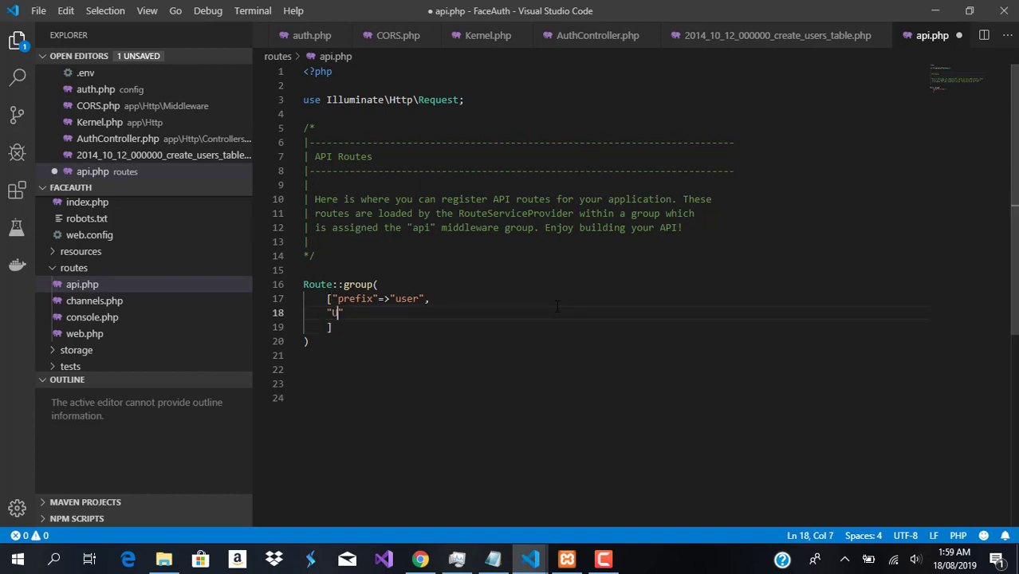
text(User)
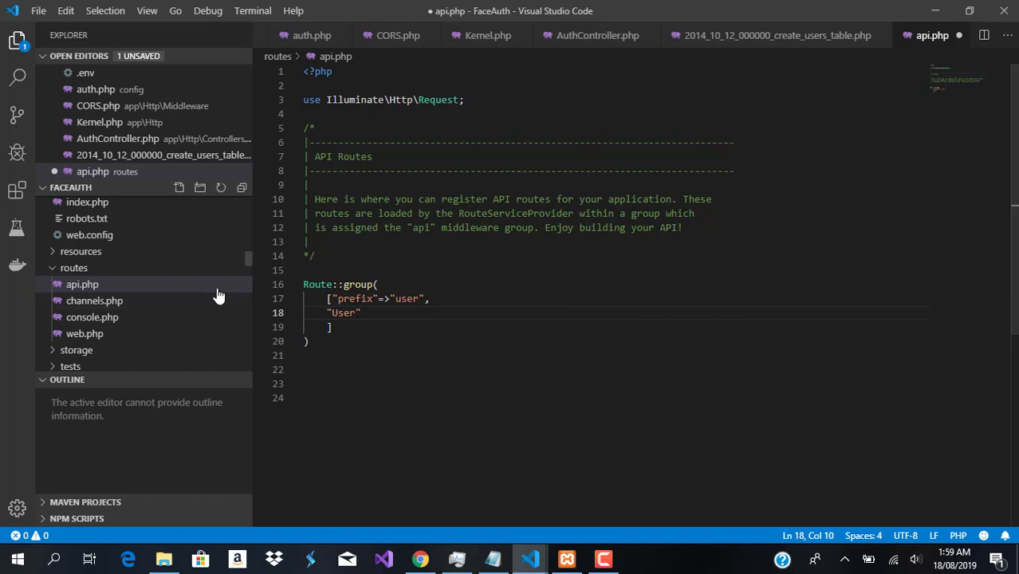
Add "namespace"=>"User" and "middleware"=>["CORS"] to the route group options.
click(69, 204)
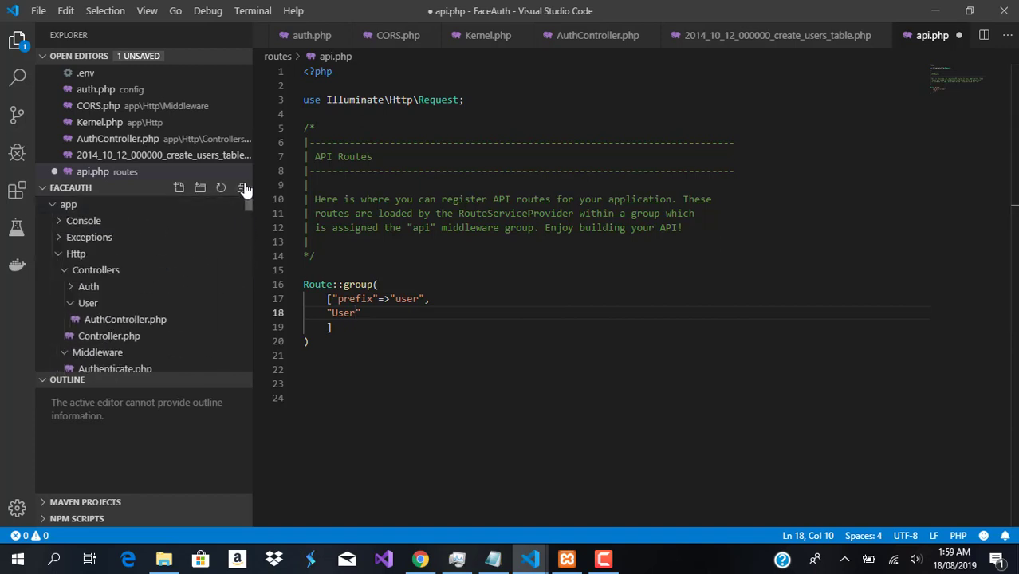
click(88, 303)
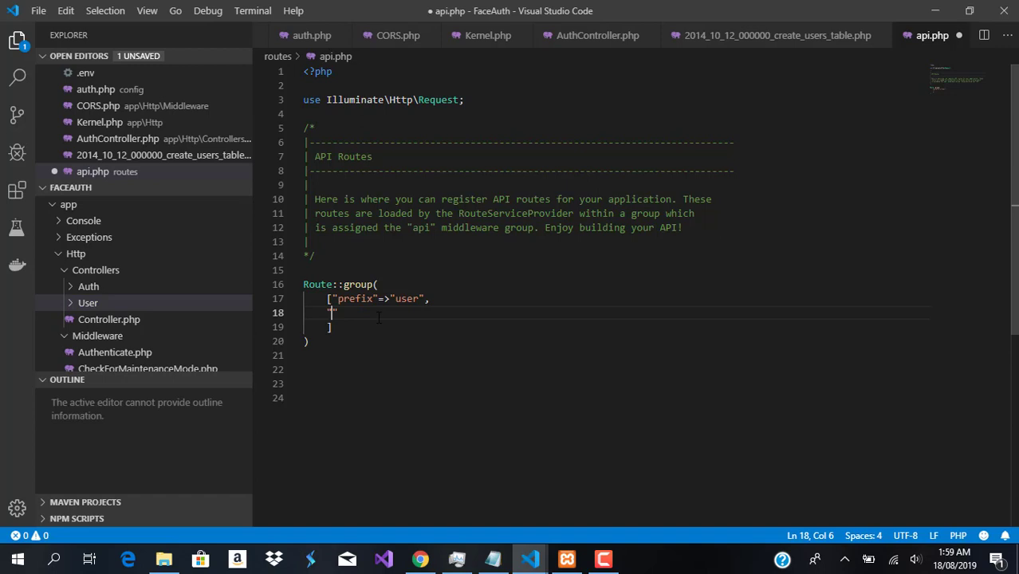
text("namespace"=>"User)
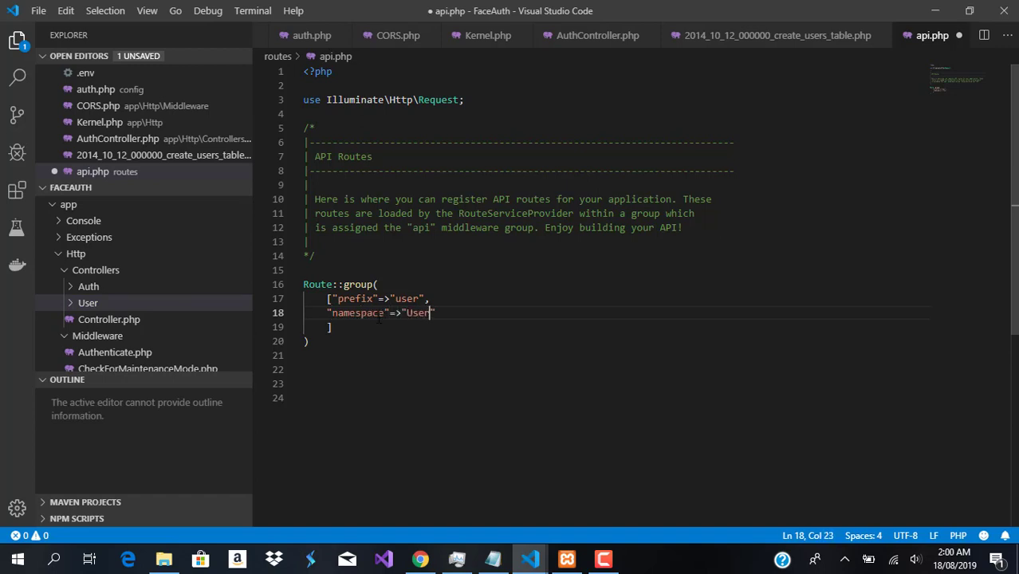
text(,)
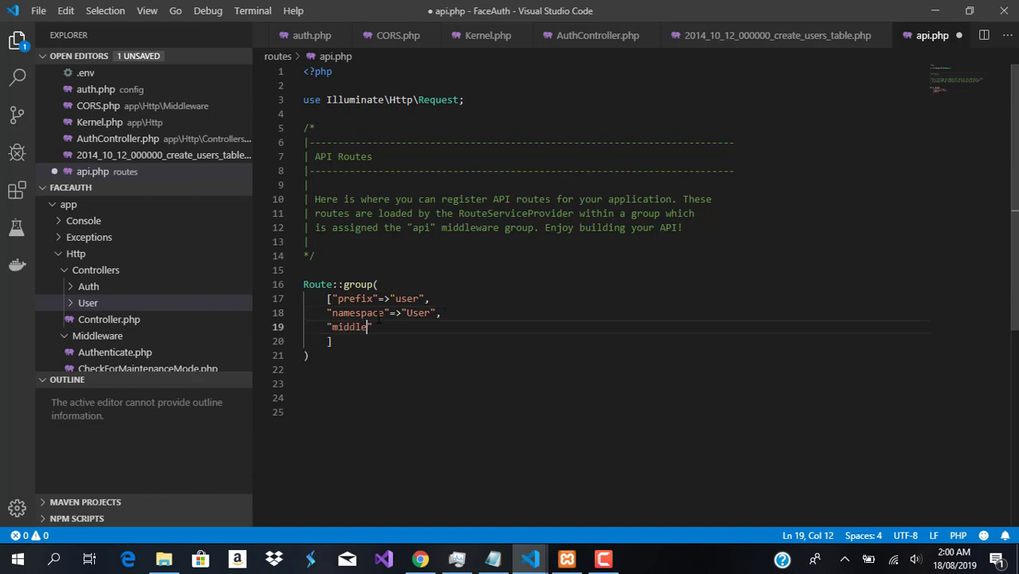
text(ware)
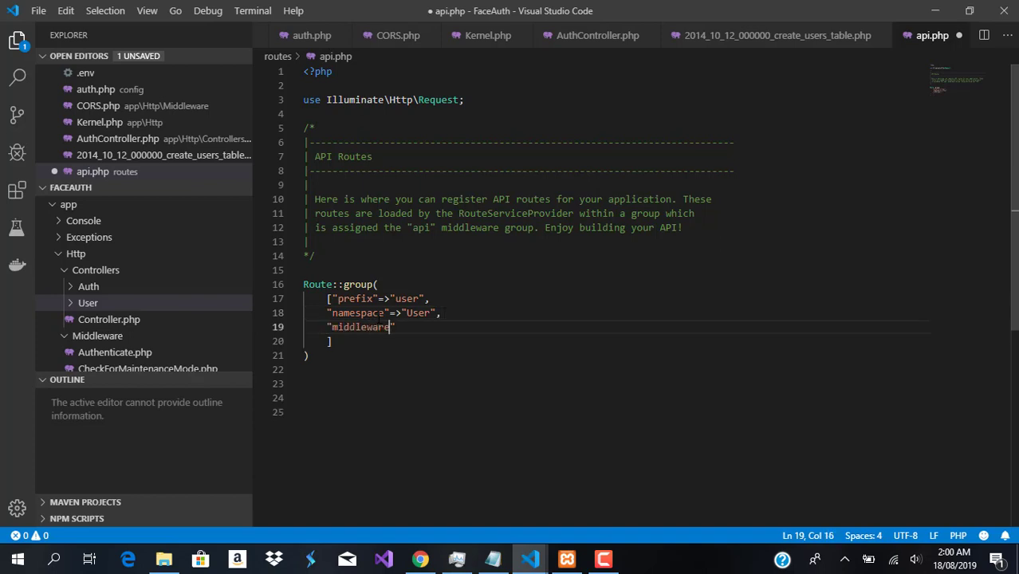
text(=>)
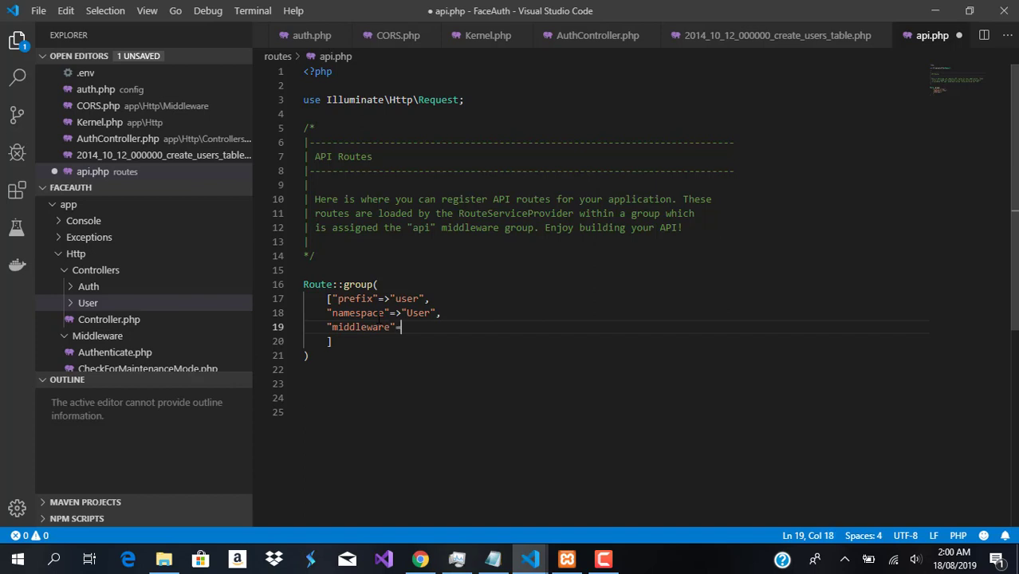
text(=>[""])
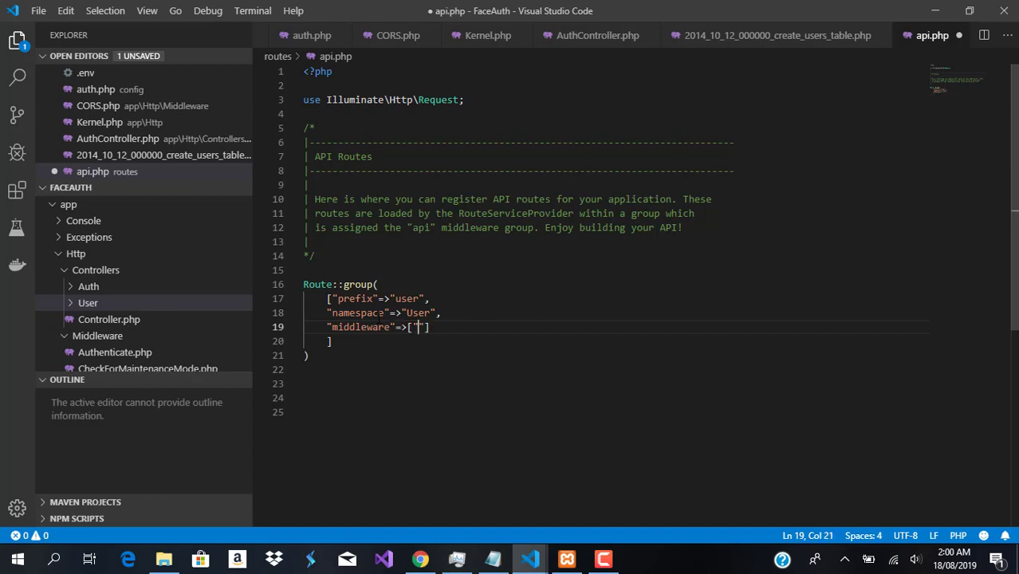
text(CORS)
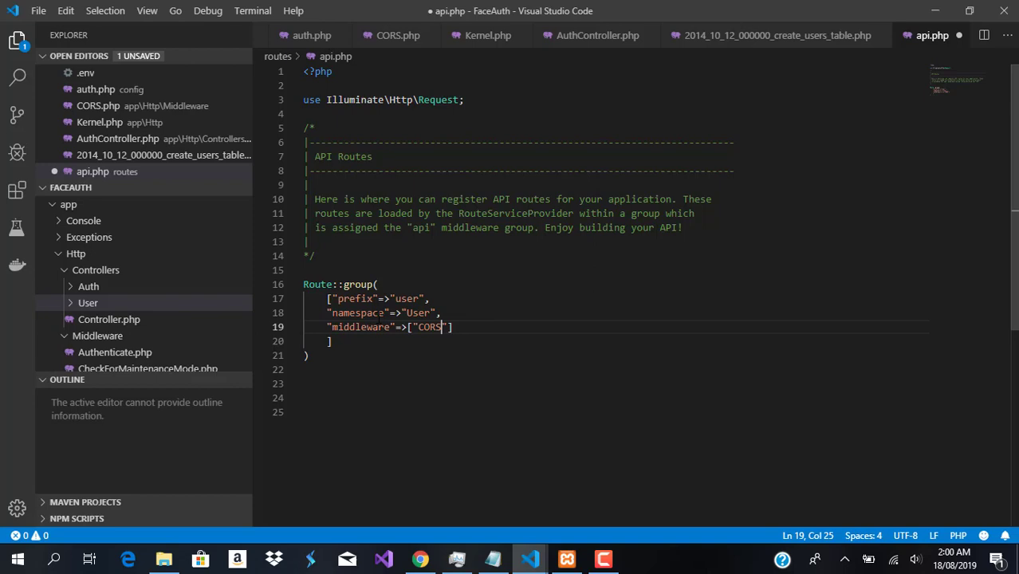
text(,)
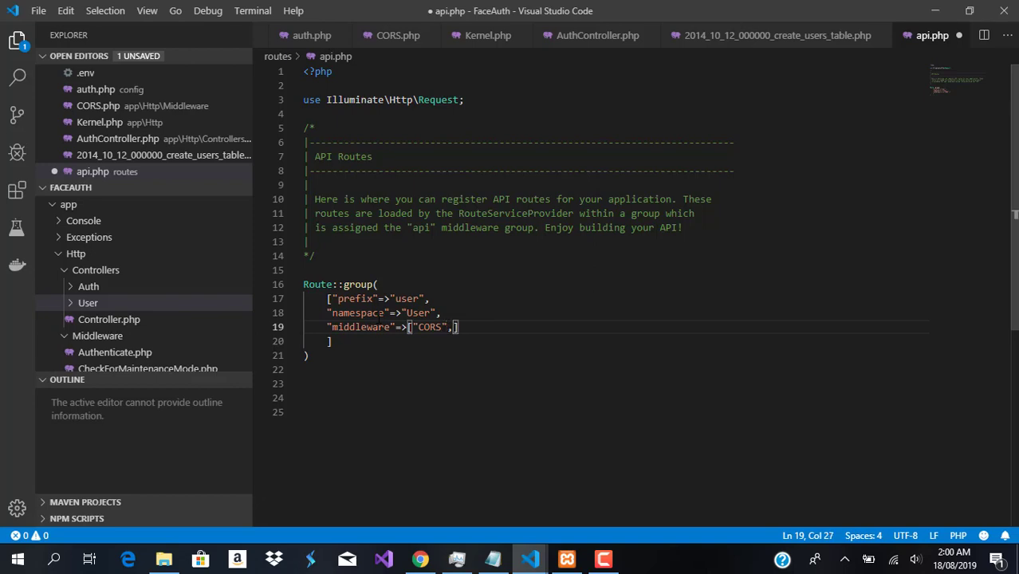
Look up the Cors middleware file via Ctrl+P, then close the options array.
key(ctrl+p)
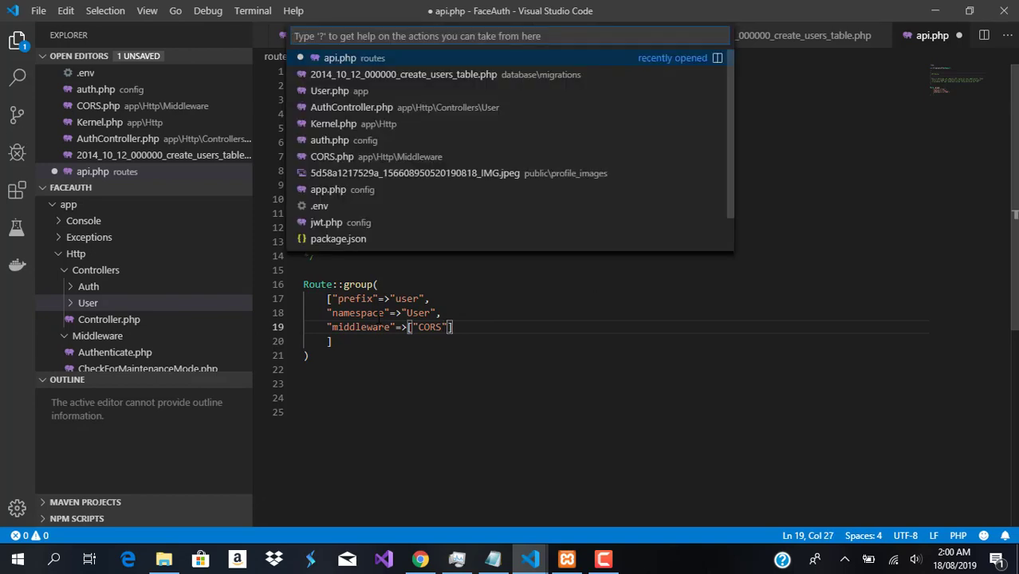
text(Cors)
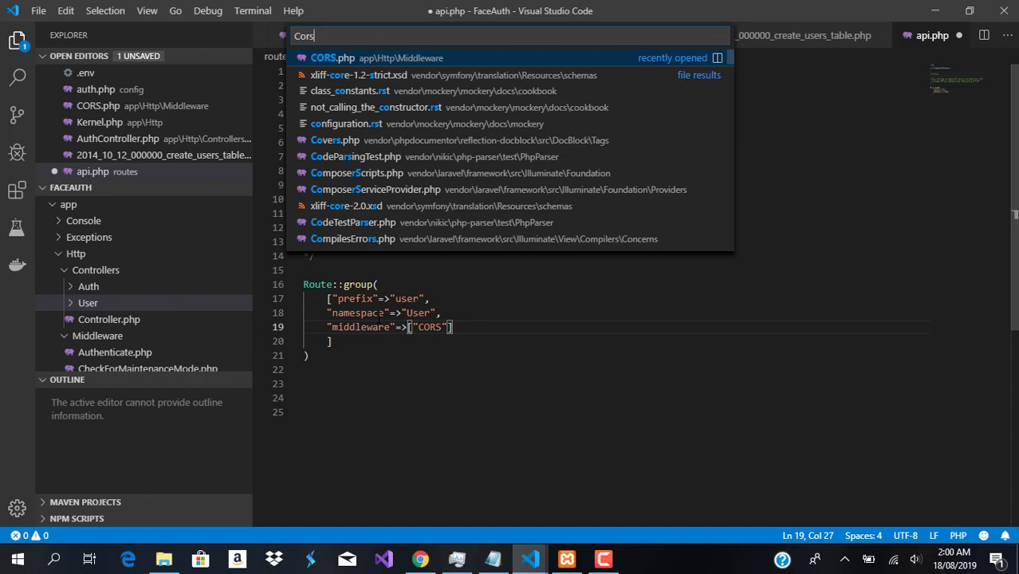
key(Escape)
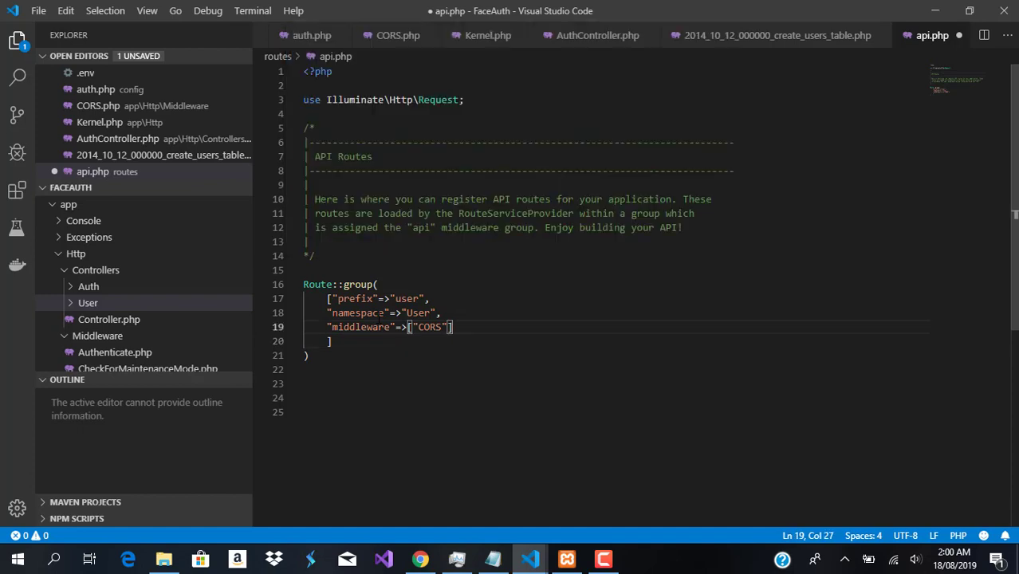
text(,)
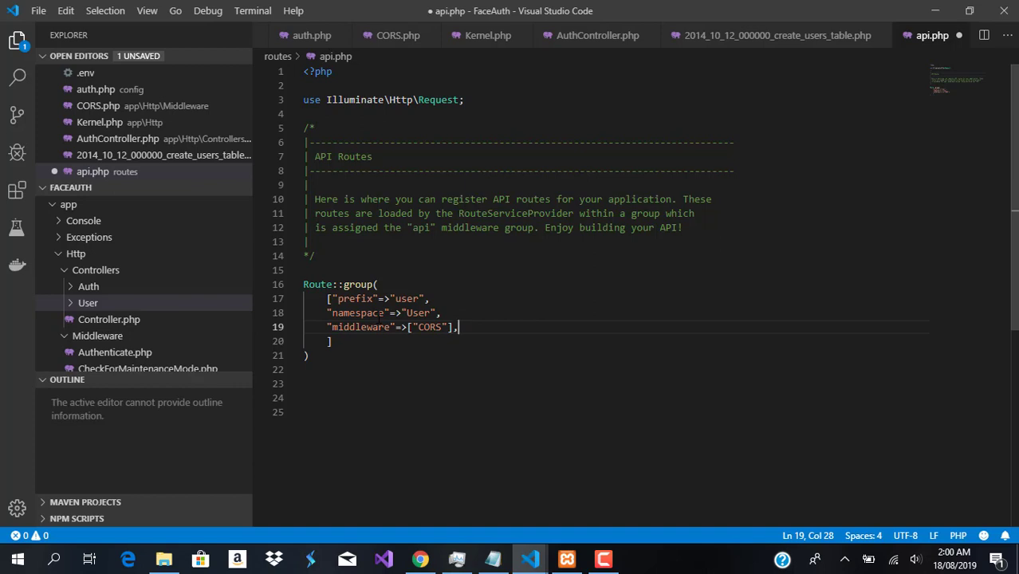
key(Backspace)
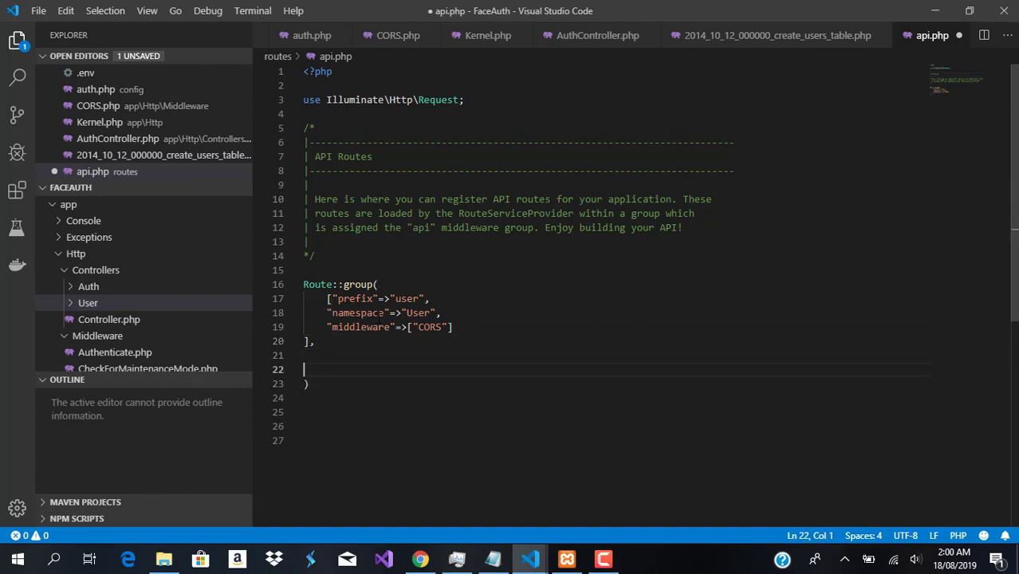
Add a closure with Route::post("register","AuthController@Register").
text(function ()
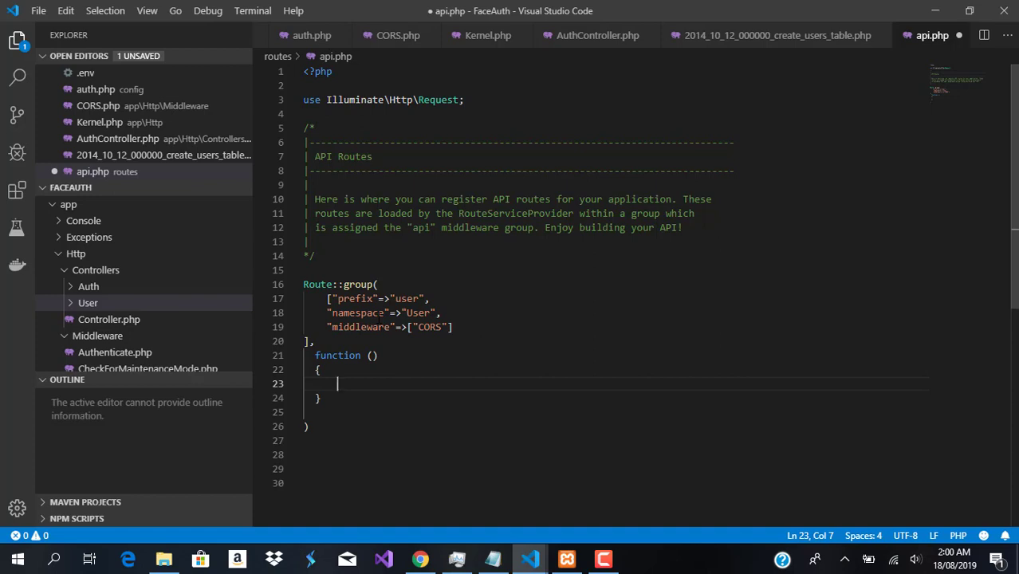
text(Route::post("register)
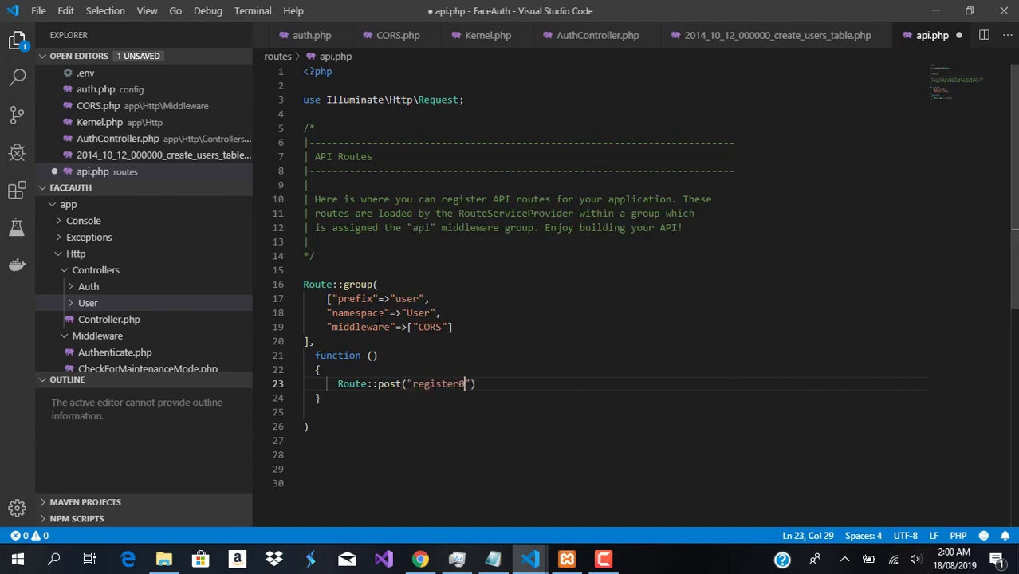
text(","AuthController)
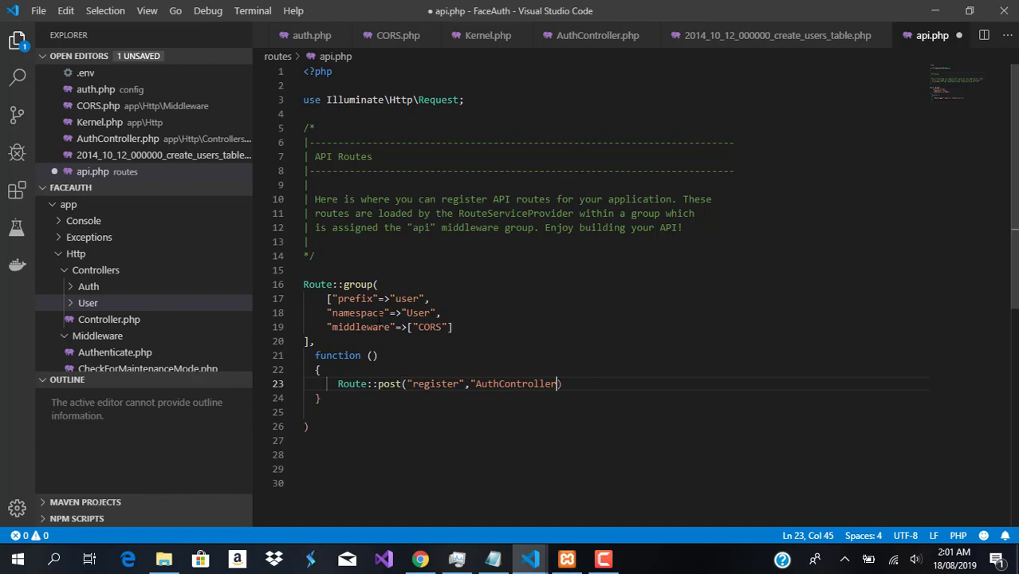
text(@)
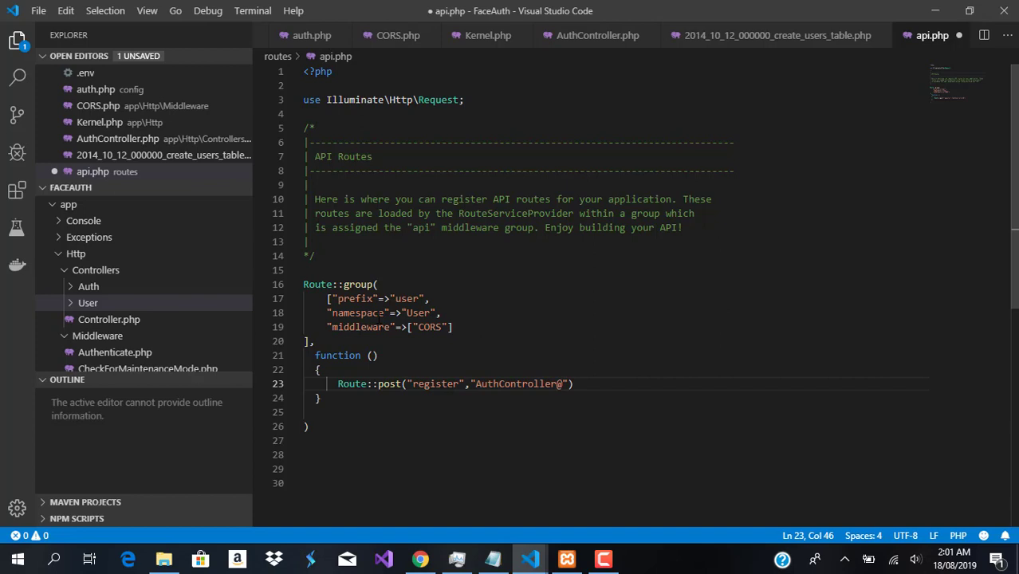
text(Register)
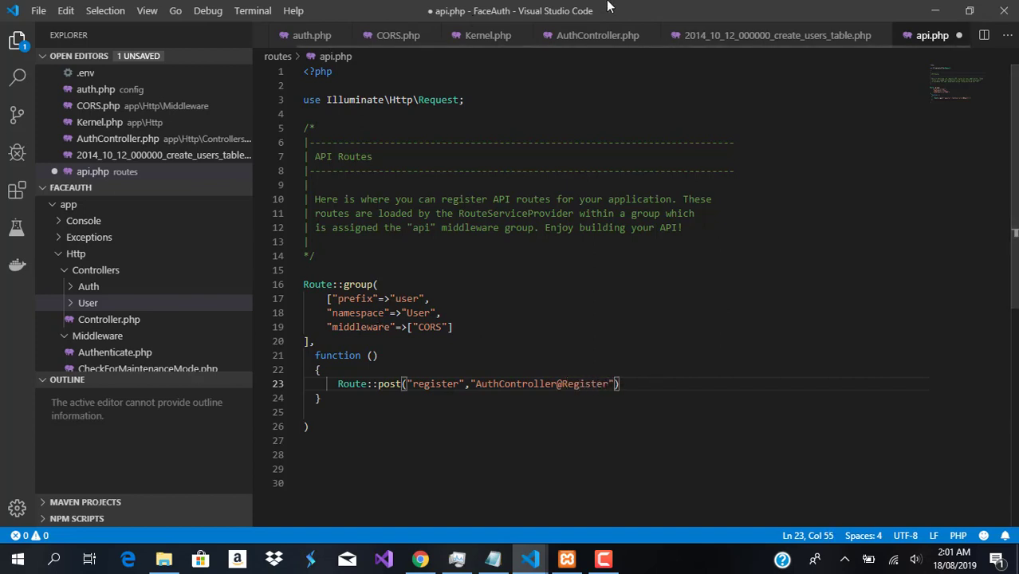
Check the AuthController method name, then terminate the Route::group statement with a semicolon.
click(596, 36)
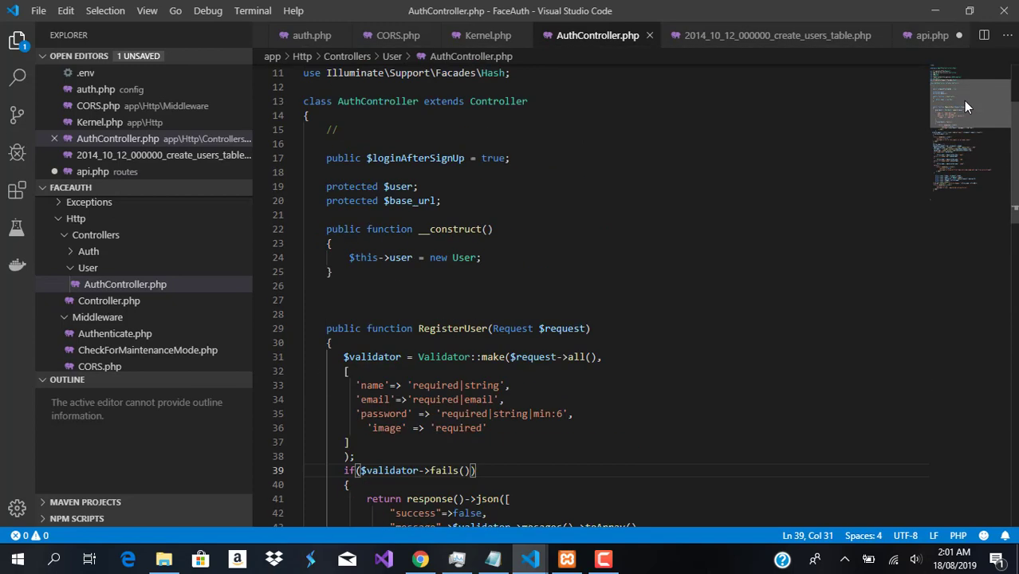
scroll(down, 3)
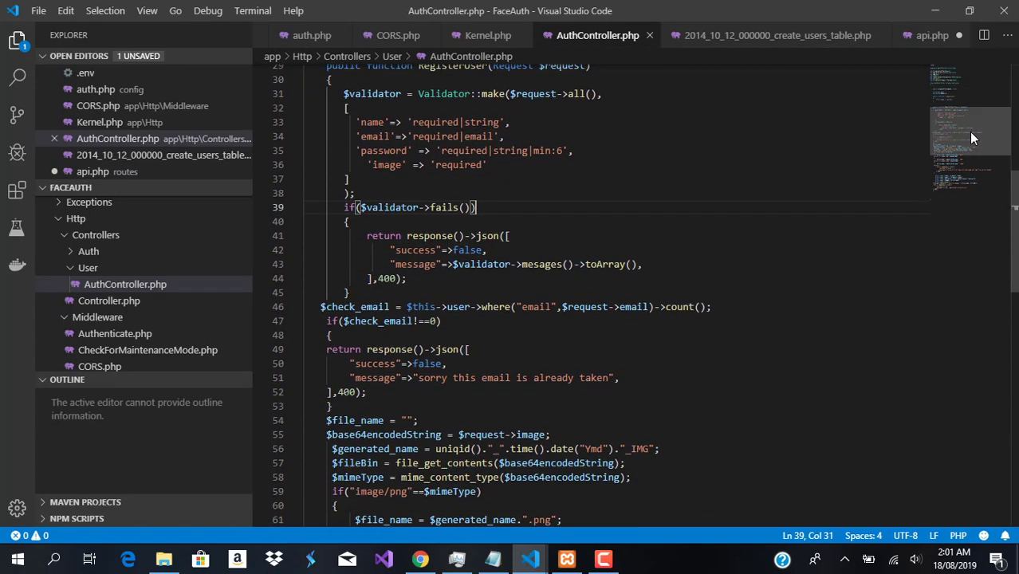
scroll(up, 3)
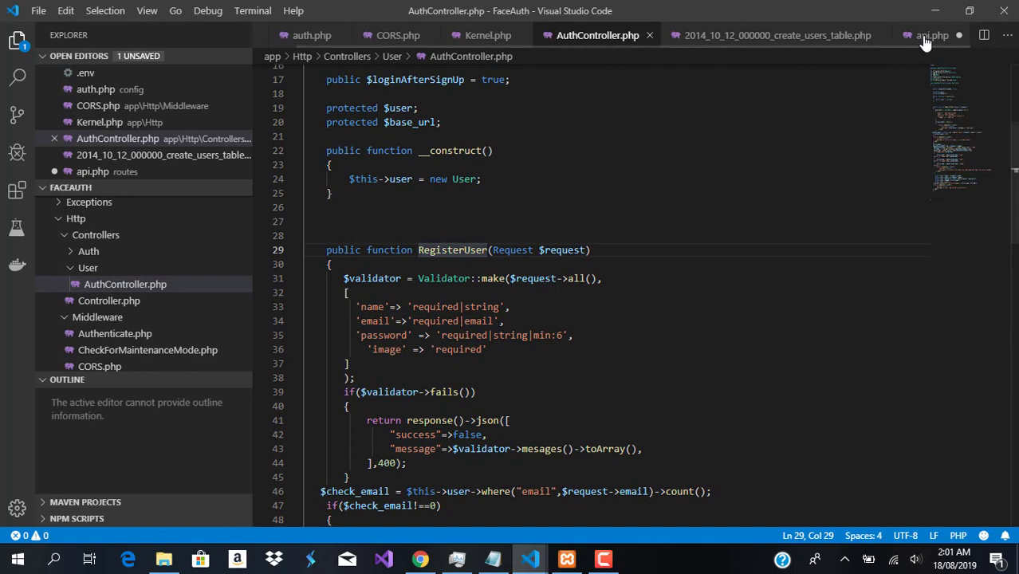
click(931, 36)
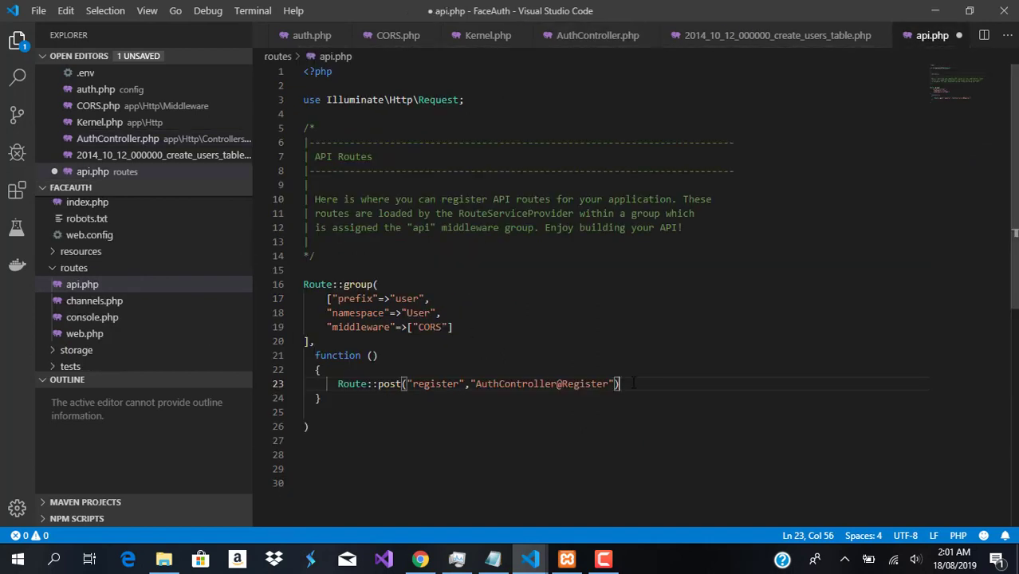
text(->)
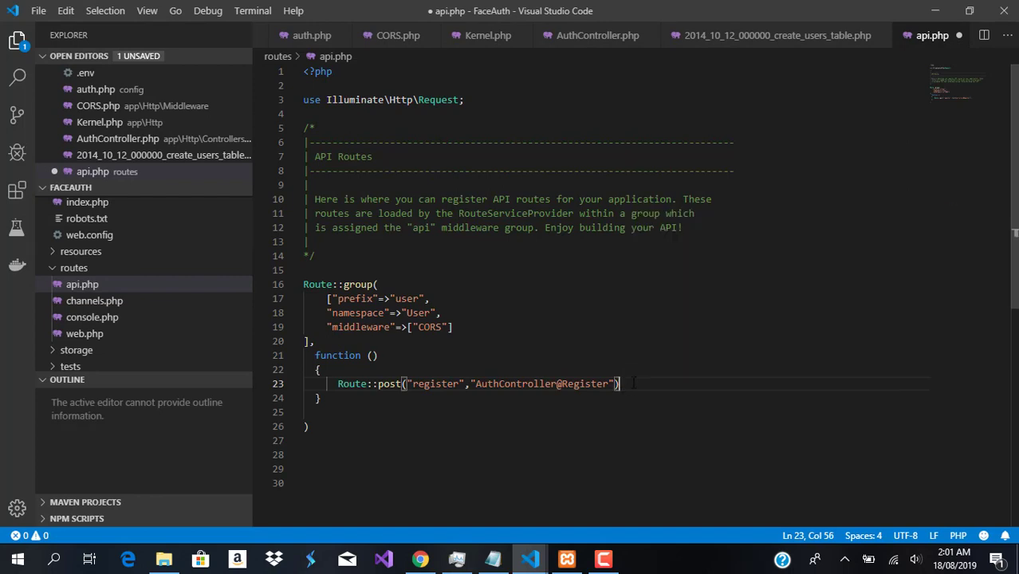
text(;)
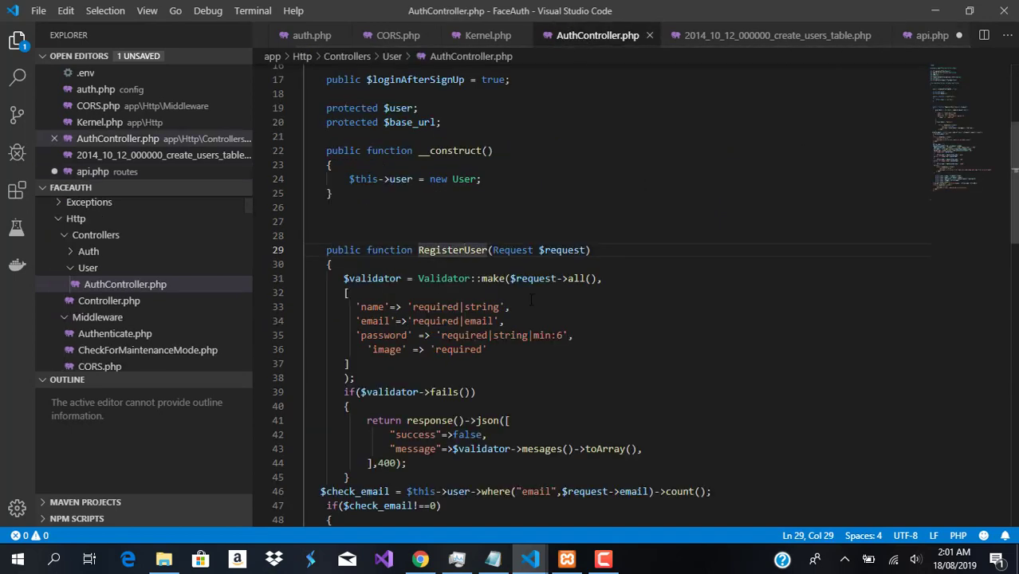
Rename the route action from Register to AuthController@RegisterUser.
double_click(430, 248)
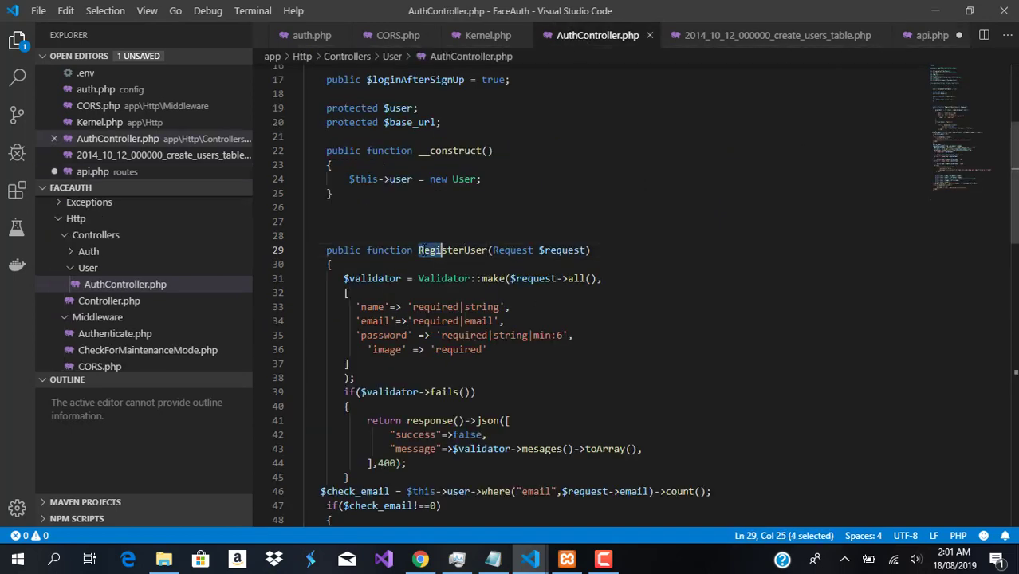
double_click(453, 249)
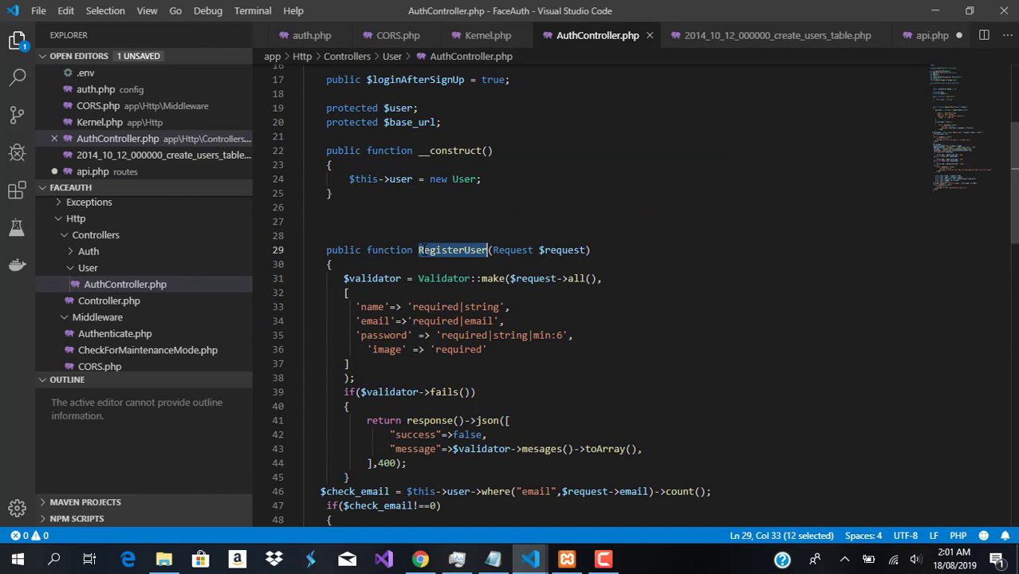
click(931, 36)
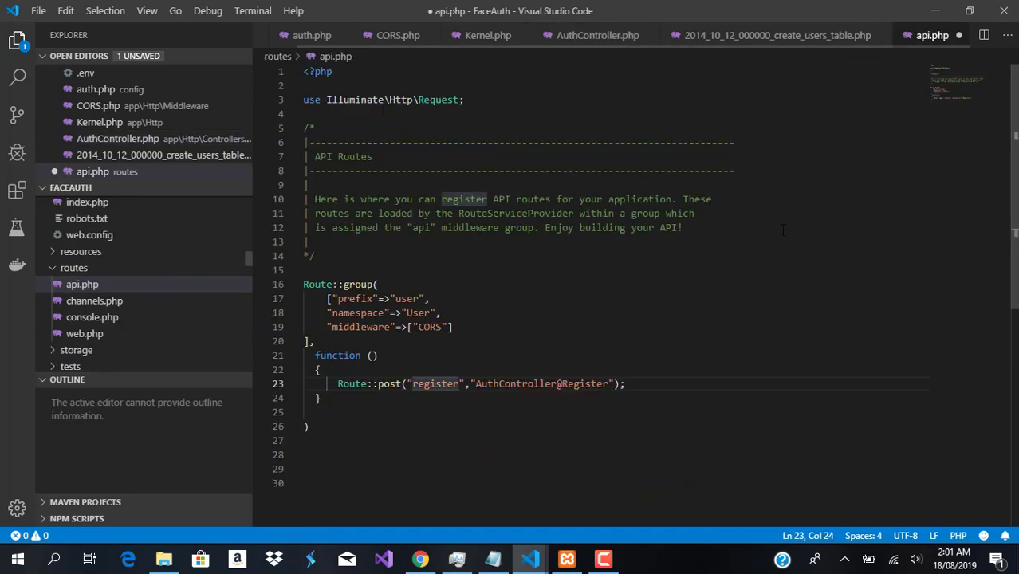
double_click(583, 383)
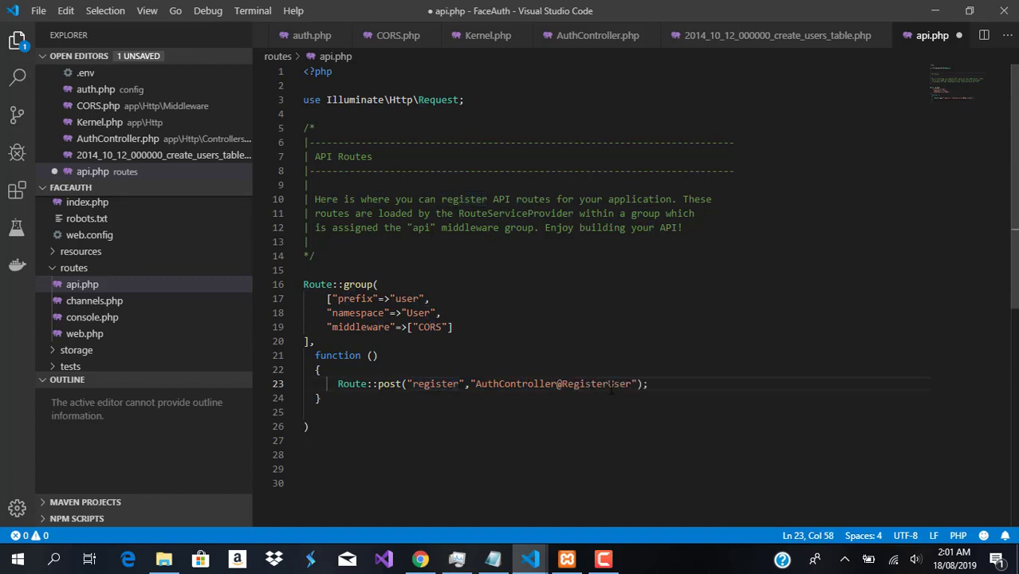
click(319, 398)
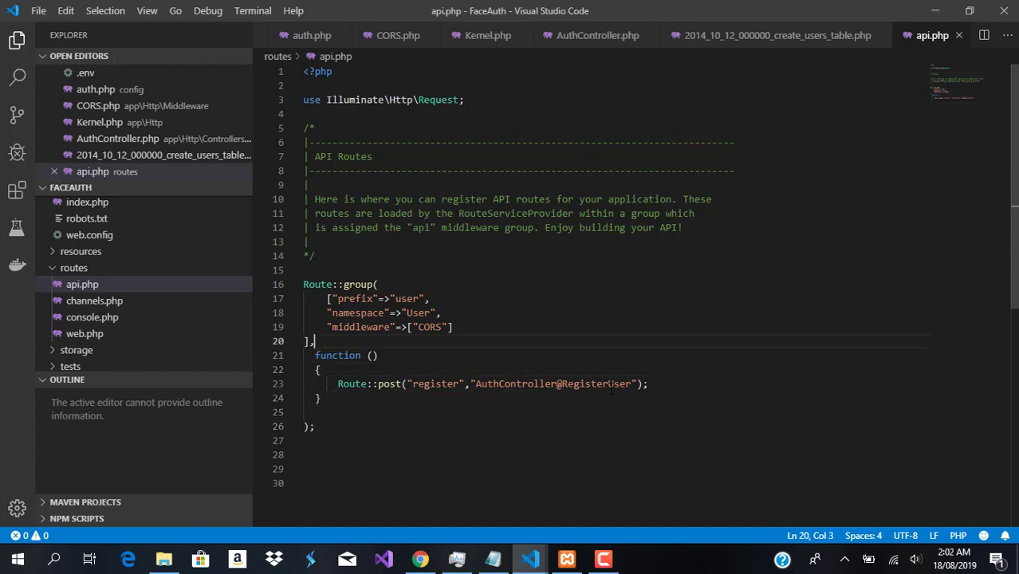
Delete the old image from public/profile_images, moving it to the Recycle Bin.
click(316, 426)
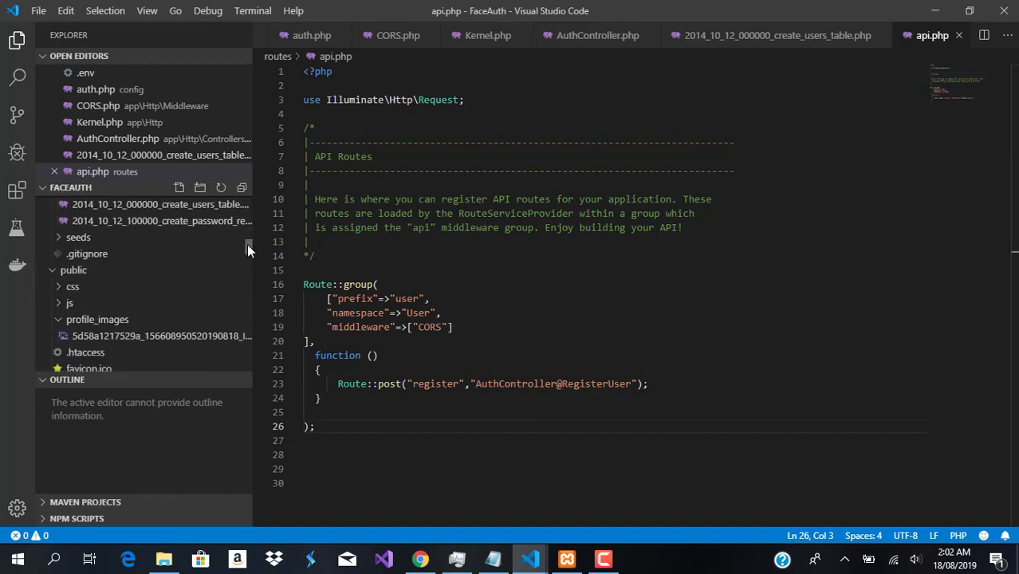
scroll(down, 3)
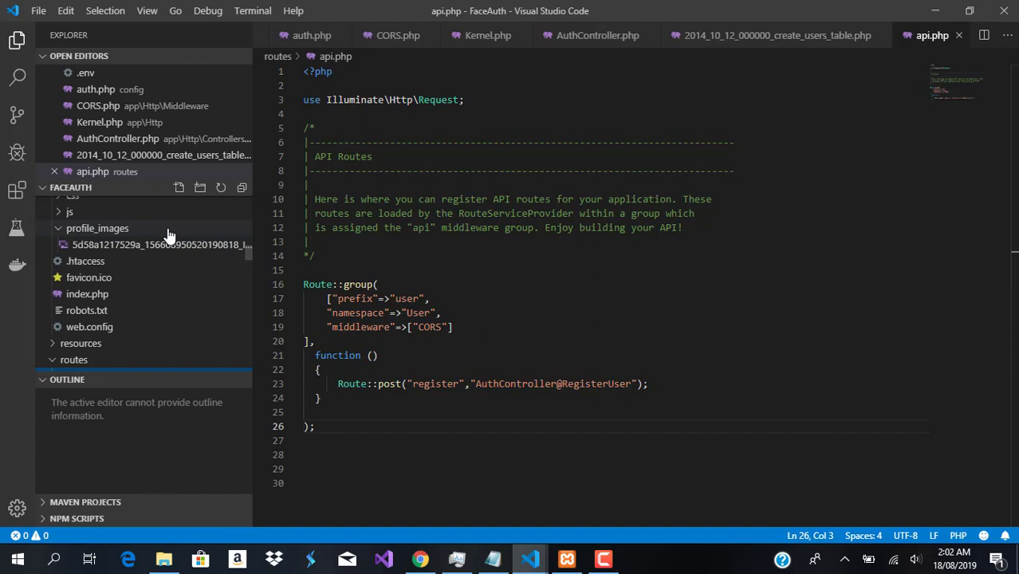
click(97, 228)
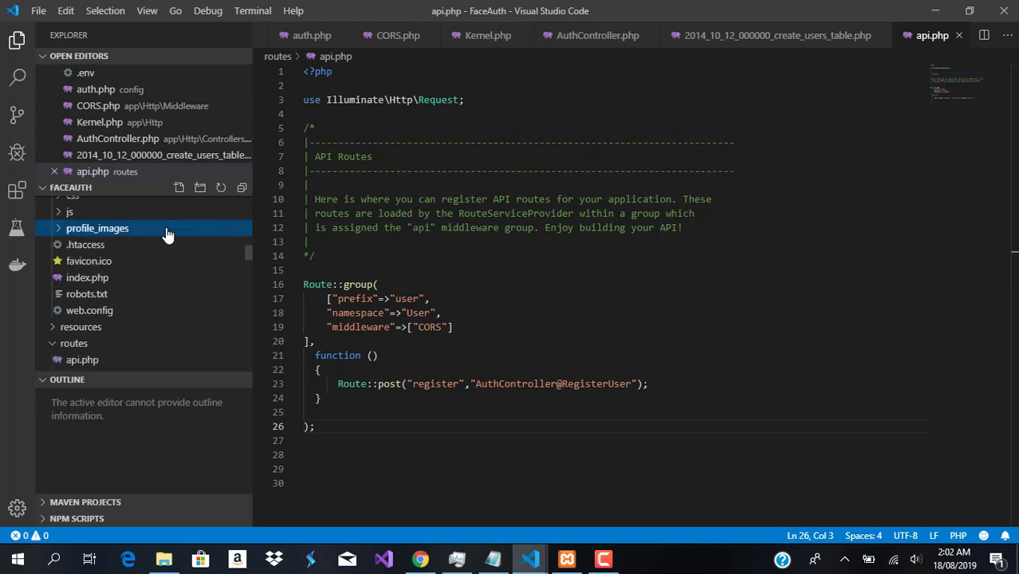
right_click(97, 228)
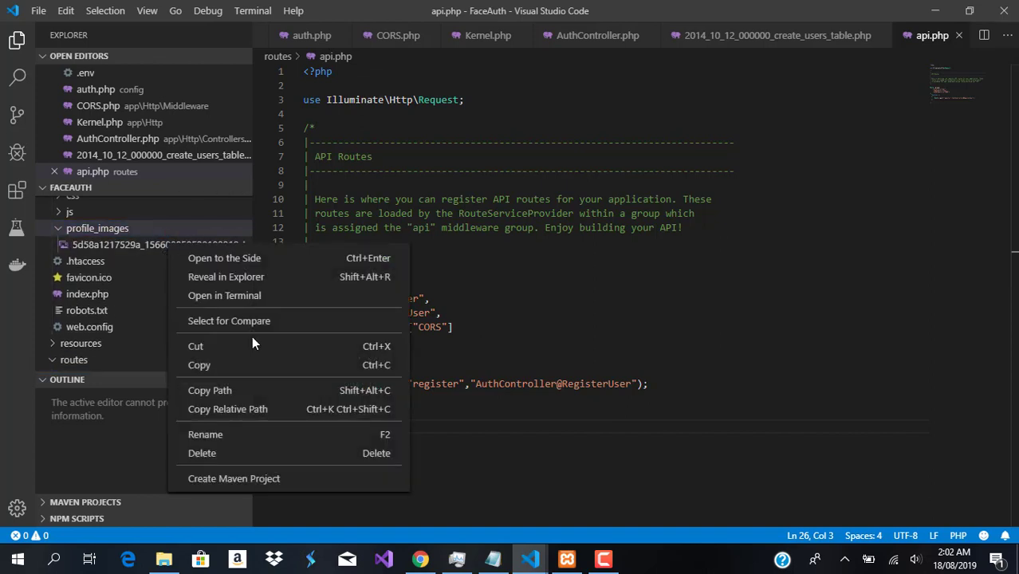
click(201, 453)
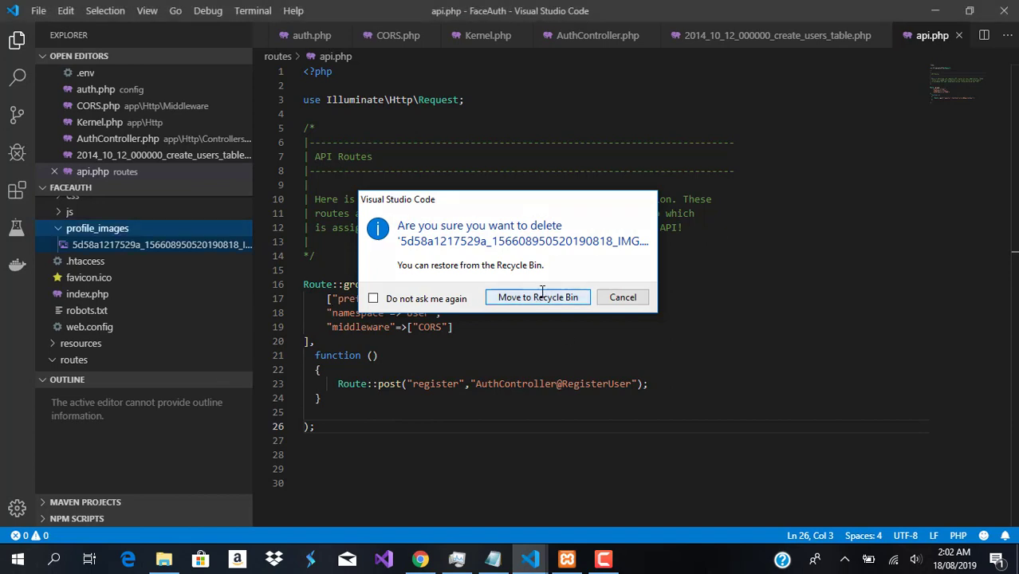
click(537, 297)
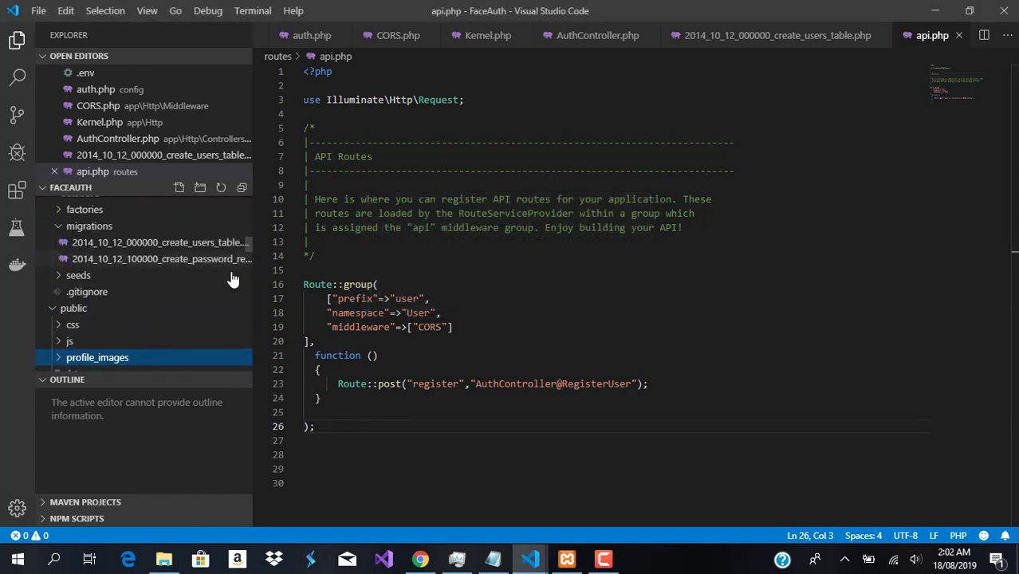
click(74, 308)
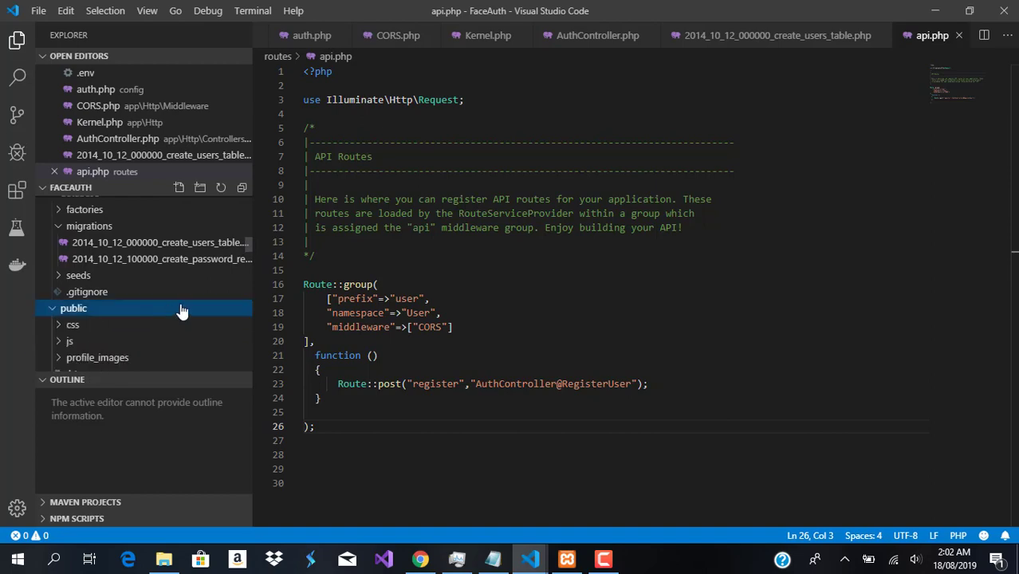
Review the RegisterUser method in AuthController.php through the image save and success response.
click(596, 35)
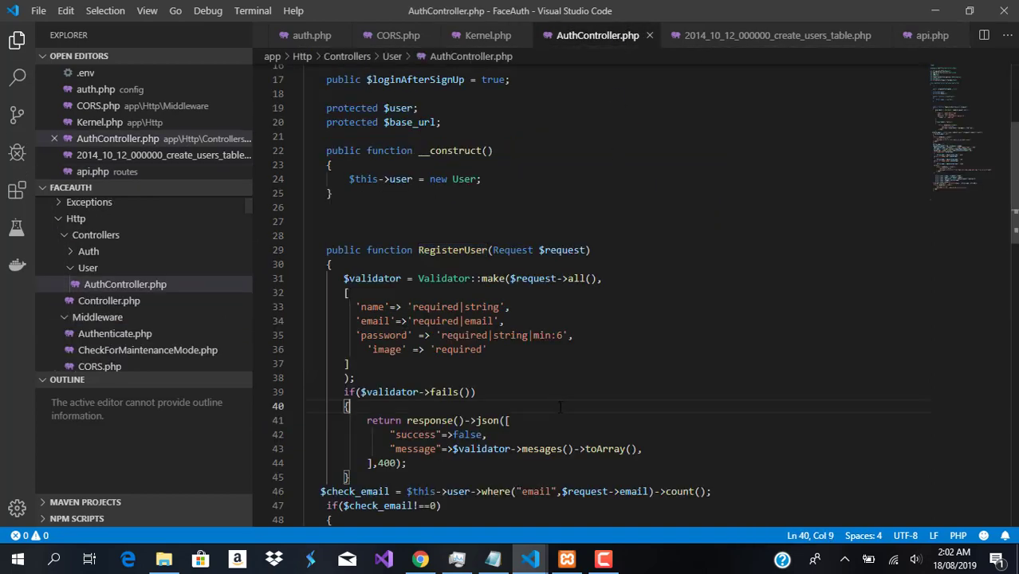
scroll(down, 3)
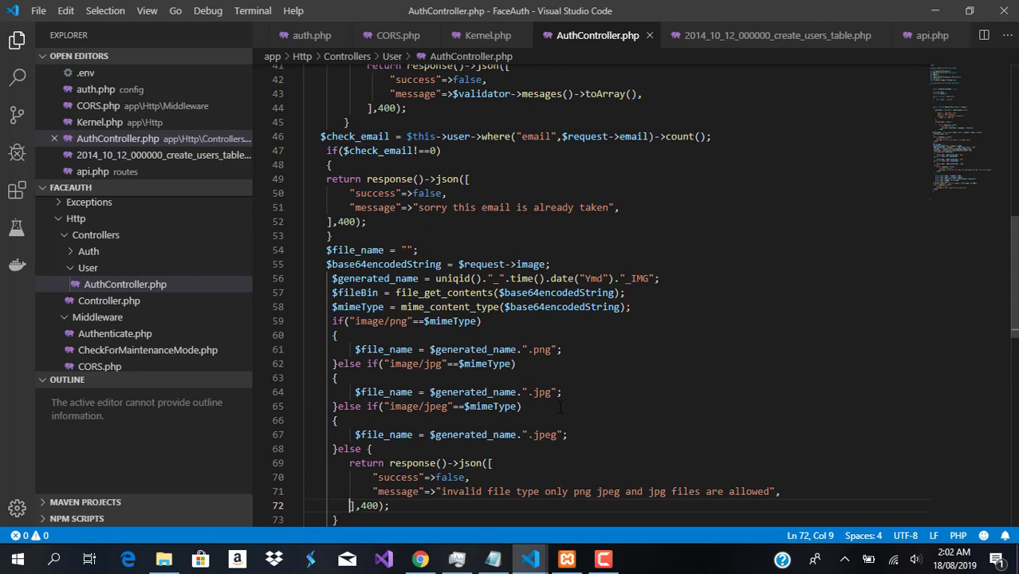
scroll(down, 3)
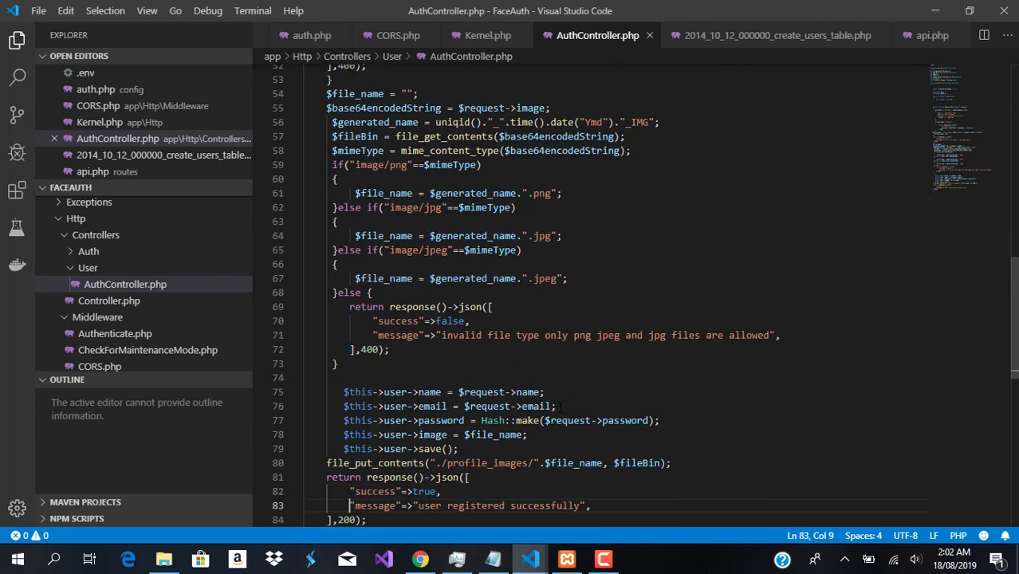
click(529, 462)
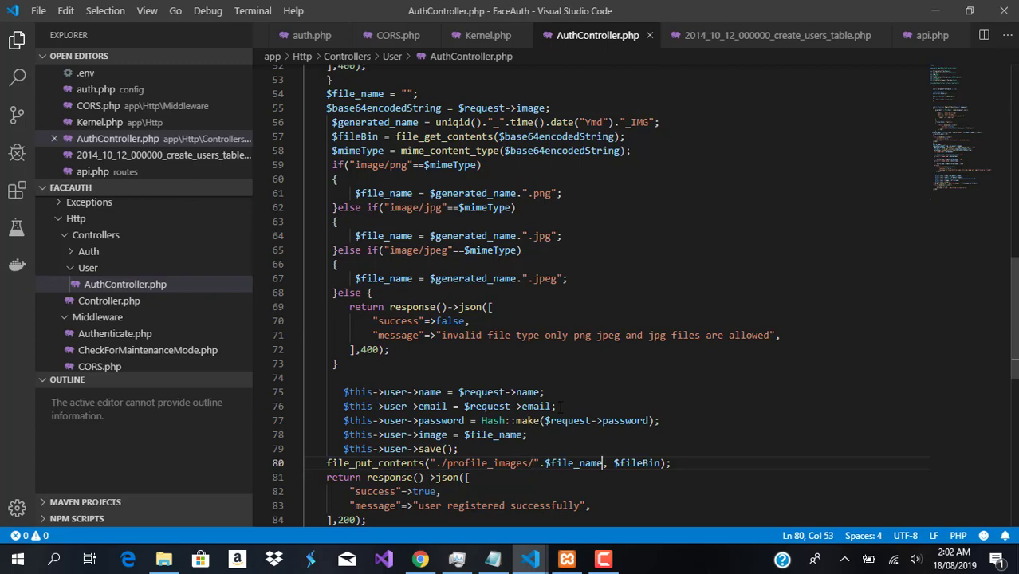
mouse_move(124, 284)
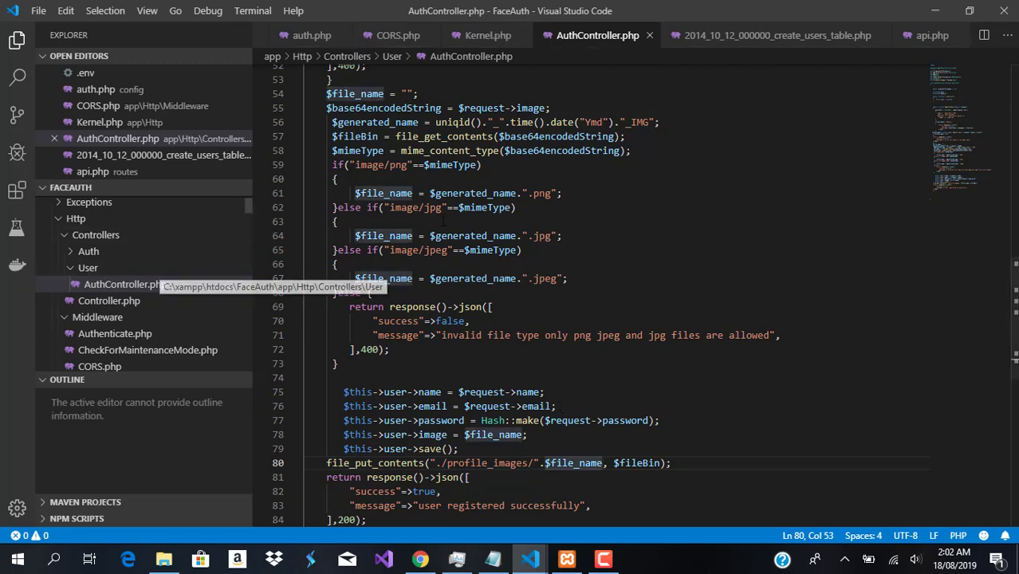
scroll(up, 3)
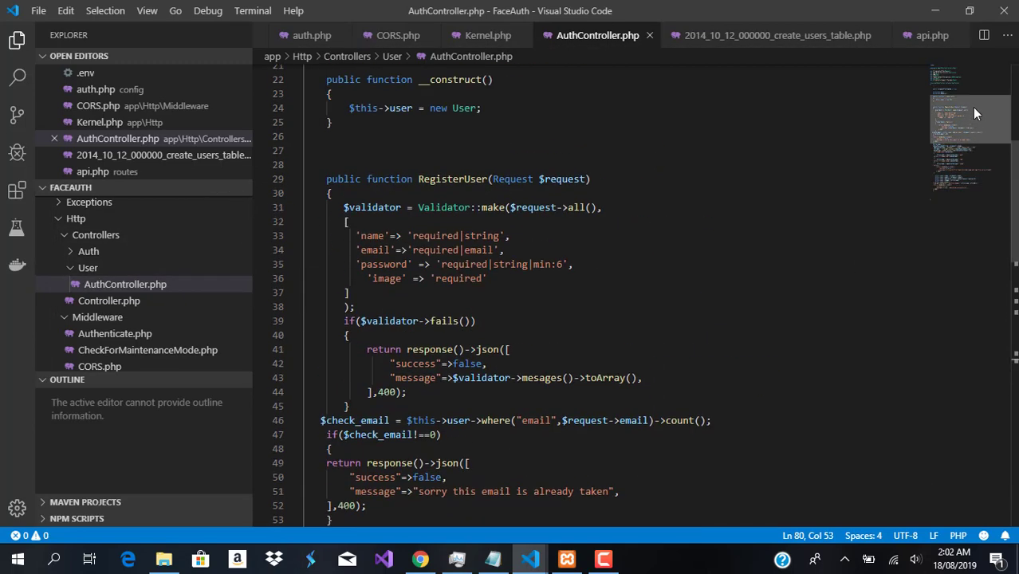
scroll(up, 3)
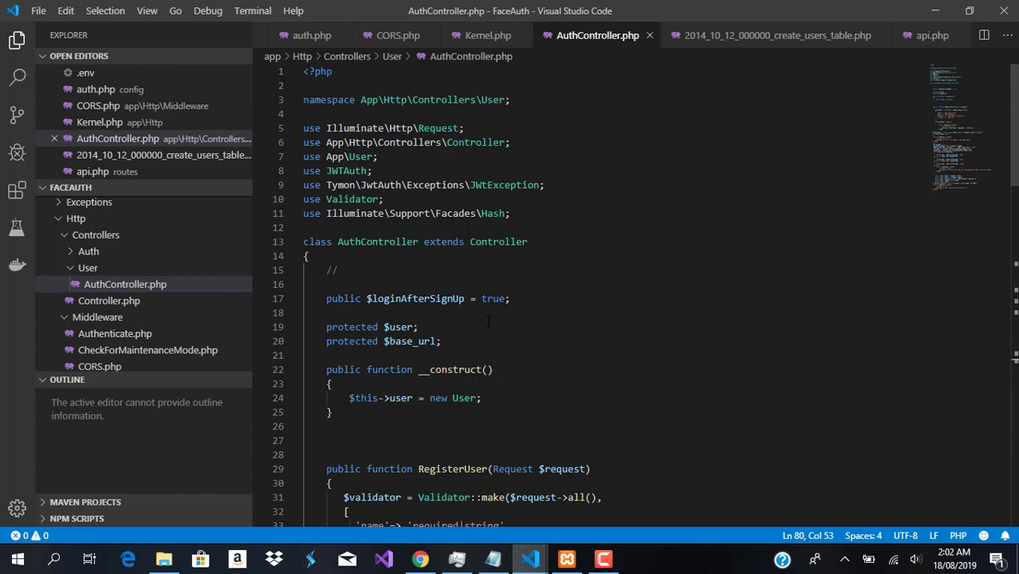
Launch Postman from Windows search, dismiss the deprecation notice, and return to VS Code.
click(54, 558)
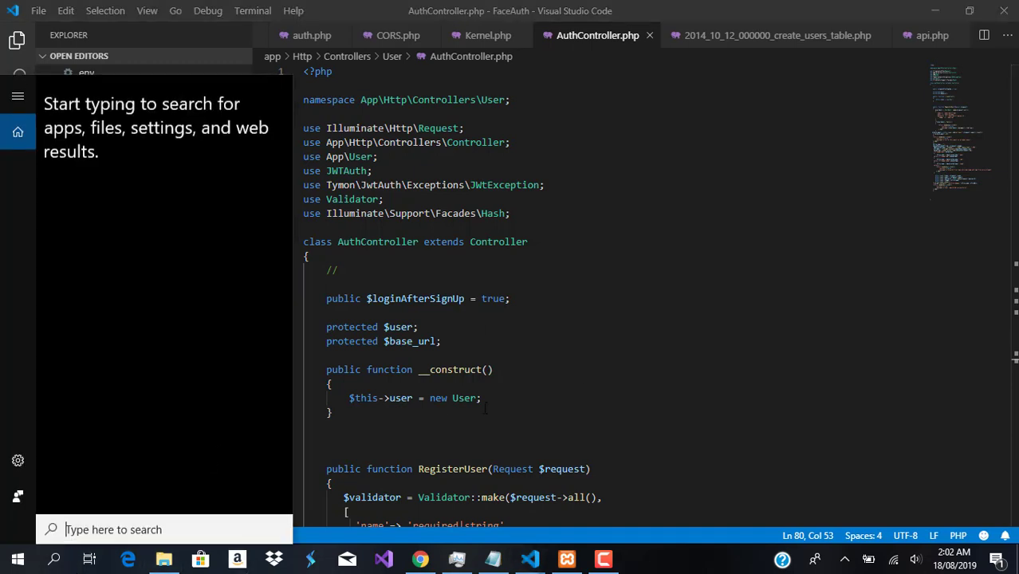
text(postman)
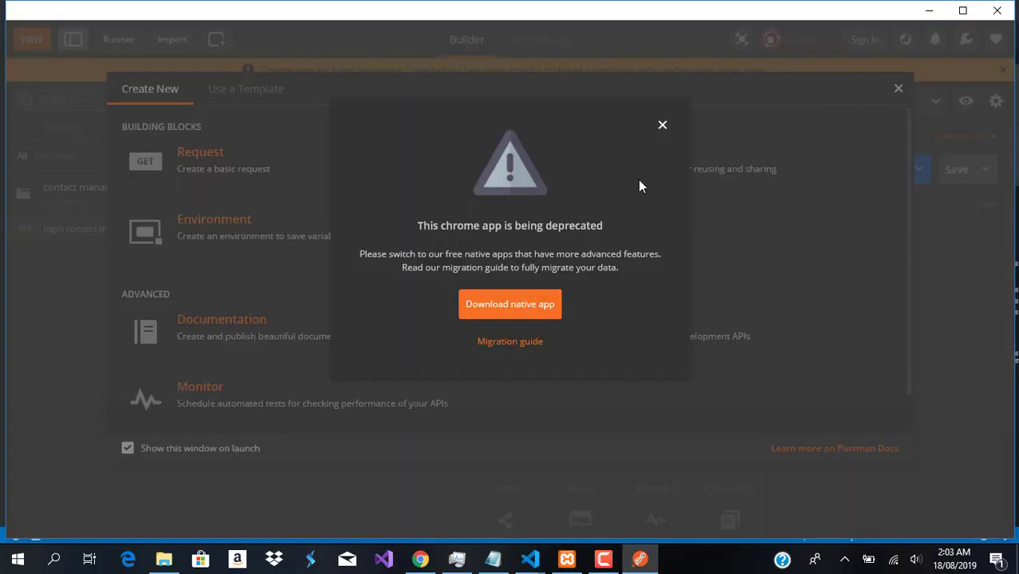
click(662, 124)
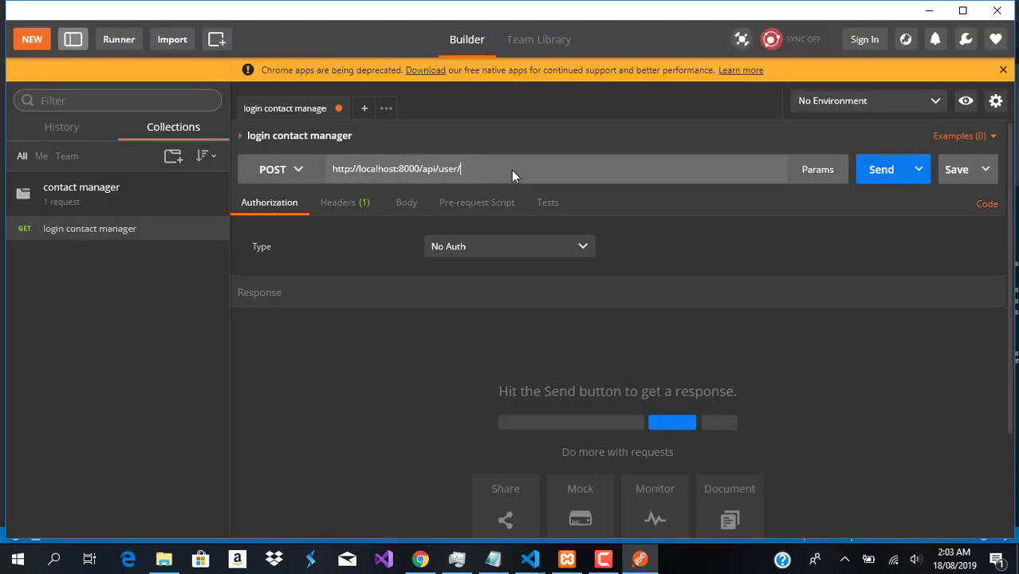
mouse_move(529, 558)
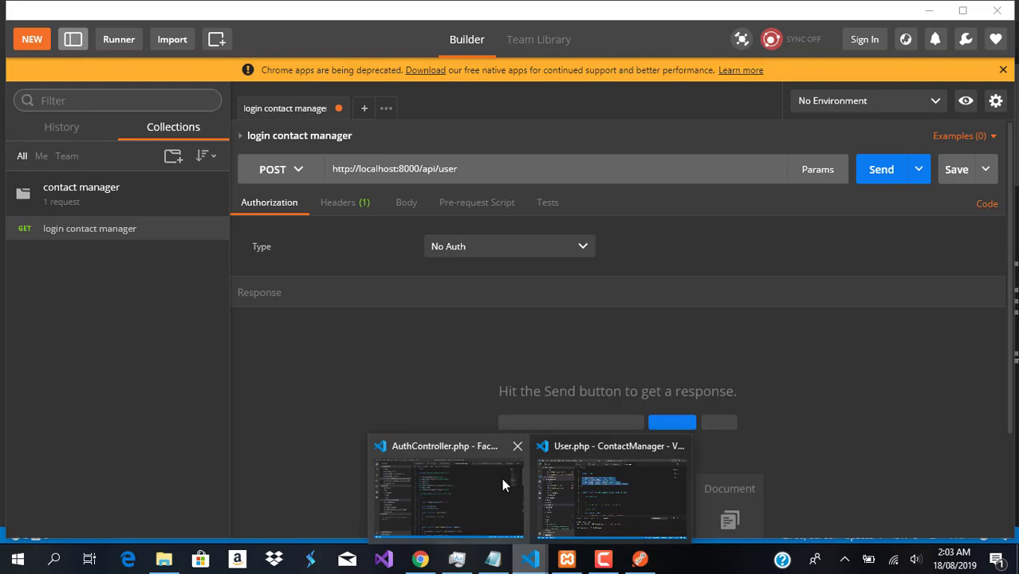
click(611, 486)
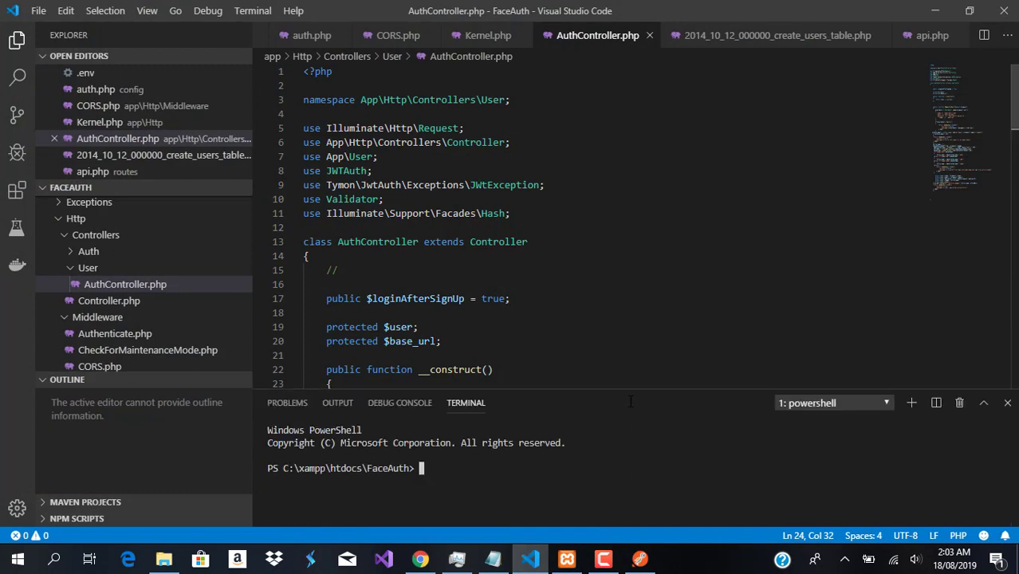
Run php artisan serve in the terminal and switch back to Postman.
text(php artisan serve)
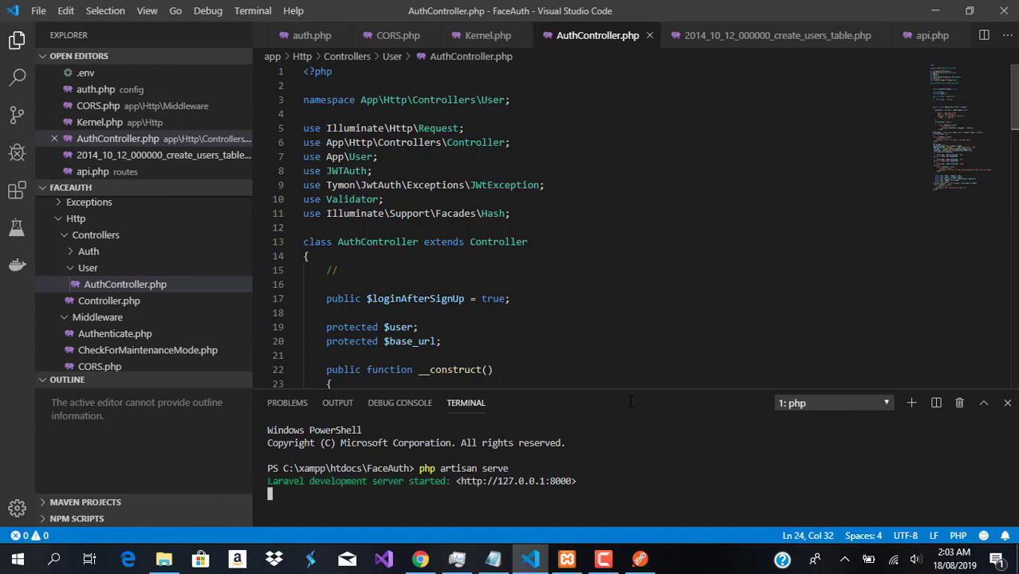
mouse_move(583, 517)
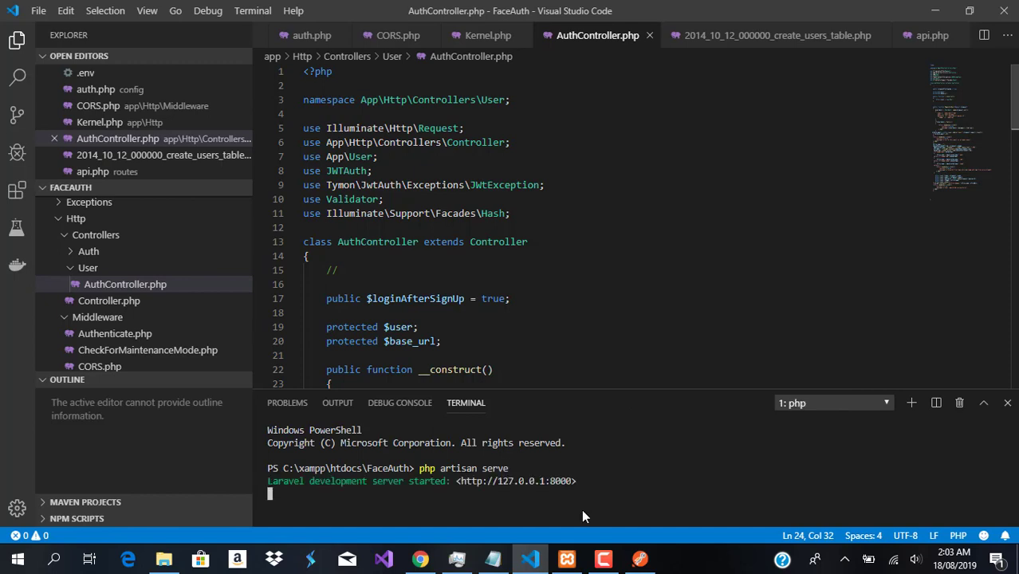
click(640, 558)
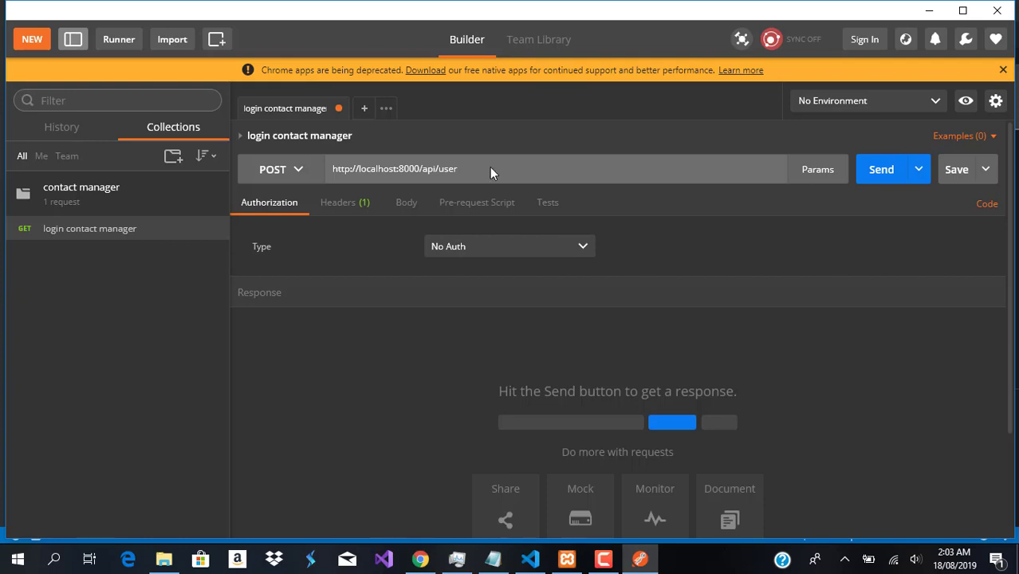
Point the POST request at localhost:8000/api/user/register and choose a raw body.
click(454, 169)
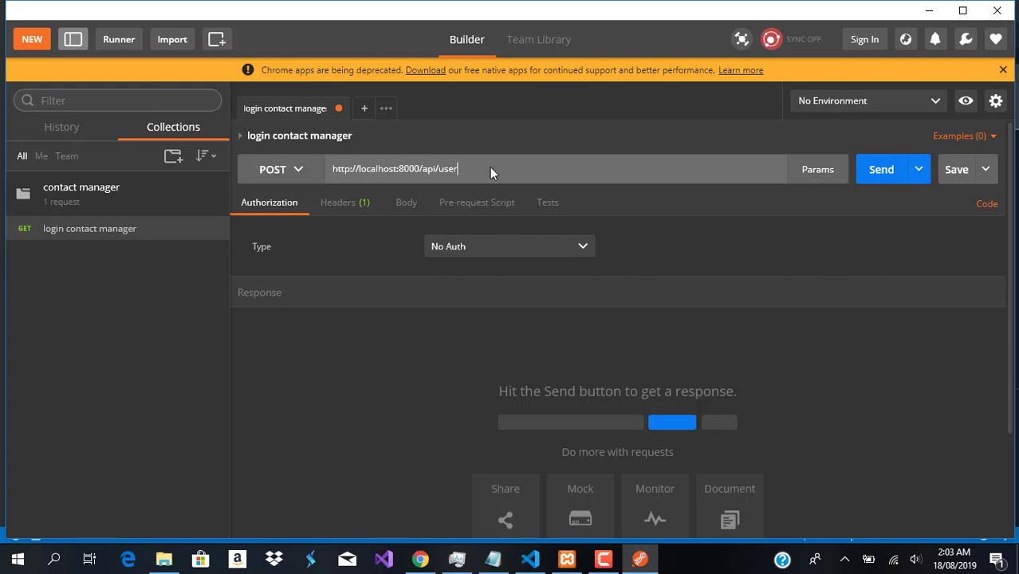
text(/register)
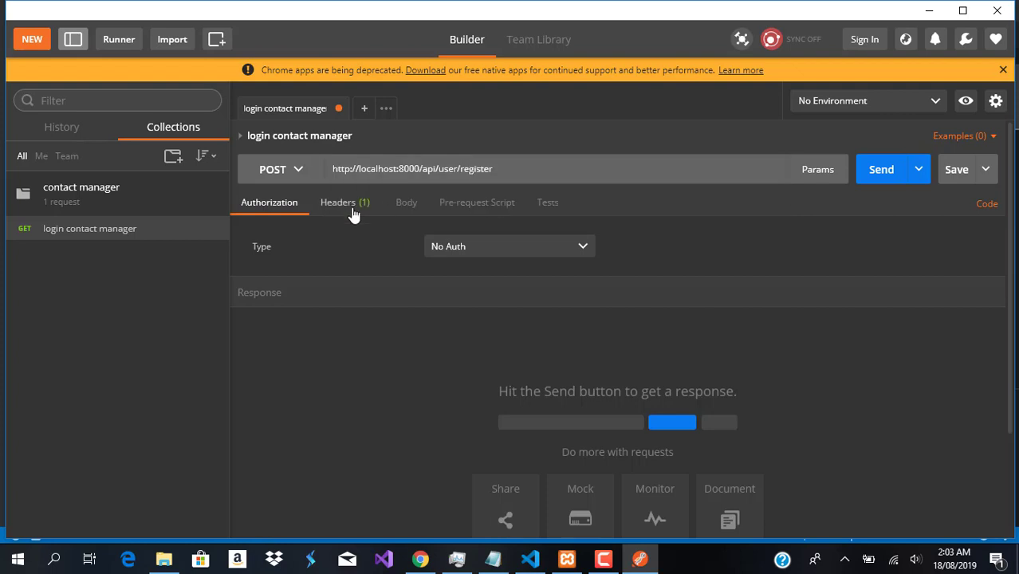
click(338, 201)
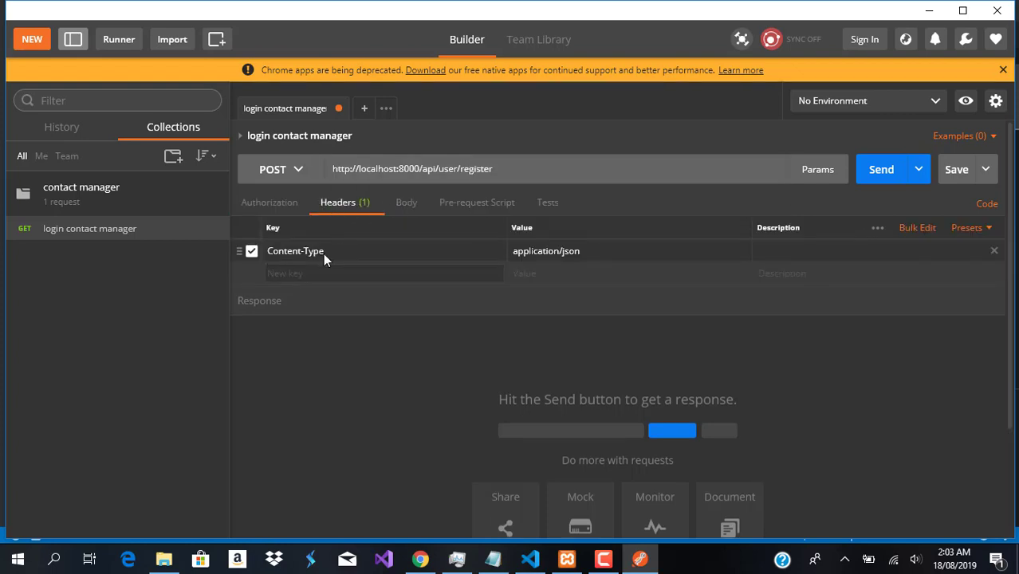
click(405, 201)
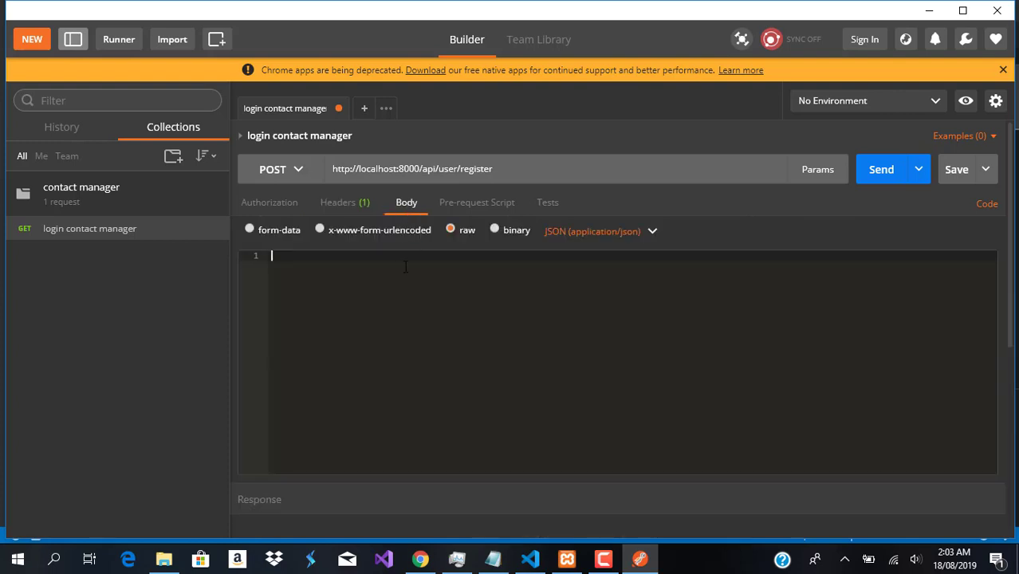
mouse_move(233, 223)
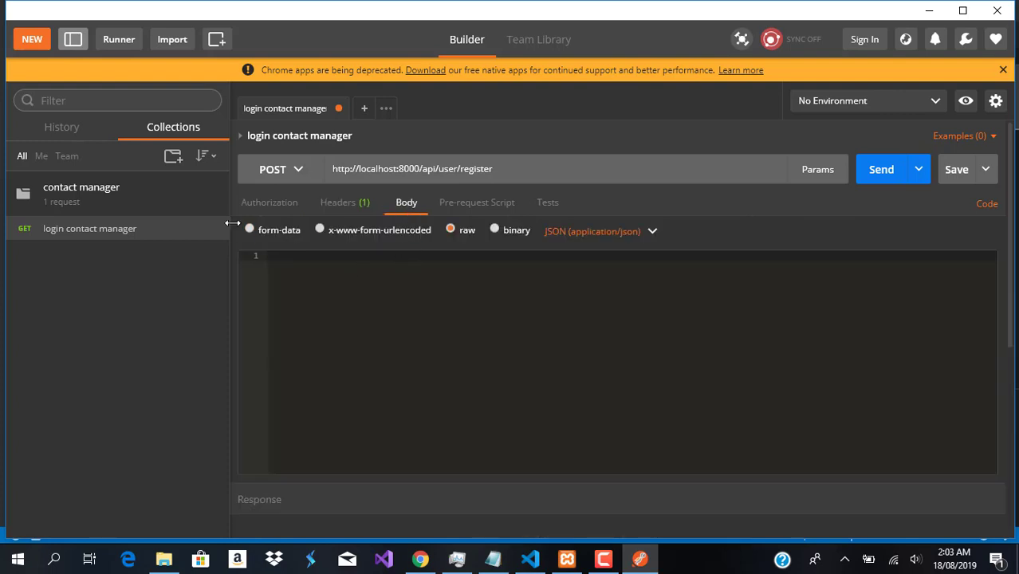
click(319, 229)
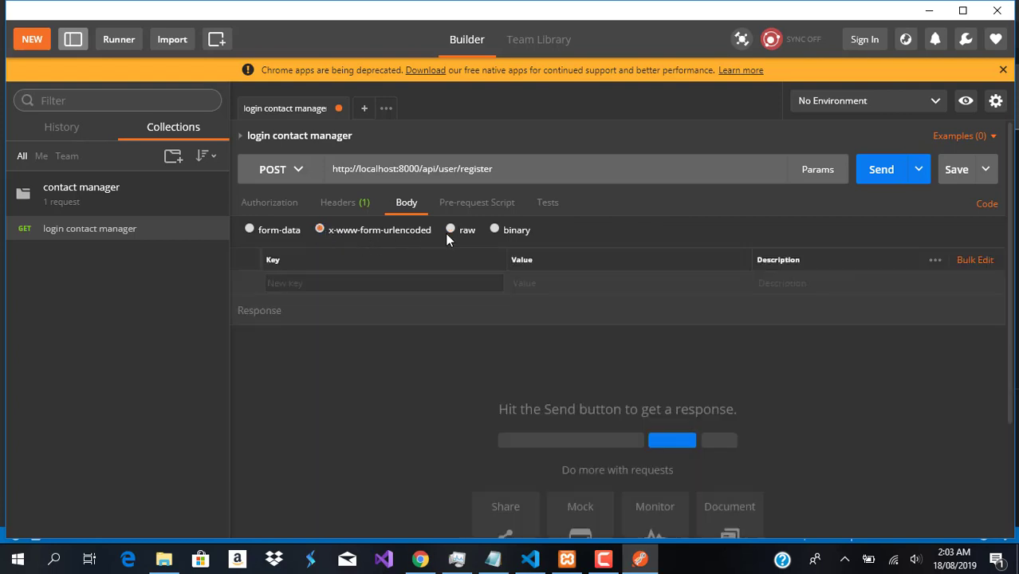
click(450, 230)
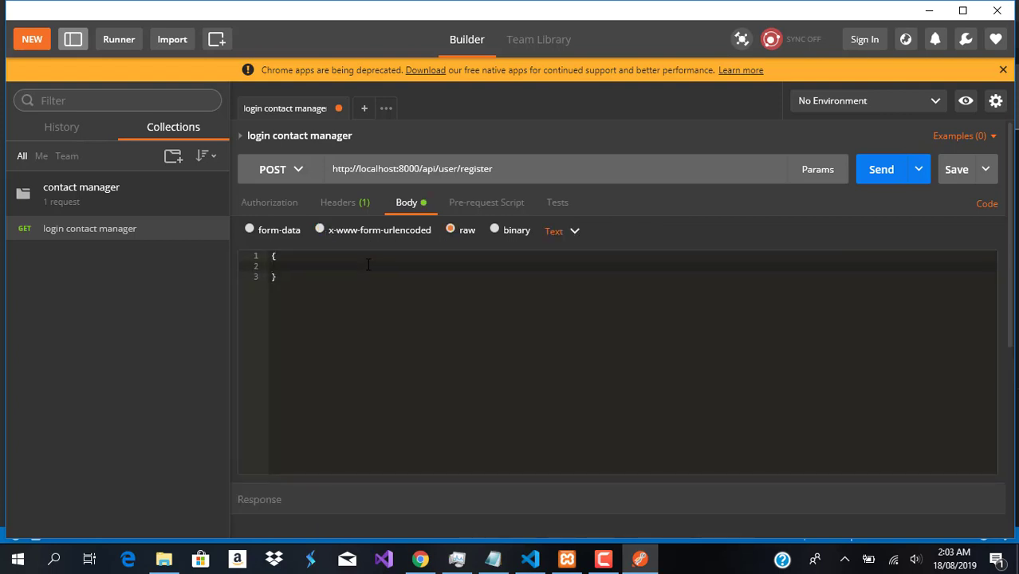
Write the body {"name":""}, checking the controller's required fields along the way.
text("":)
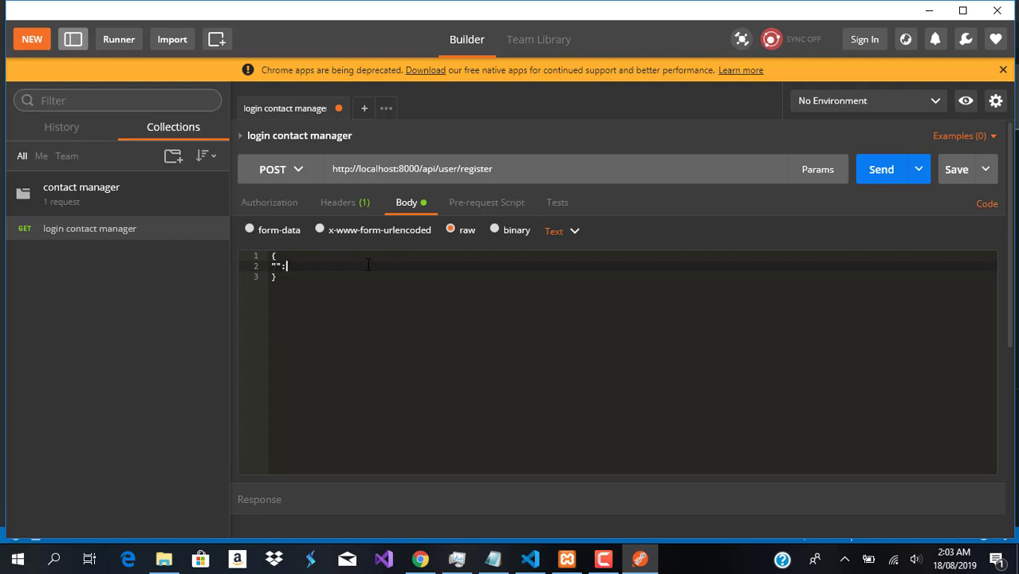
text("")
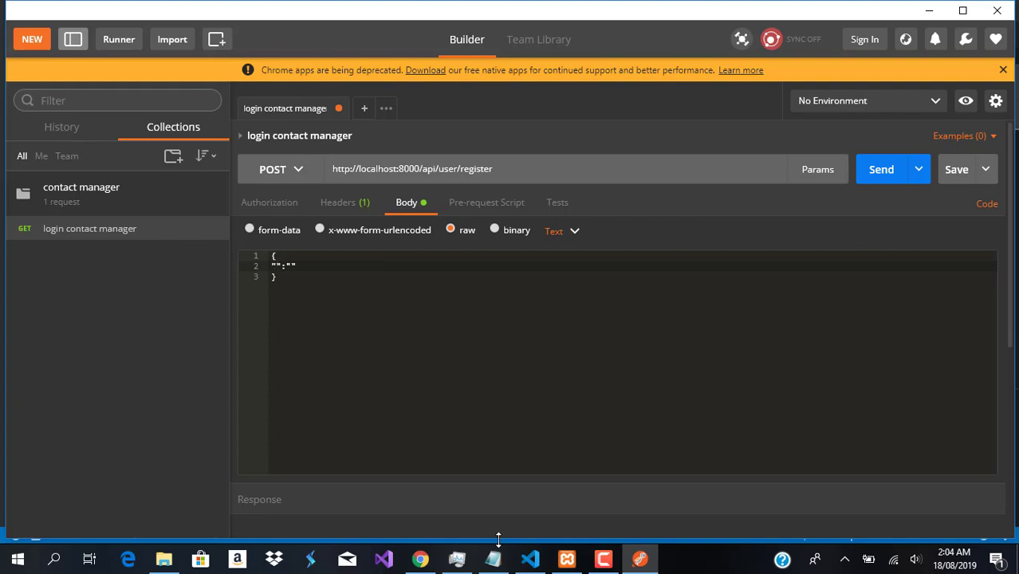
click(530, 558)
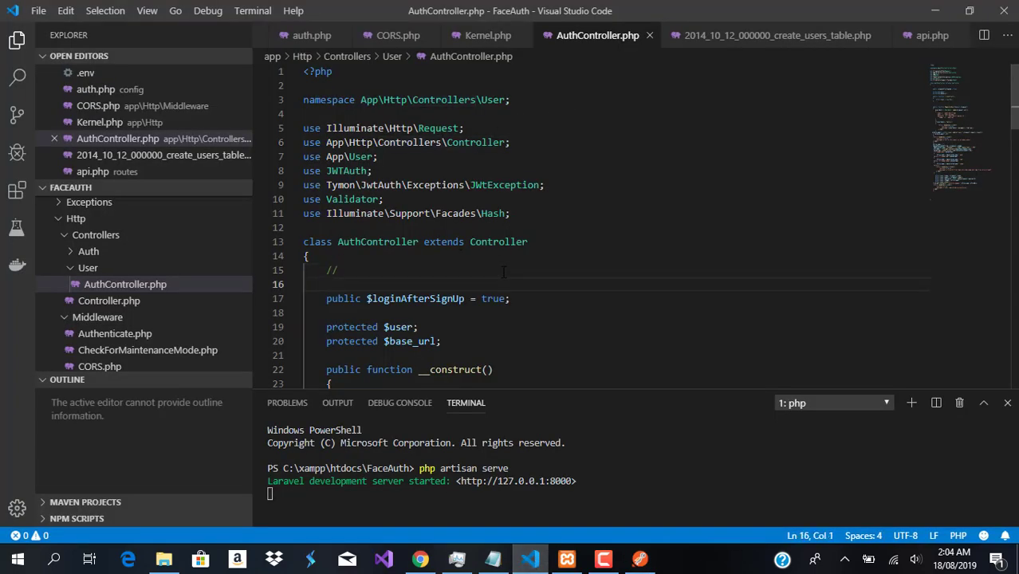
scroll(down, 3)
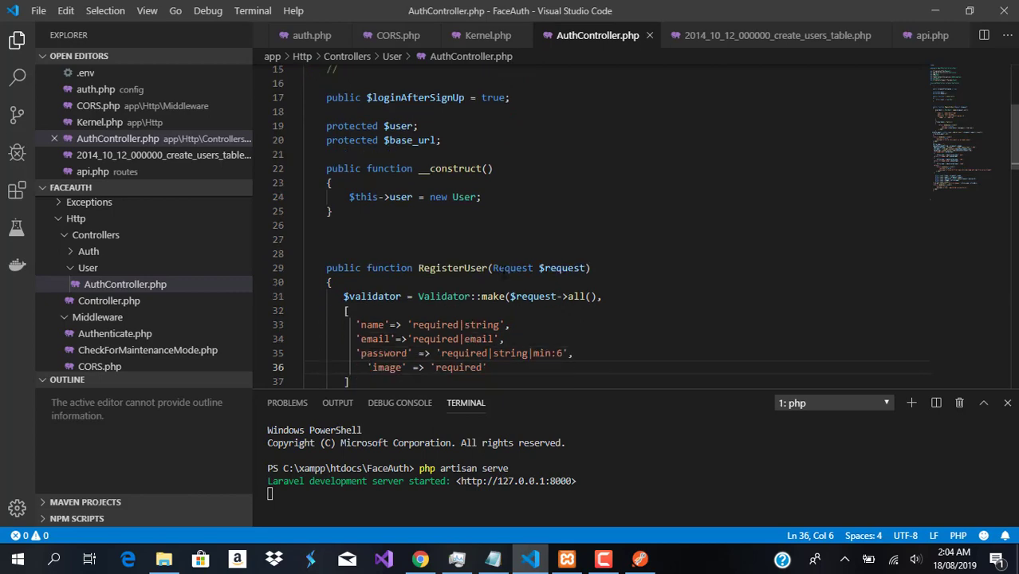
click(641, 558)
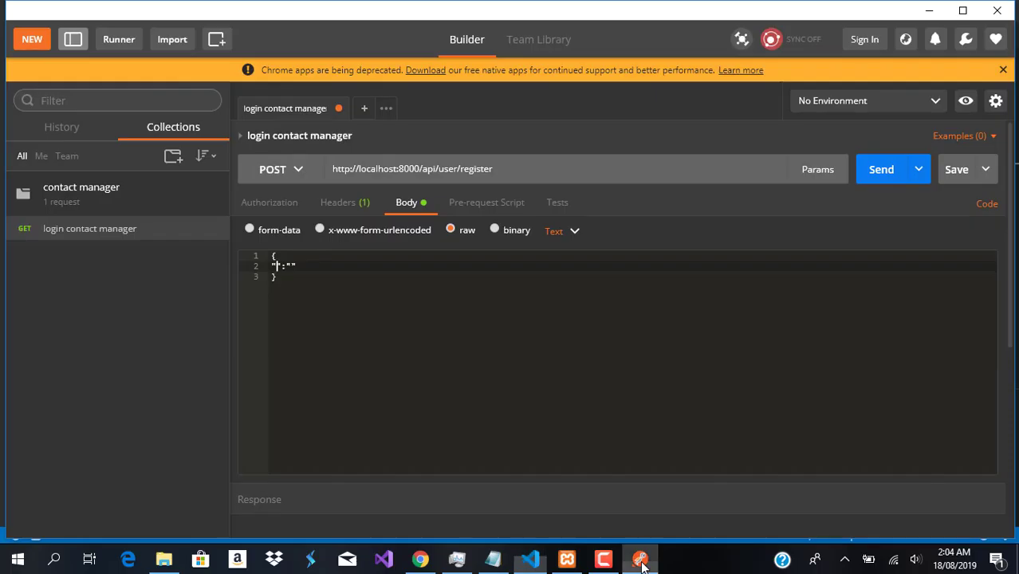
text(name)
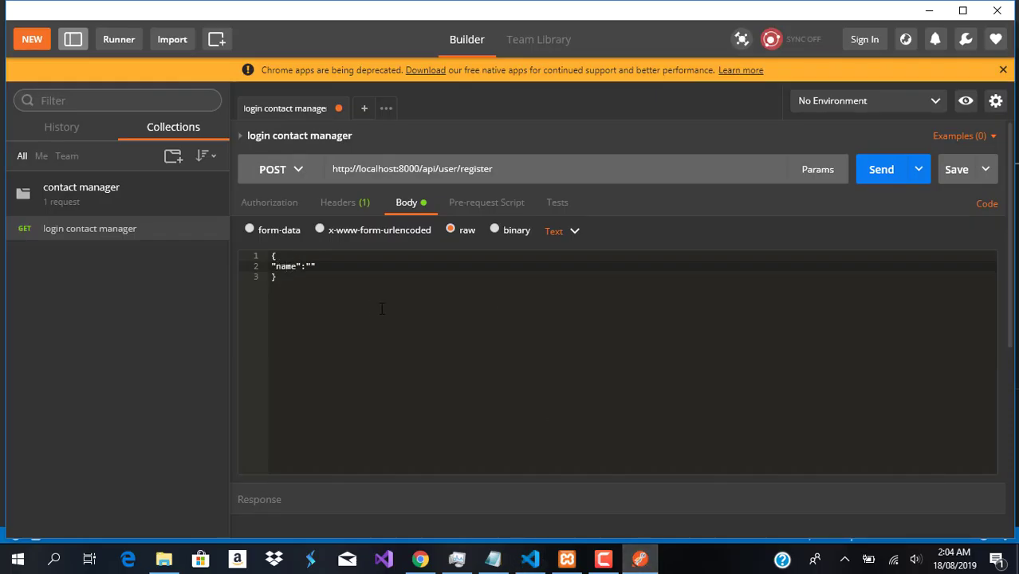
Set the Content-Type header to application/json and return to the body.
click(338, 201)
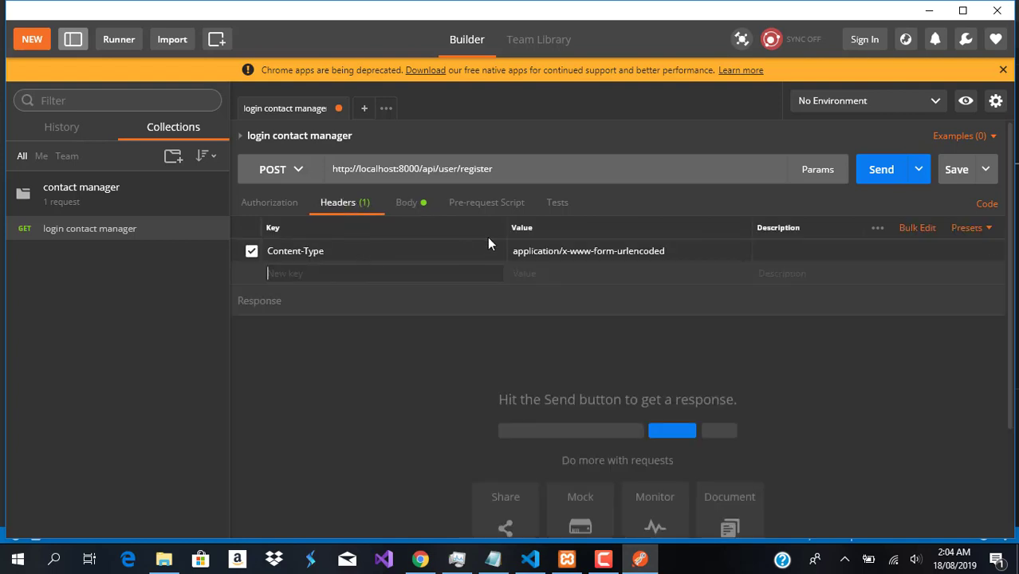
mouse_move(650, 255)
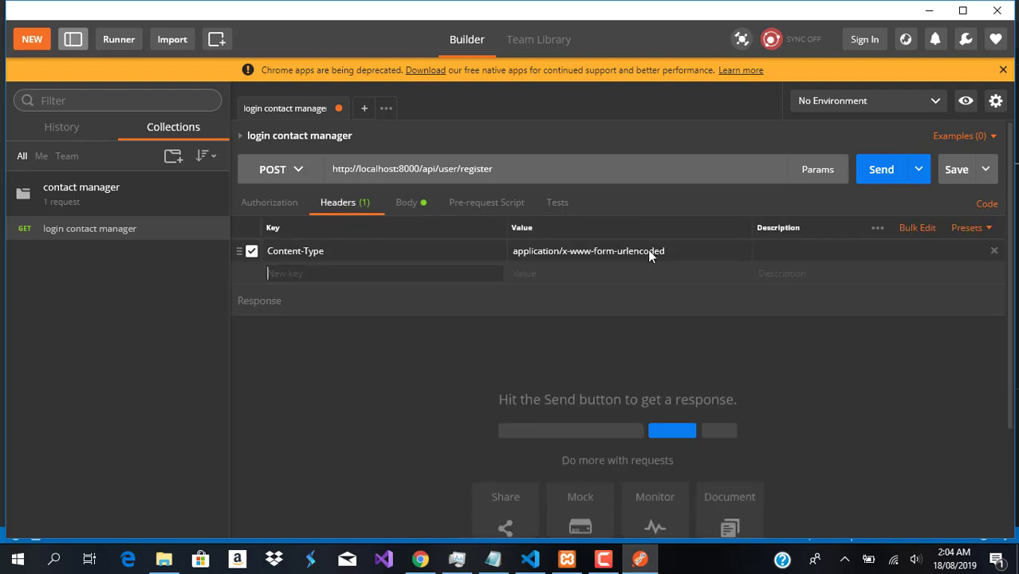
double_click(587, 250)
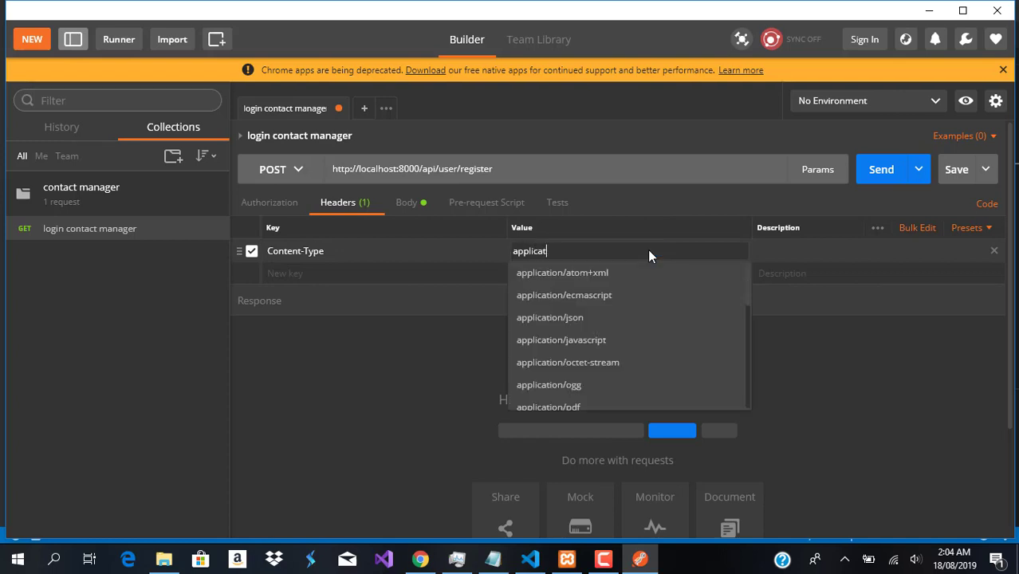
click(548, 315)
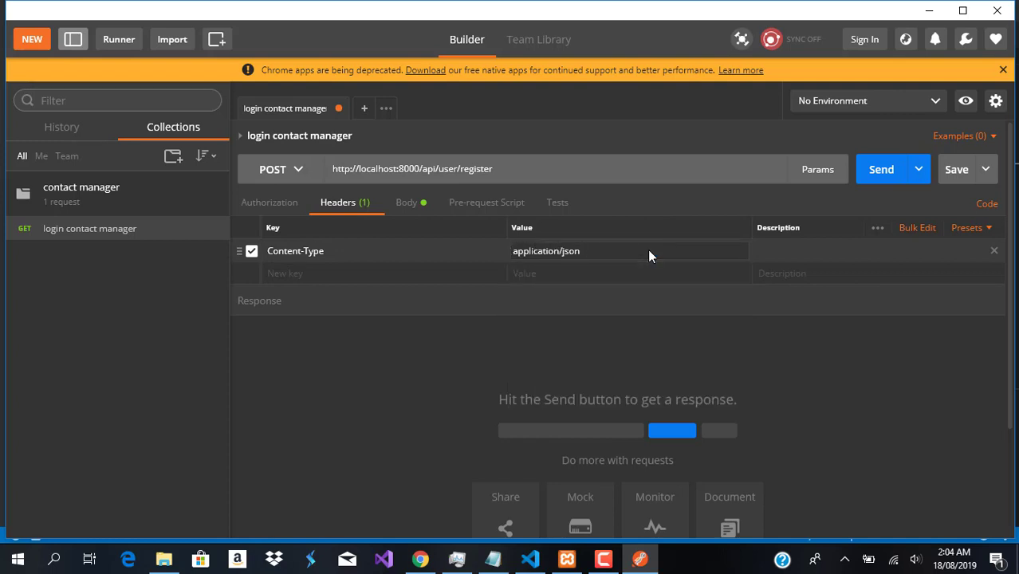
click(407, 201)
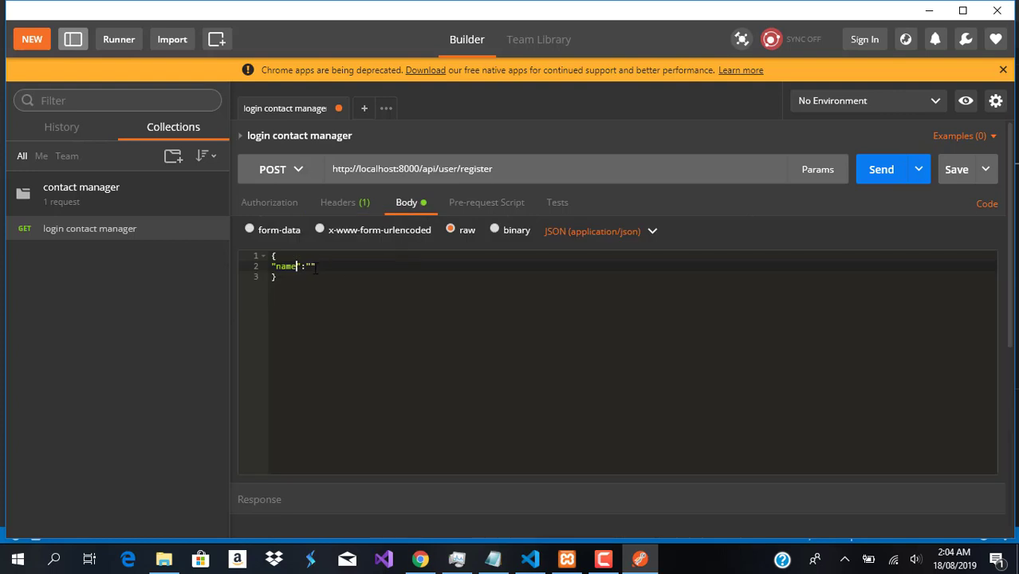
Enter the name value 'fran' and an email value at gmail.com in the JSON body.
text(franklin)
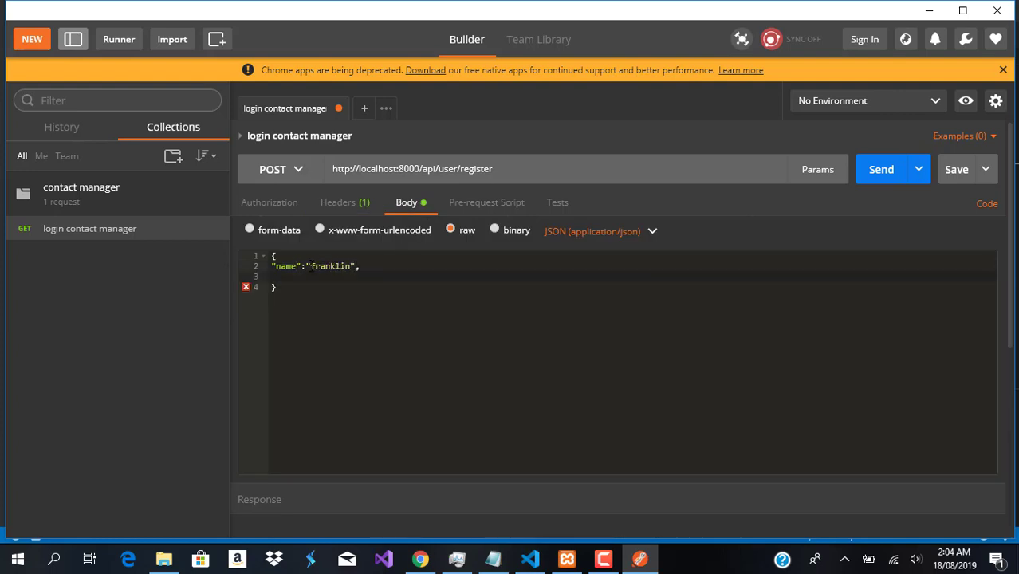
text("email)
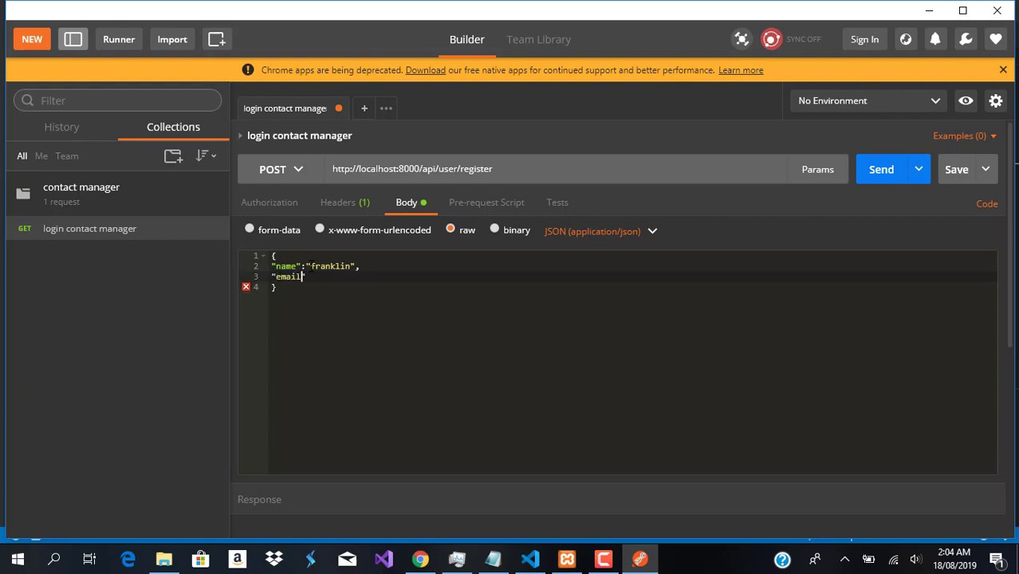
text(:")
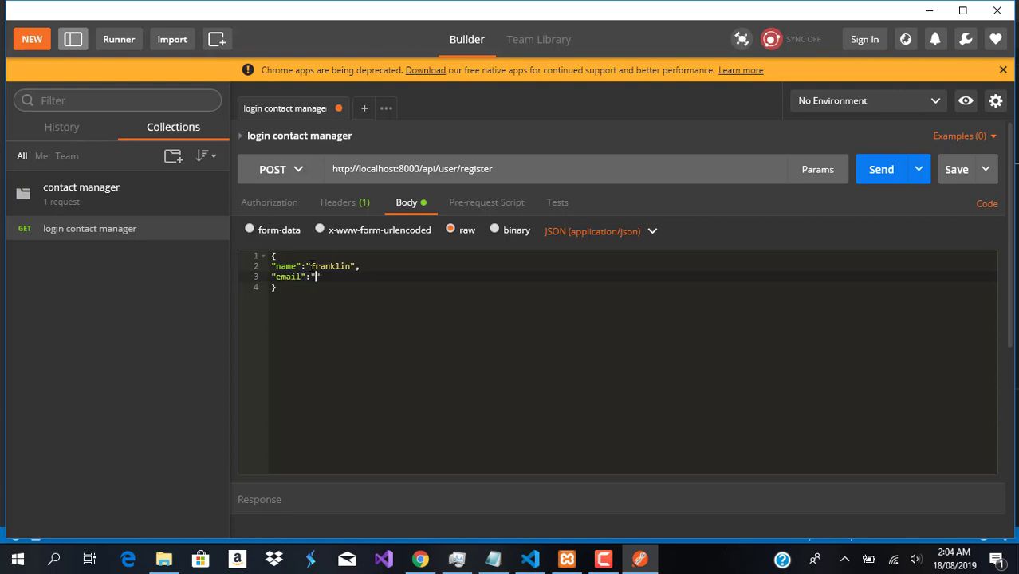
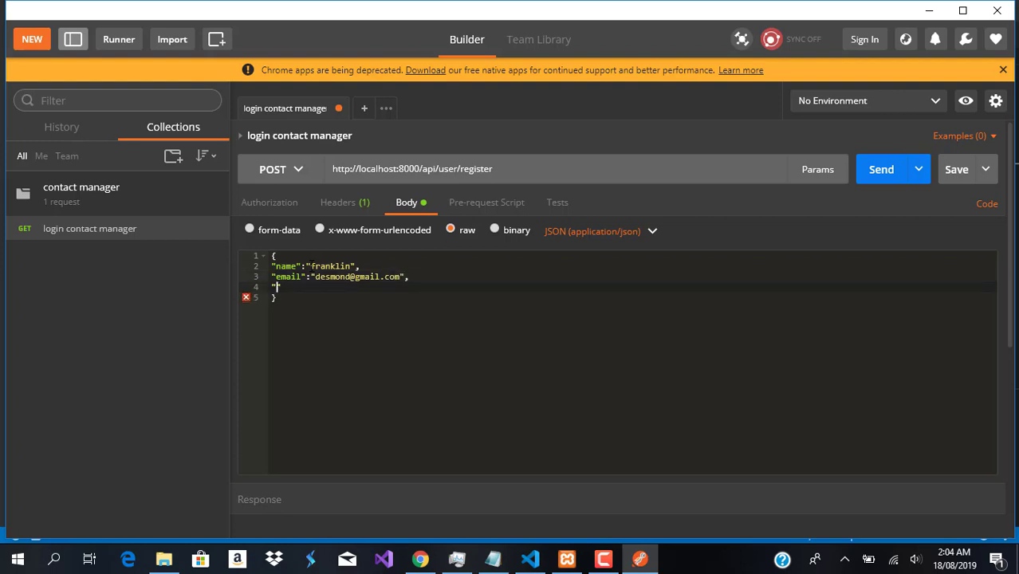
text(password")
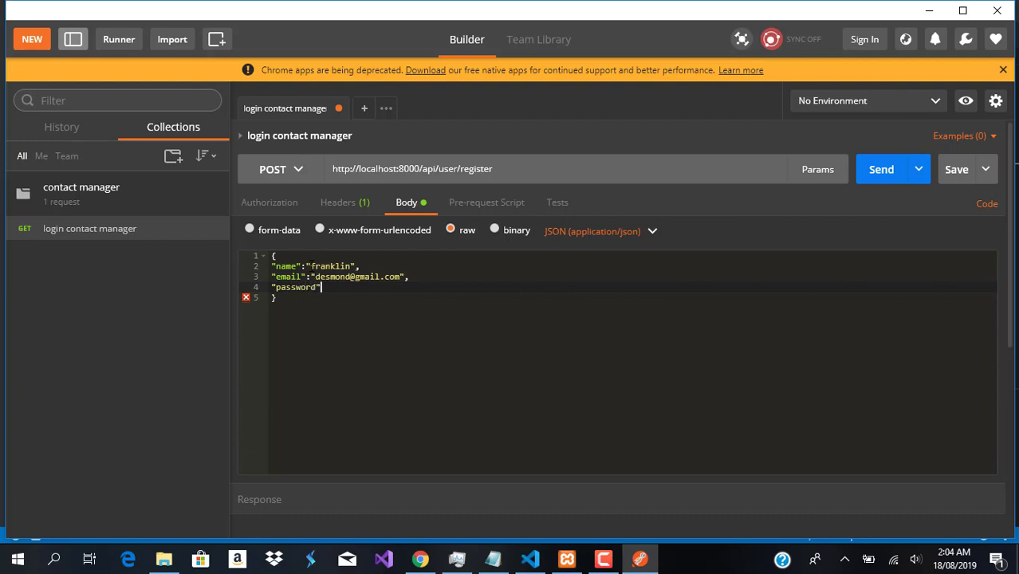
text(:"password")
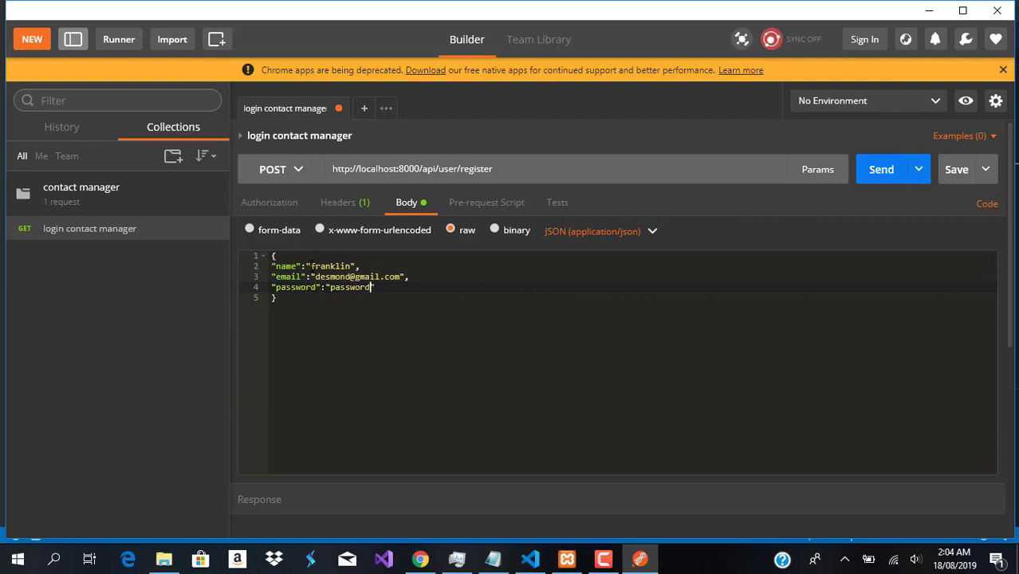
text(,)
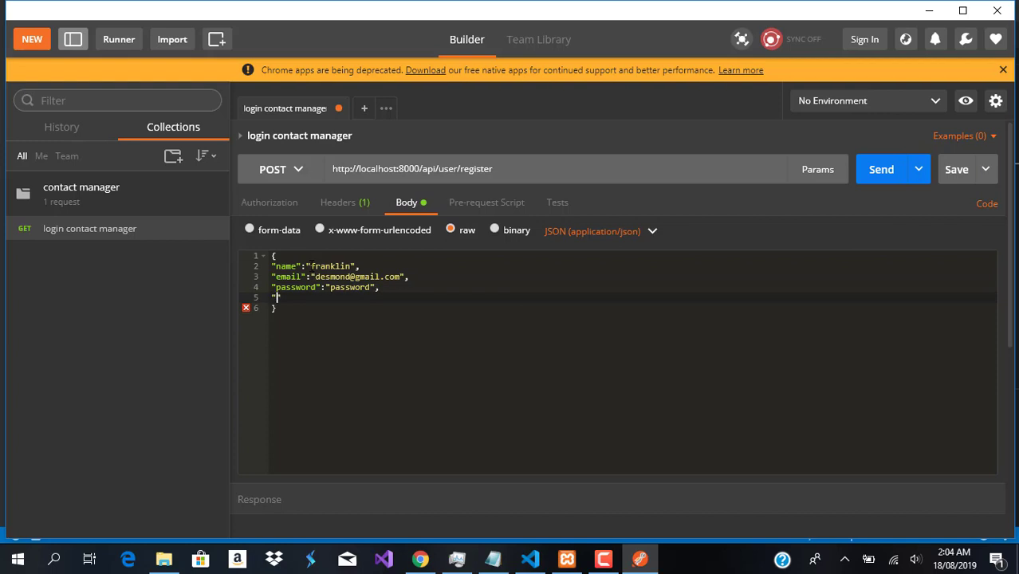
text(image":)
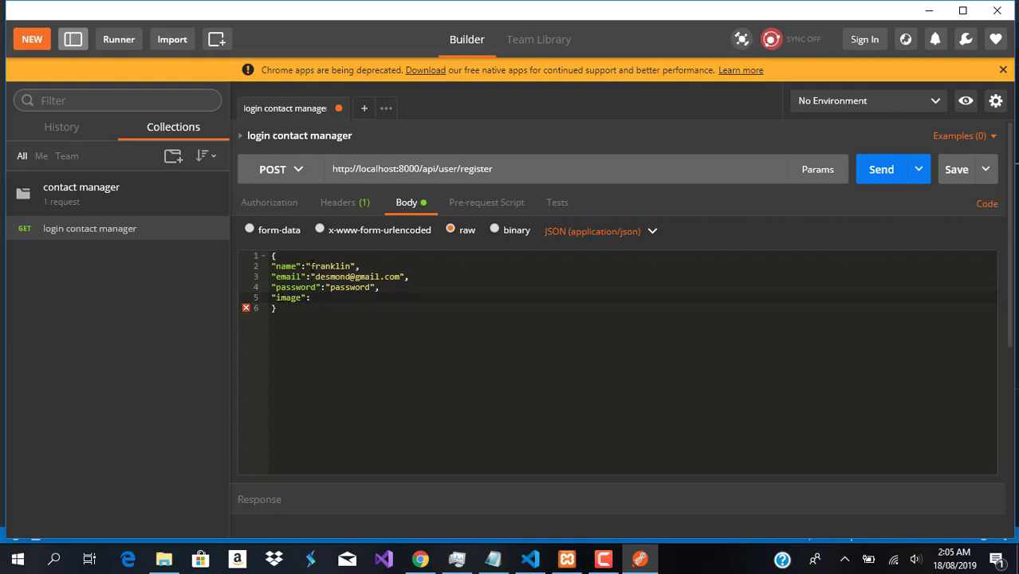
text("")
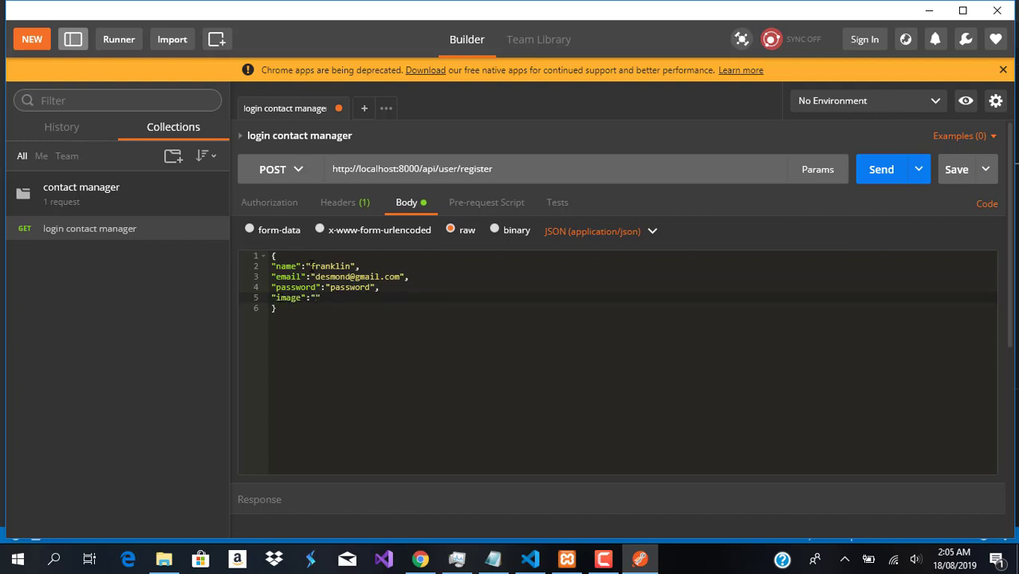
Review the base64 image decoding and jpeg mime-type check branches in AuthController.php.
click(529, 558)
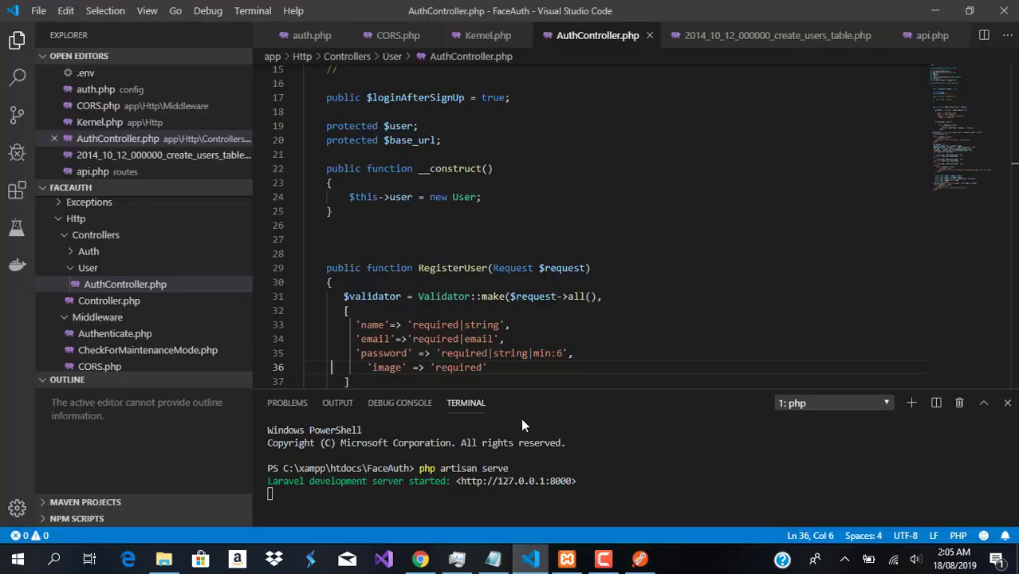
click(346, 309)
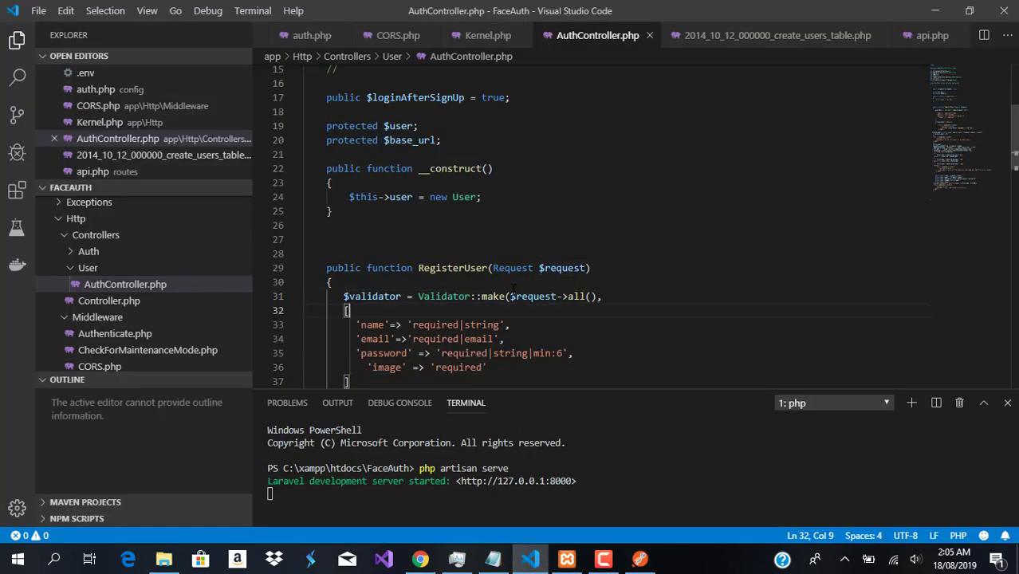
scroll(down, 3)
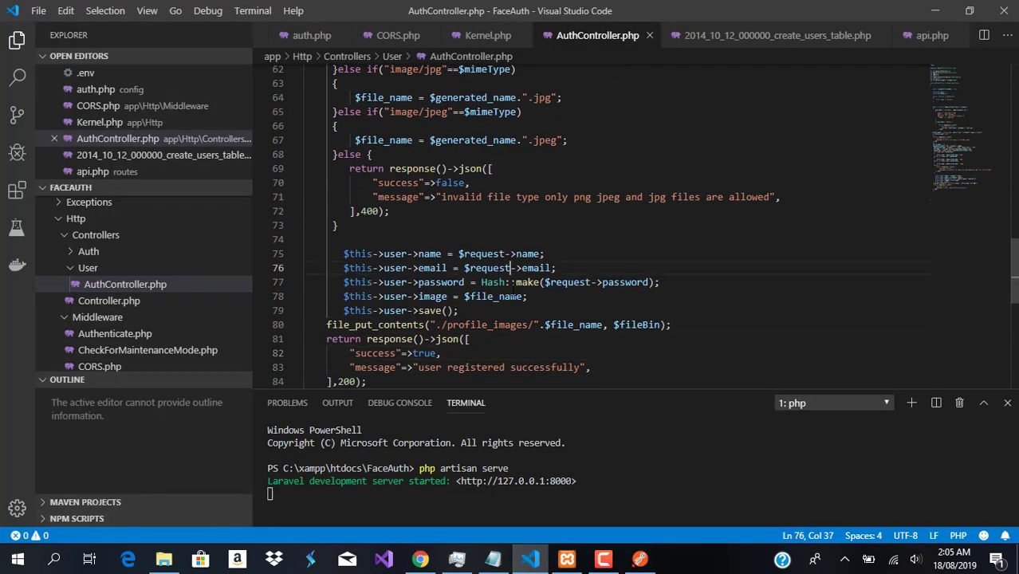
scroll(up, 3)
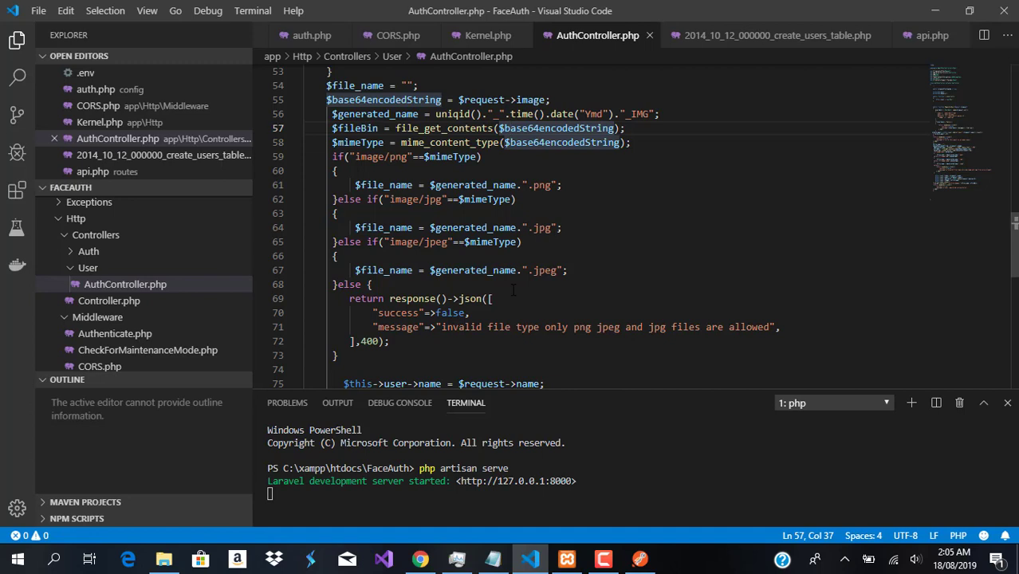
click(510, 327)
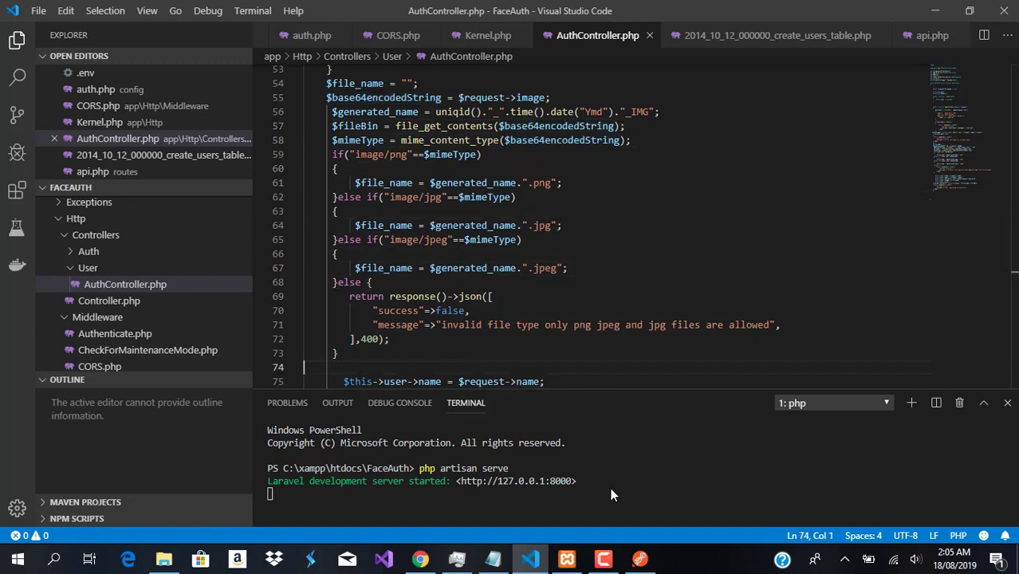
click(568, 268)
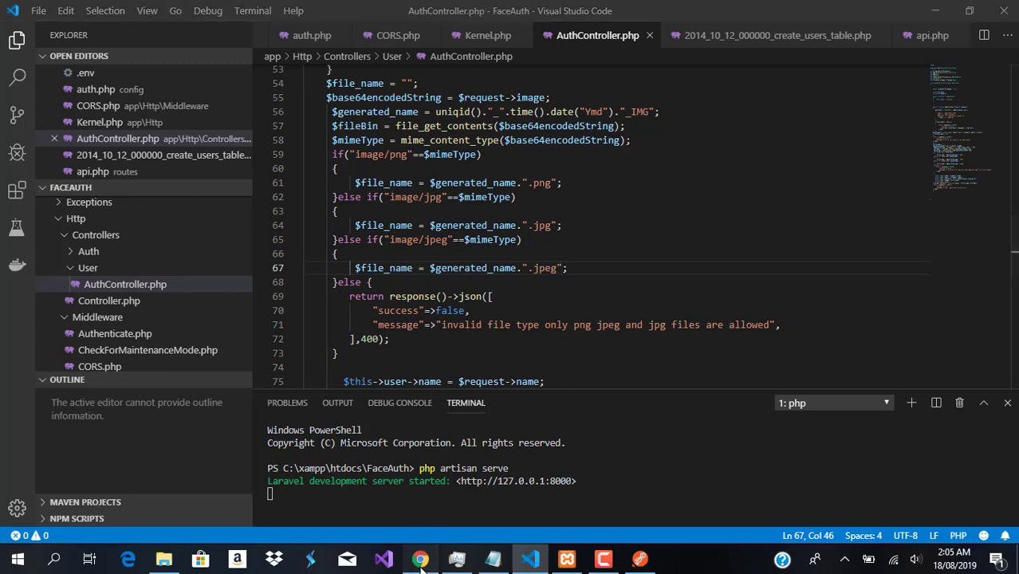
click(421, 558)
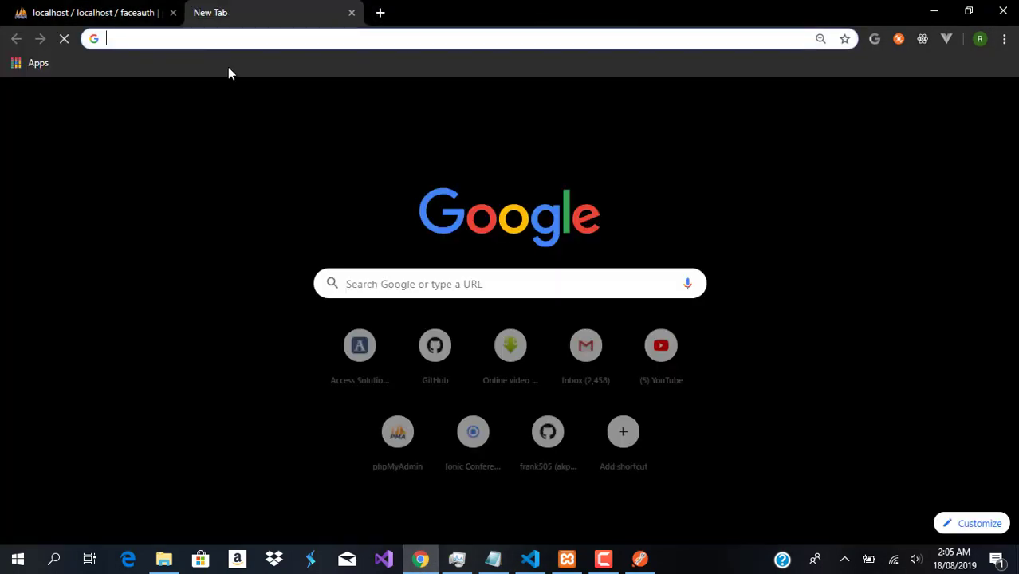
Navigate the new tab to the base64-image.de encoder site via the 'base' suggestion.
text(base64 encoded image string example)
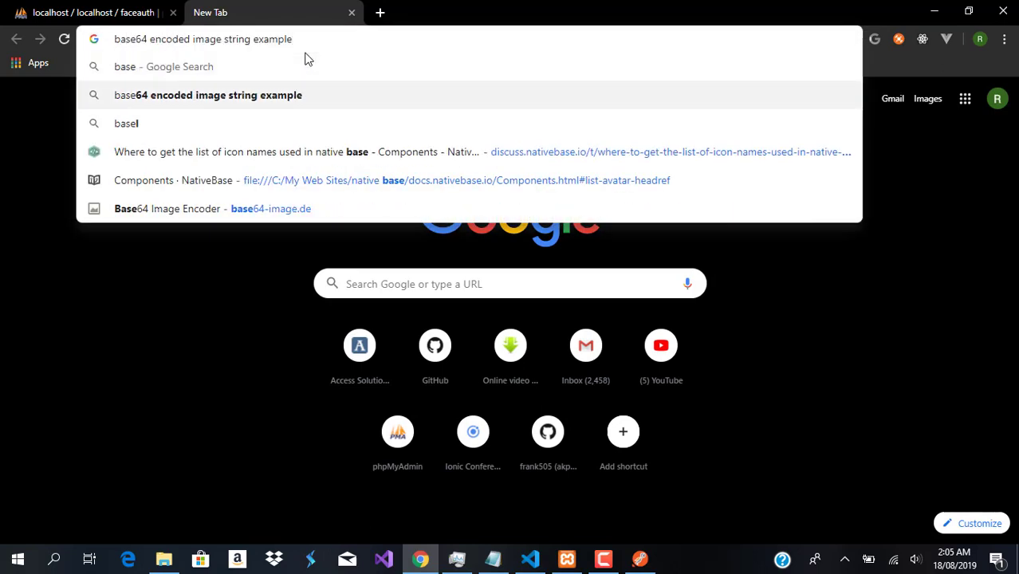
click(210, 207)
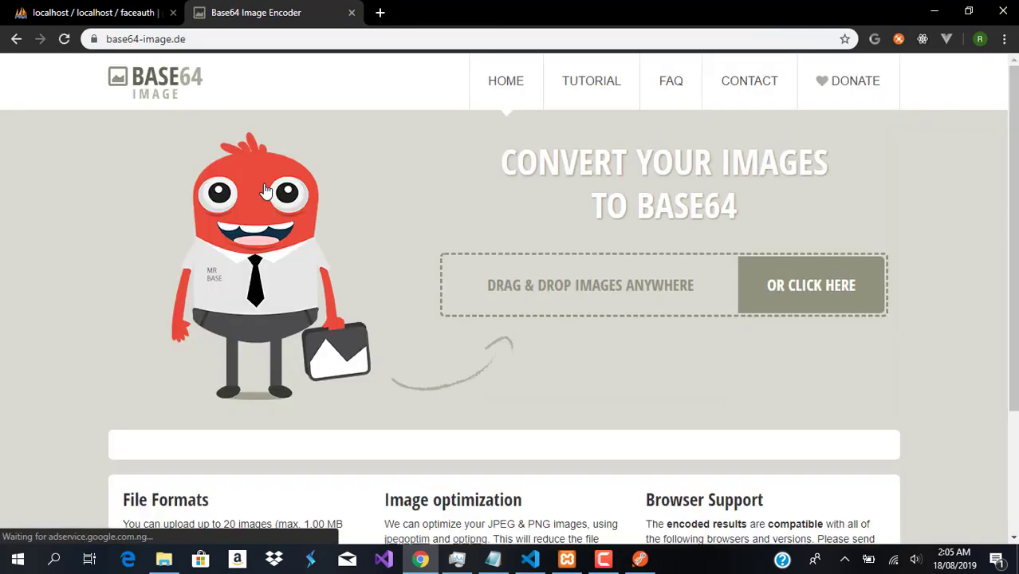
Upload the latest webcam photo WIN_20190808_11_41_49_Pro.jpg for encoding.
click(811, 284)
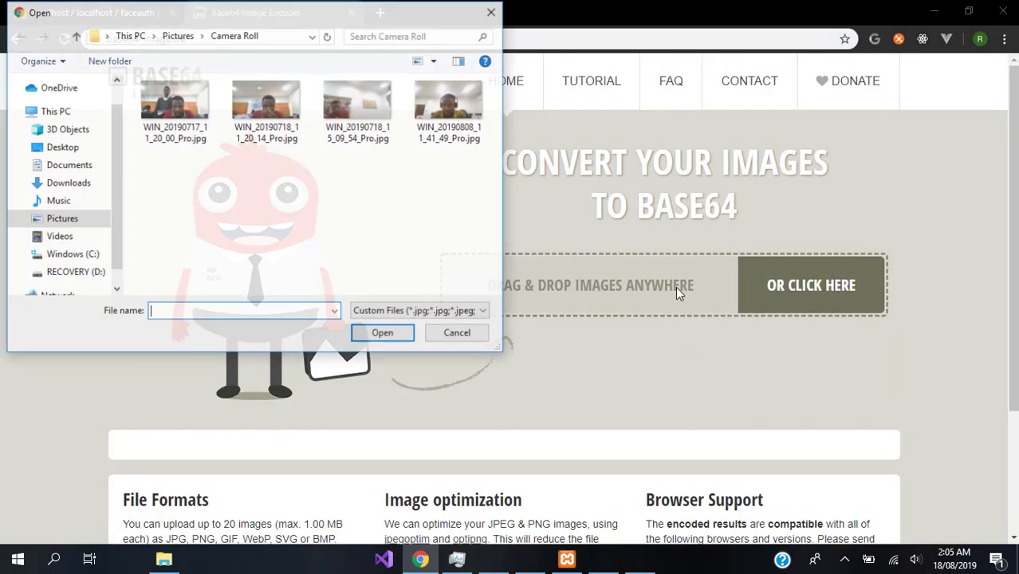
click(266, 104)
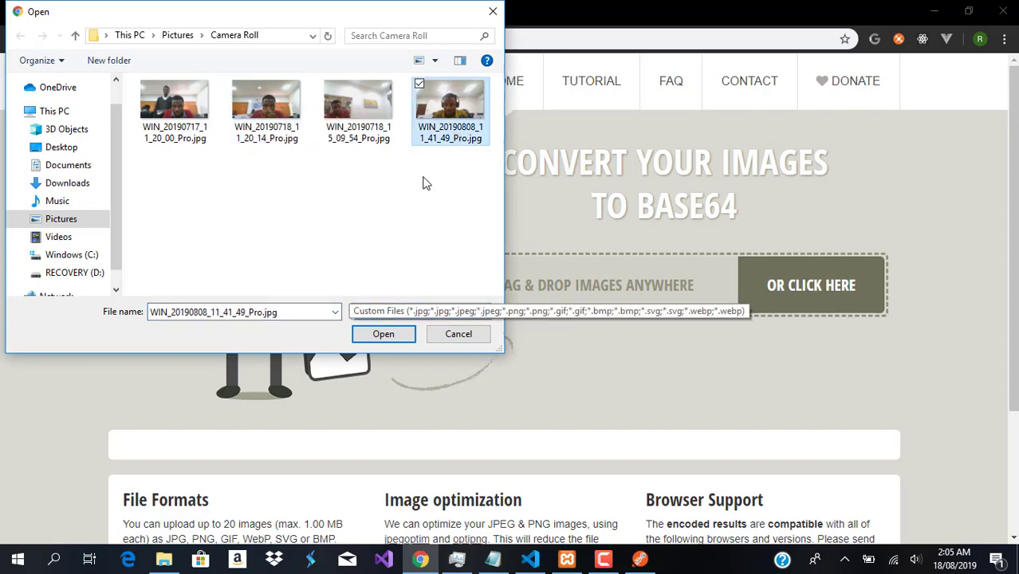
click(383, 334)
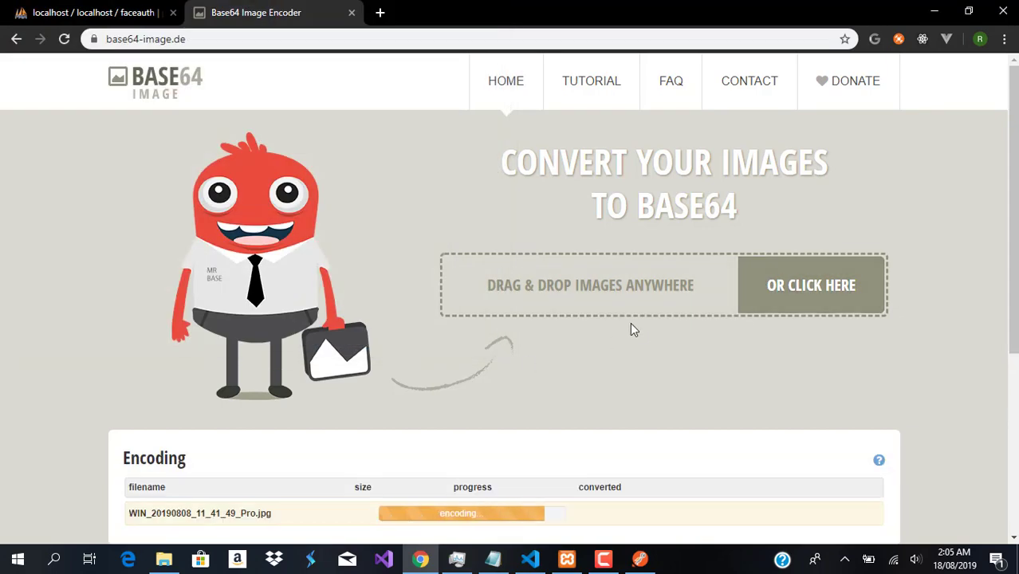
Show the encoded code and copy the photo's base64 data URI to the clipboard.
scroll(down, 3)
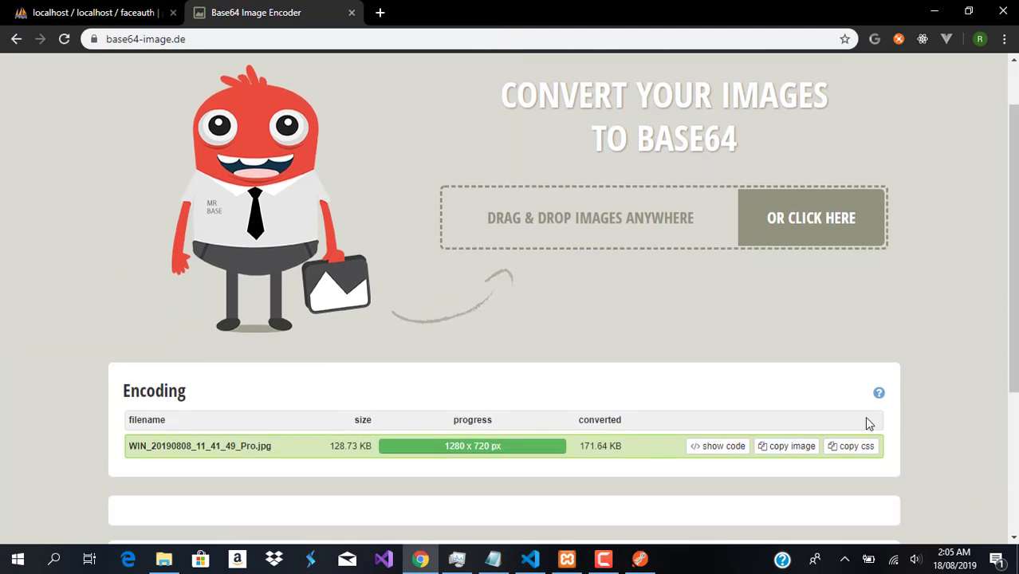
click(717, 447)
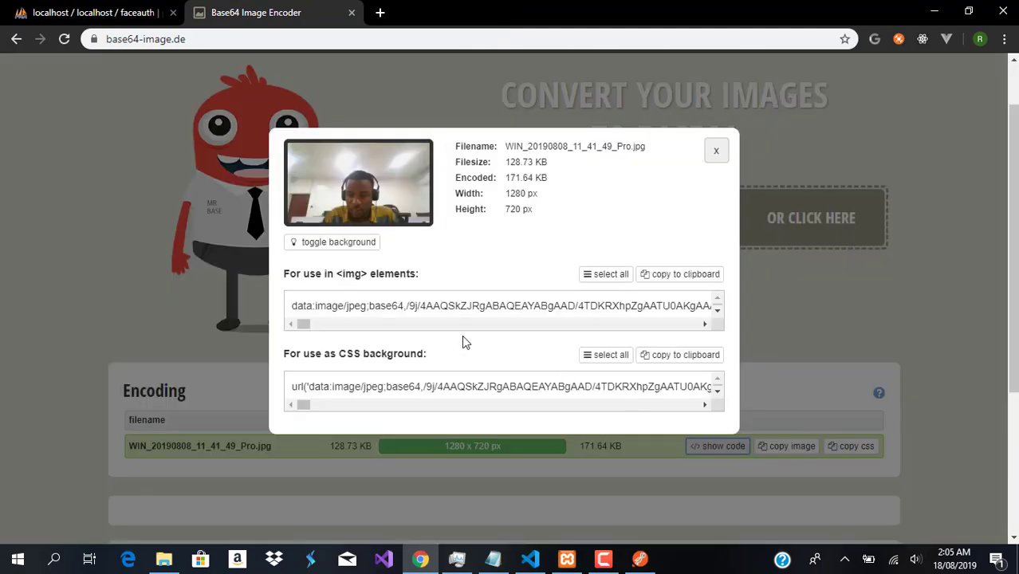
click(679, 274)
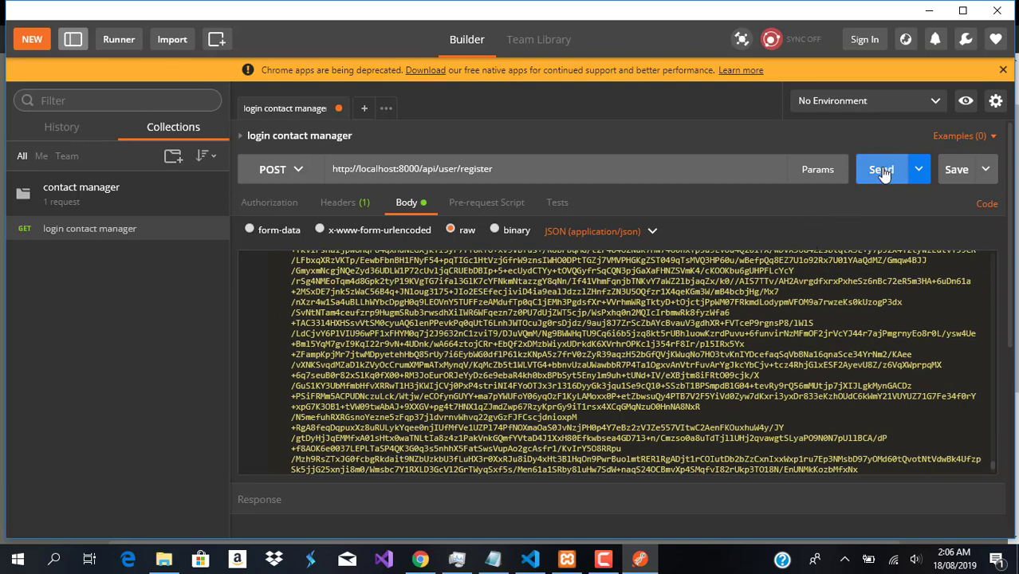
Send the register request with the base64 image and read the 500 JWTSubject error.
click(881, 169)
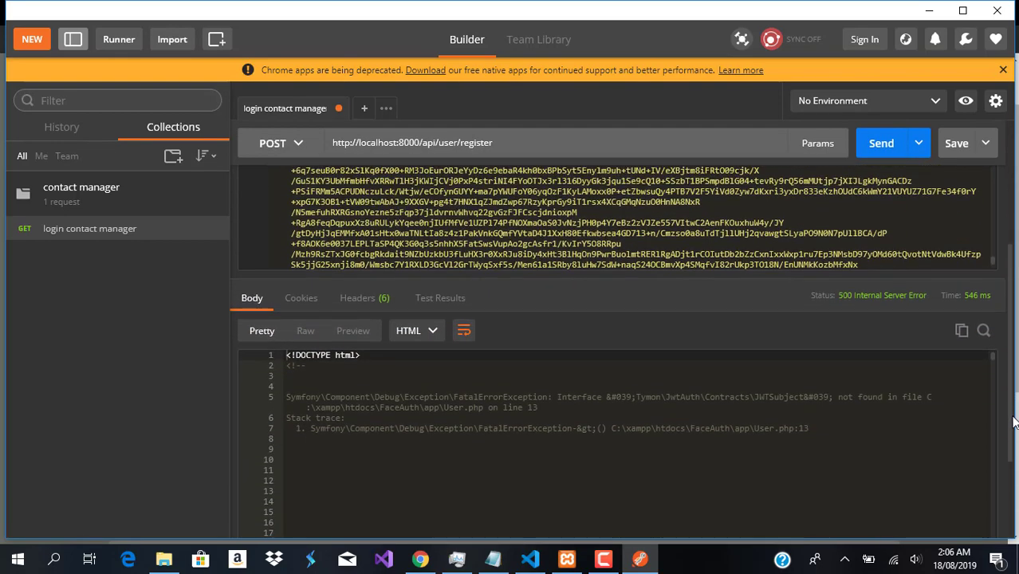
scroll(down, 3)
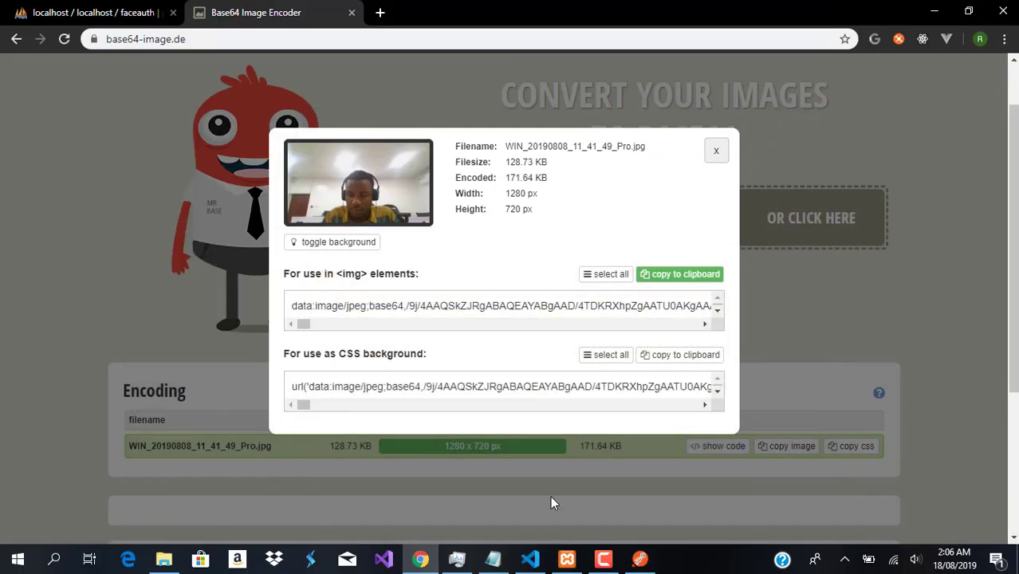
Locate and open the app's User.php model via quick-open search.
click(530, 558)
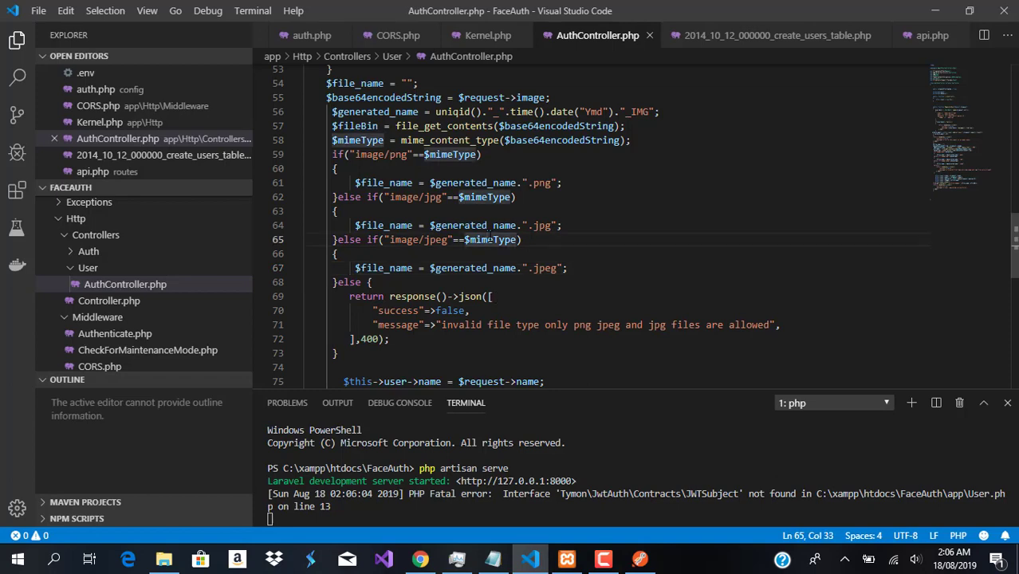
text(jwt)
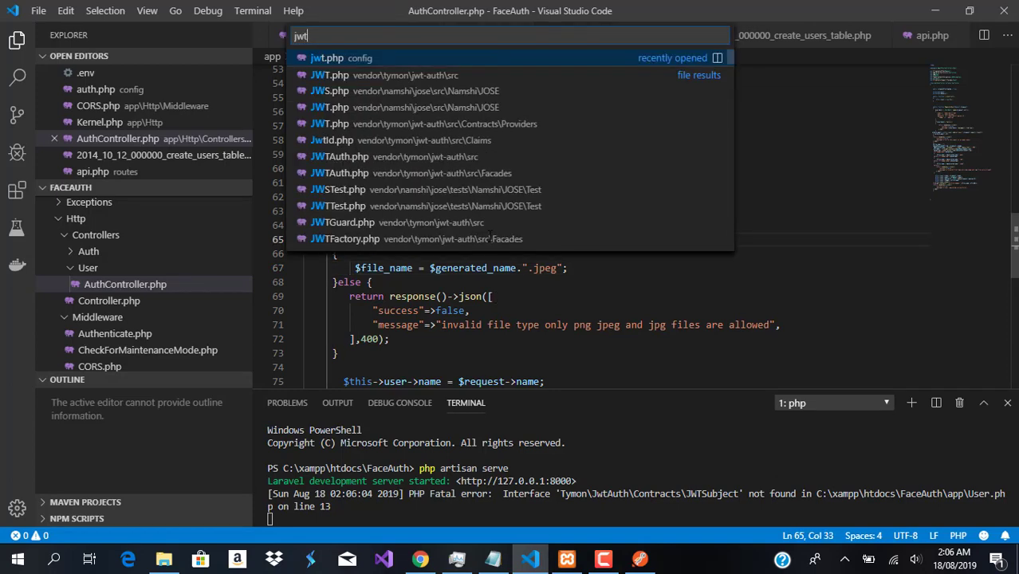
text(su)
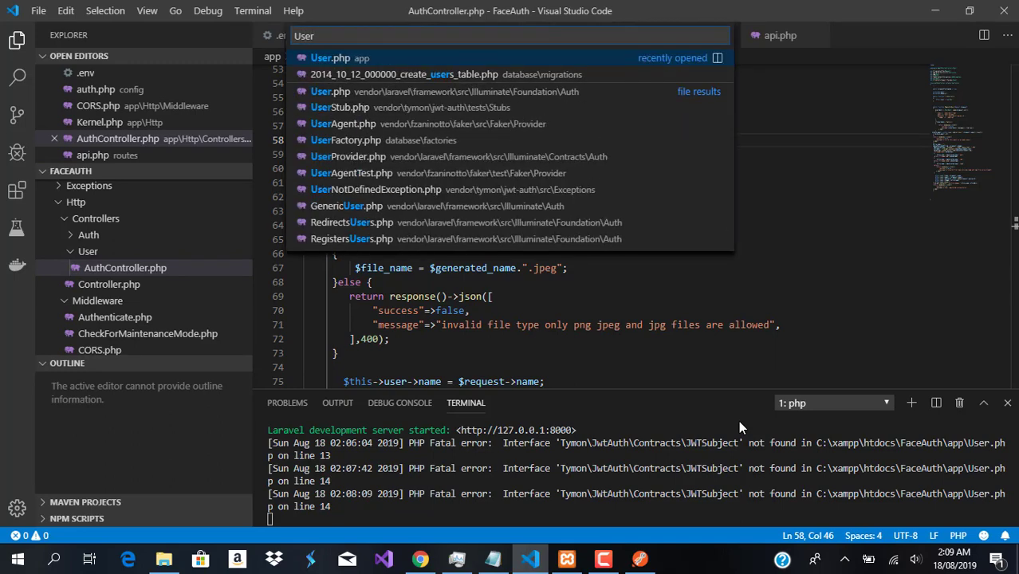
click(329, 58)
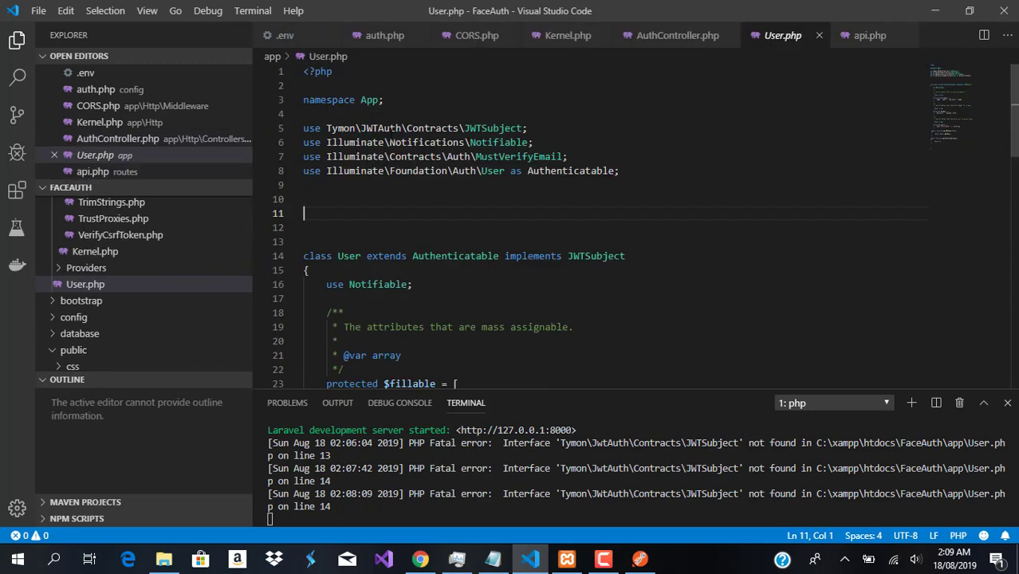
Edit the Tymon JWTAuth JWTSubject use statement in User.php and save the file.
click(378, 128)
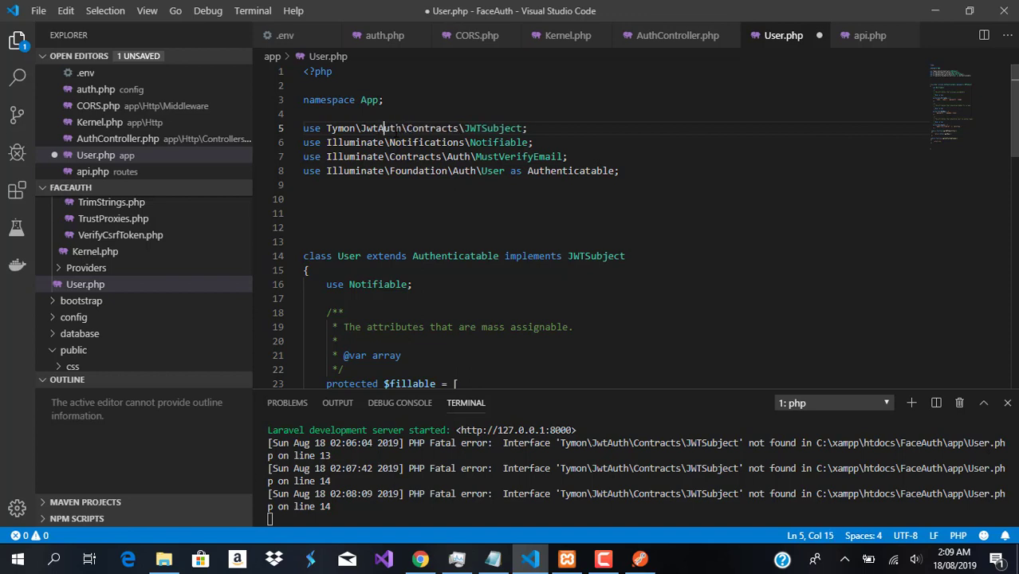
key(ctrl+s)
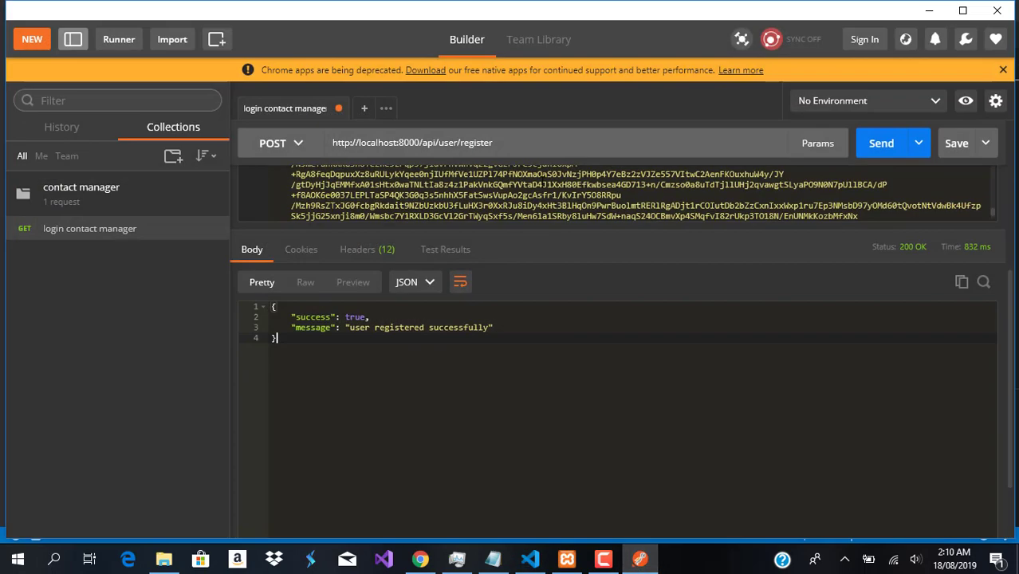
Inspect the JWTSubject error response and resend the POST register request.
click(880, 144)
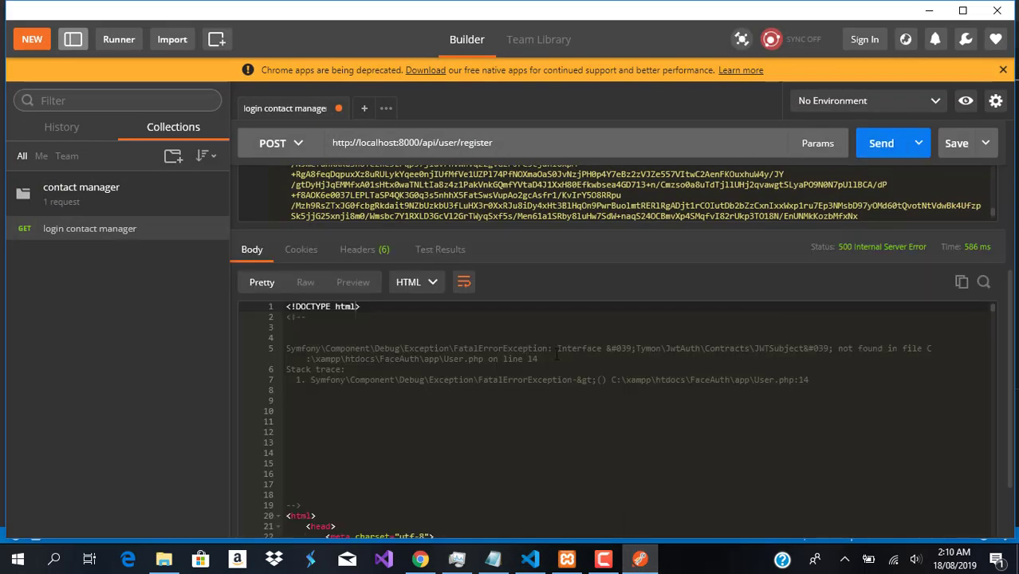
mouse_move(564, 472)
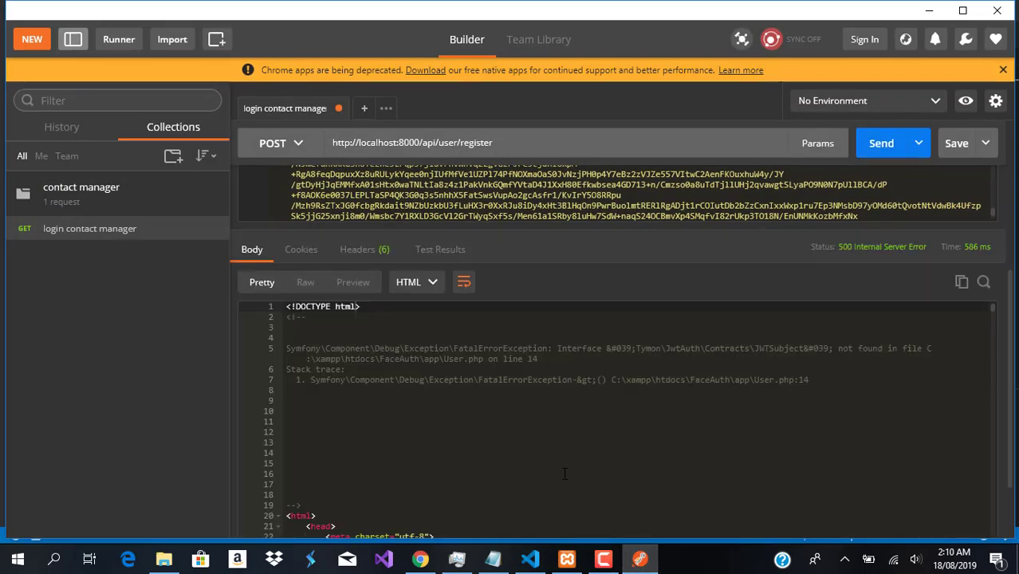
click(530, 558)
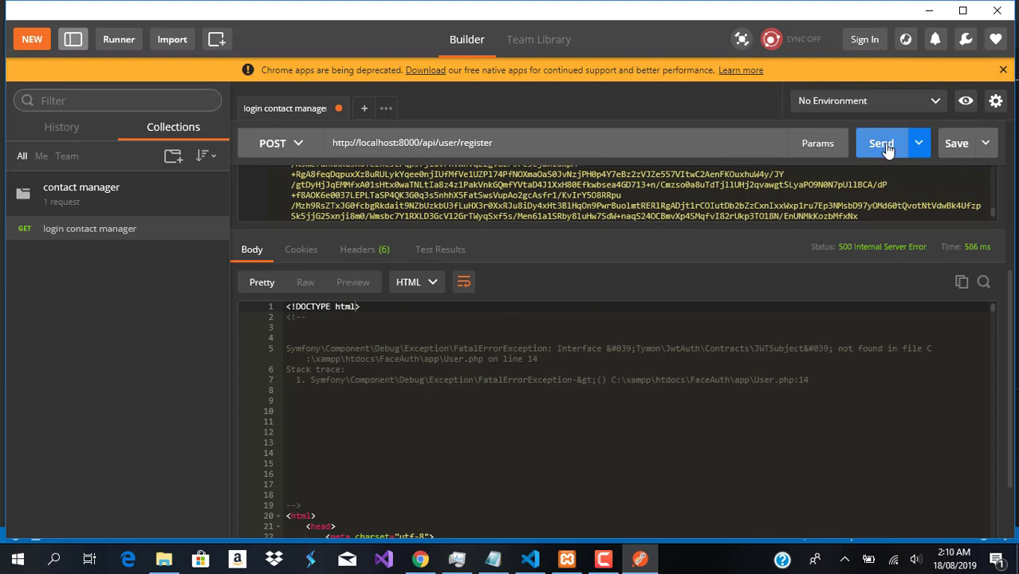
click(880, 144)
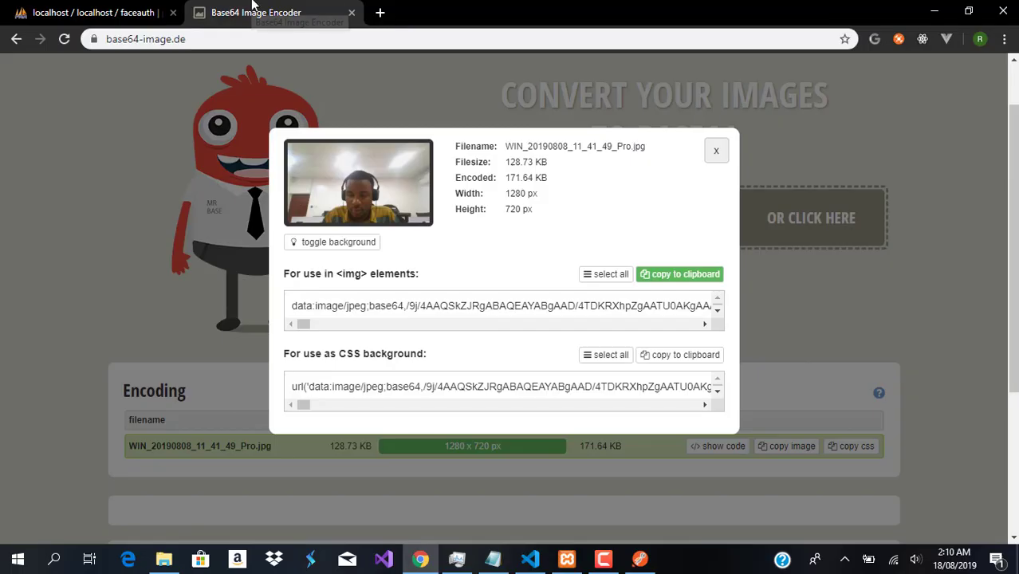
View the faceauth database structure in phpMyAdmin to check the users row count.
click(87, 13)
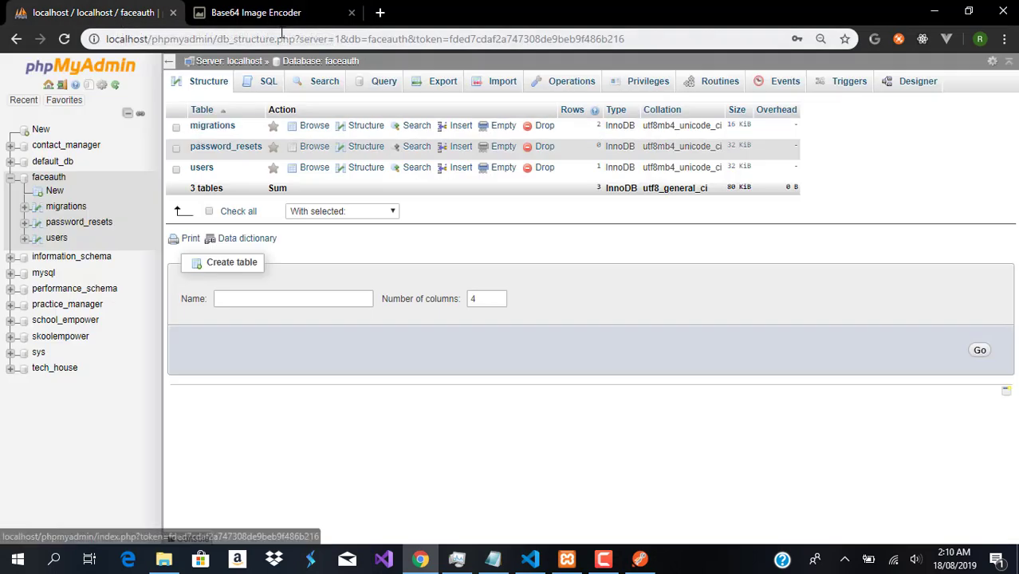
mouse_move(325, 80)
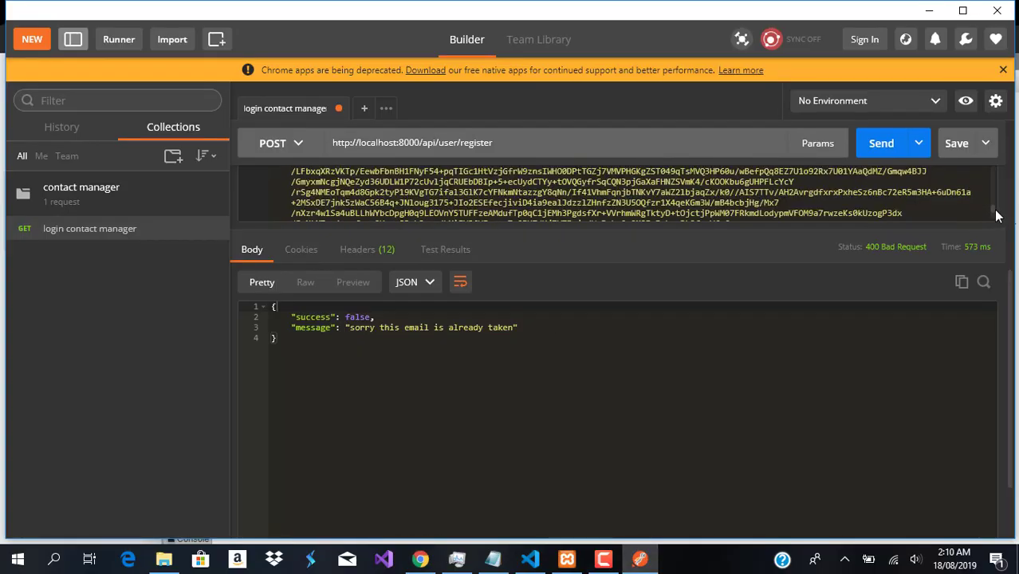
Enlarge the request body area and start the JSON body with a "name": key.
scroll(down, 3)
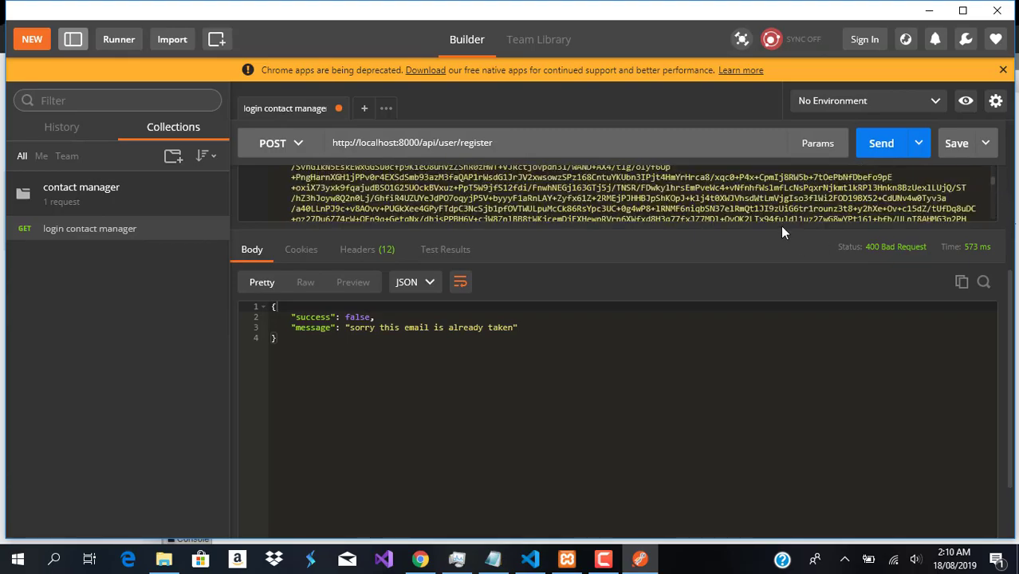
scroll(down, 3)
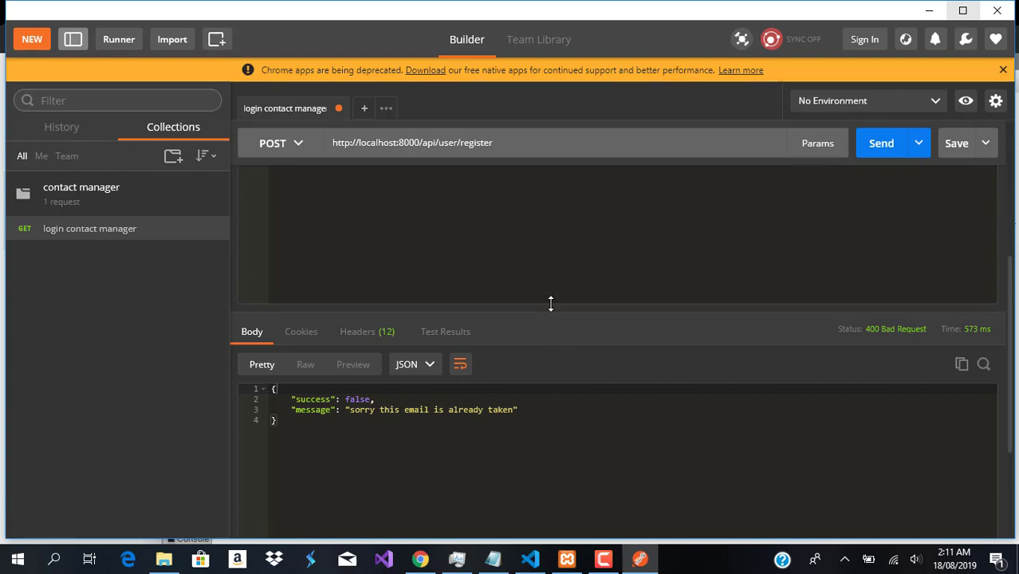
drag(550, 303, 550, 395)
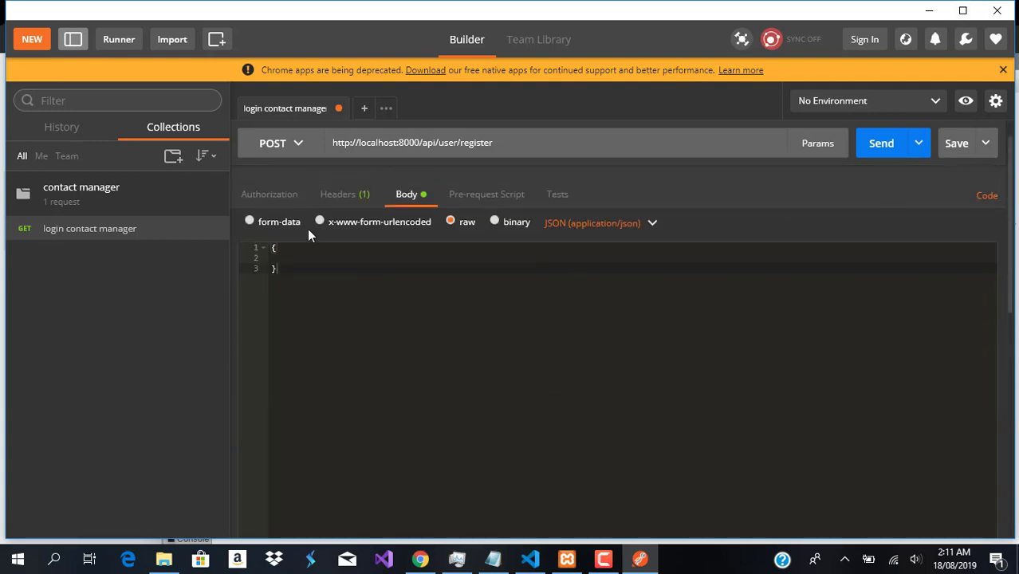
text("")
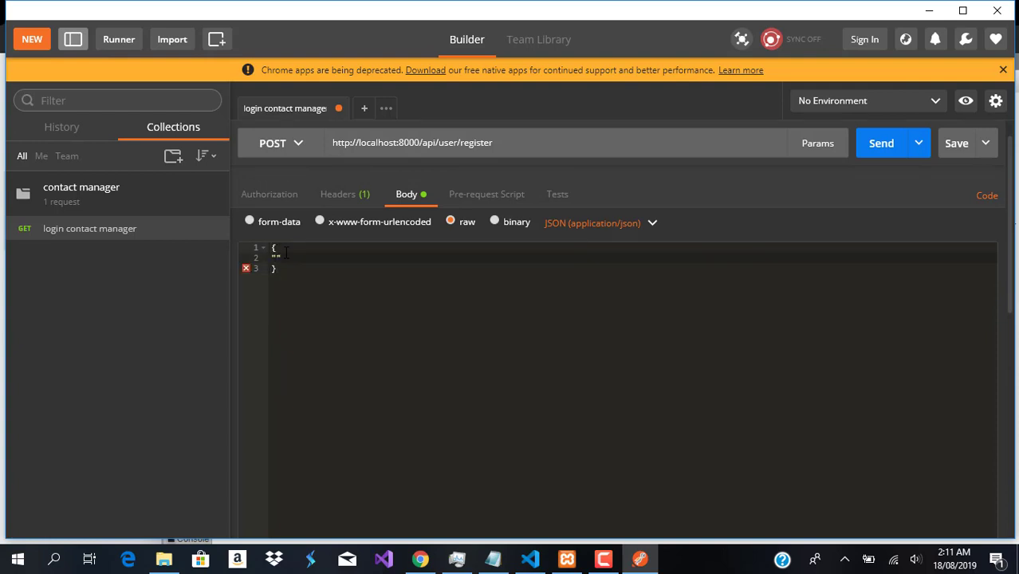
text("name":)
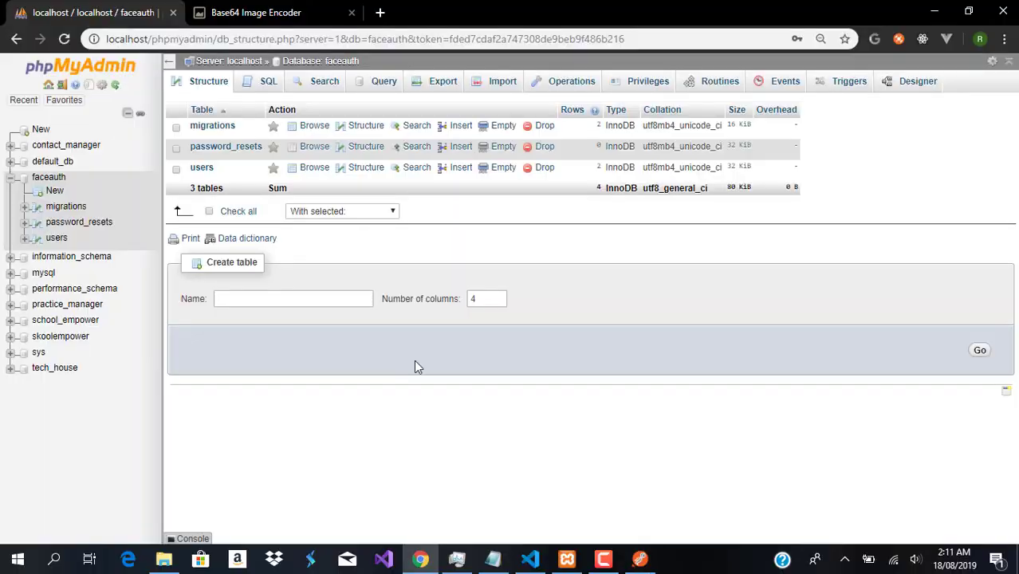
Check the $fillable fields in User.php and return to the register request body.
click(530, 558)
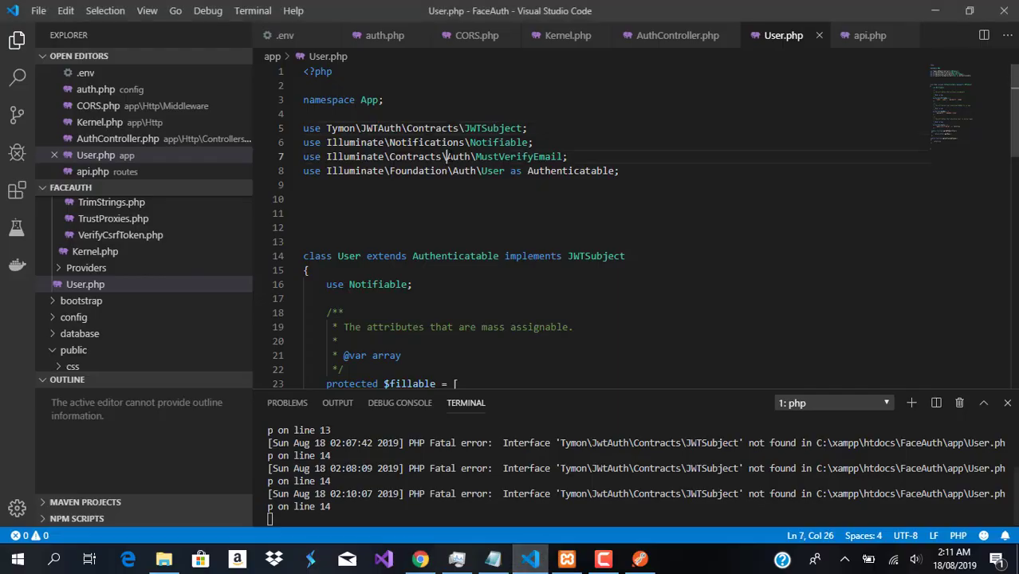
scroll(down, 3)
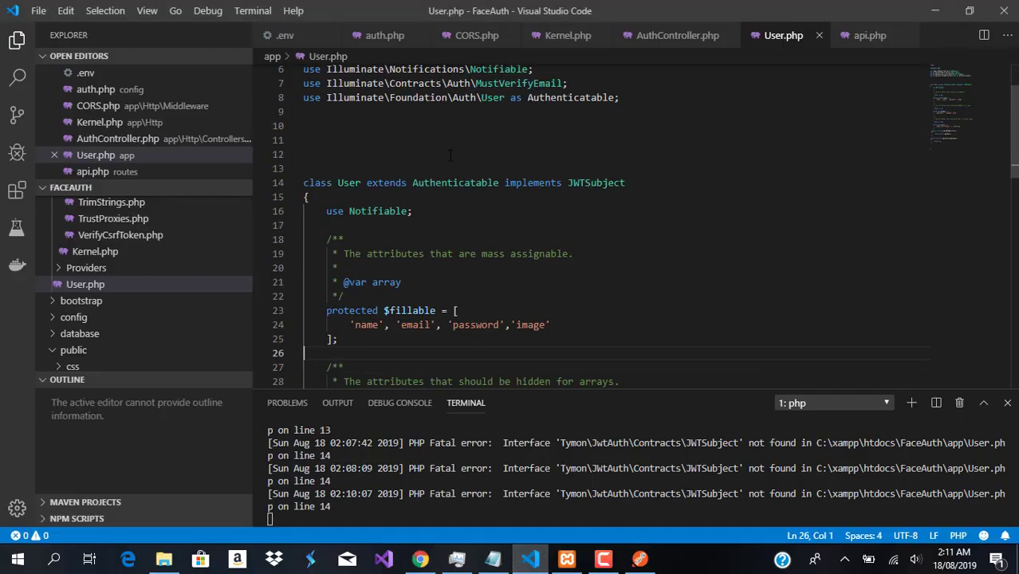
click(420, 558)
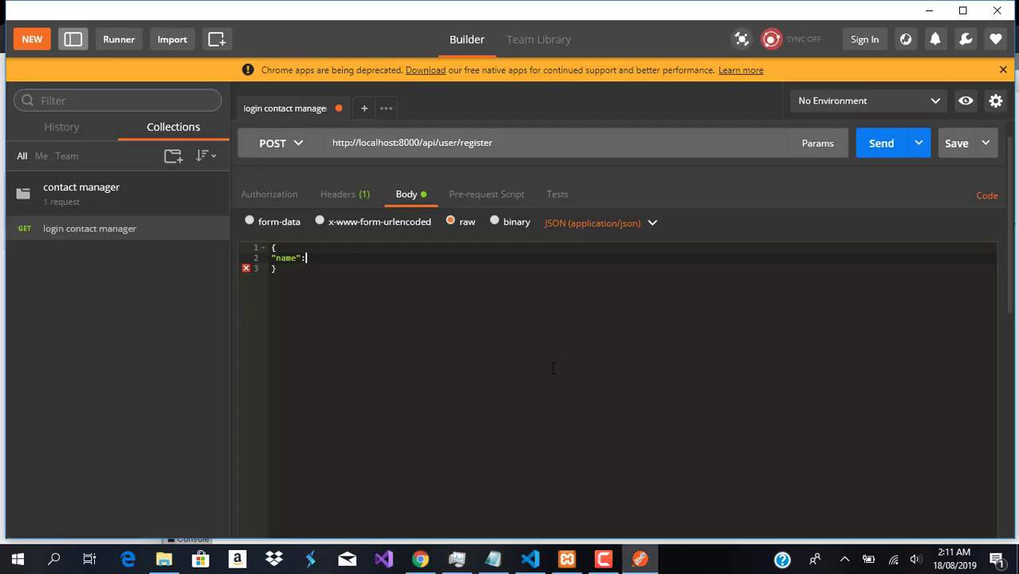
Enter email and "passwoerd":"password" pairs, then start an "image": key.
text(")
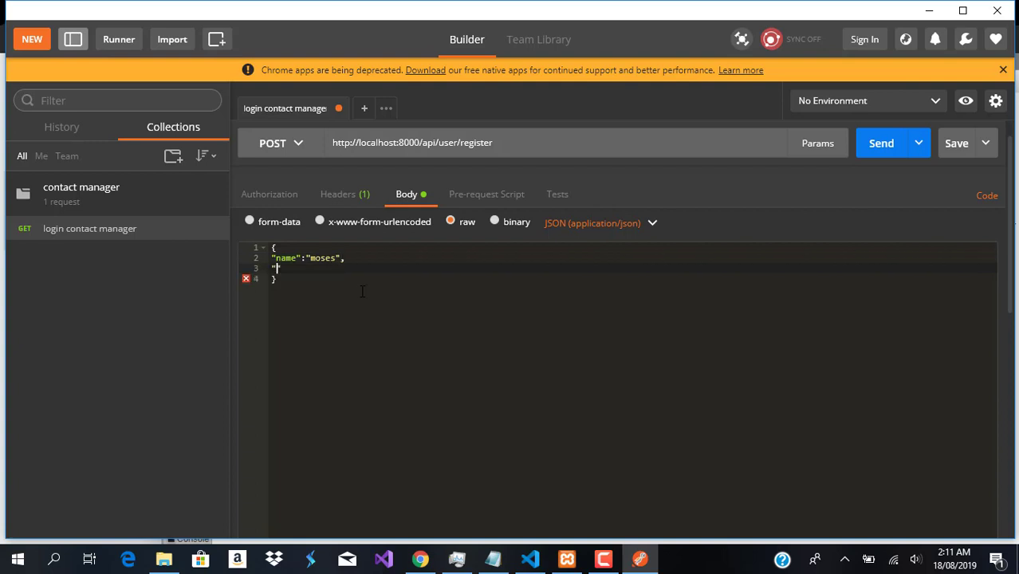
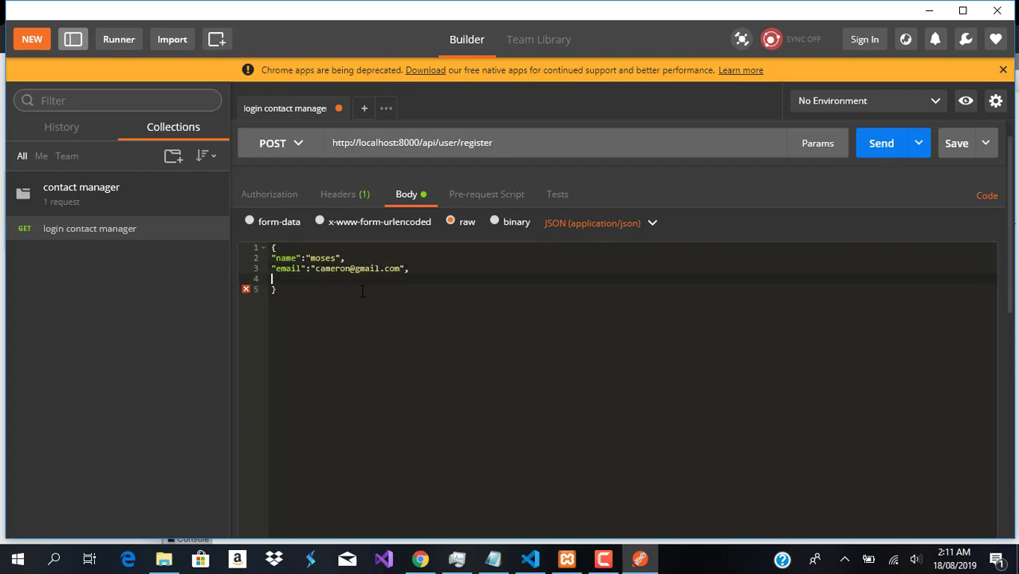
text("passwoerd")
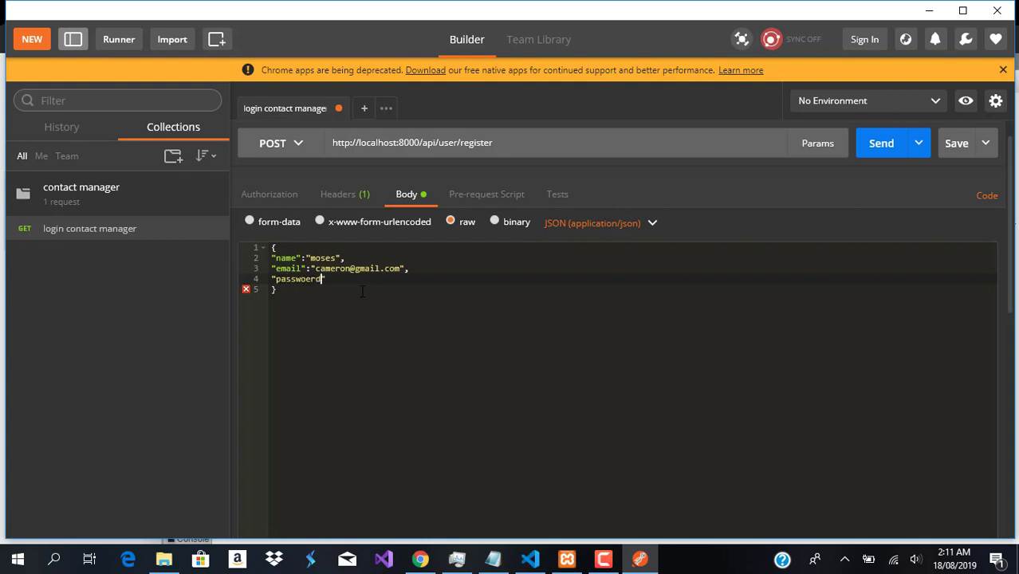
text(":")
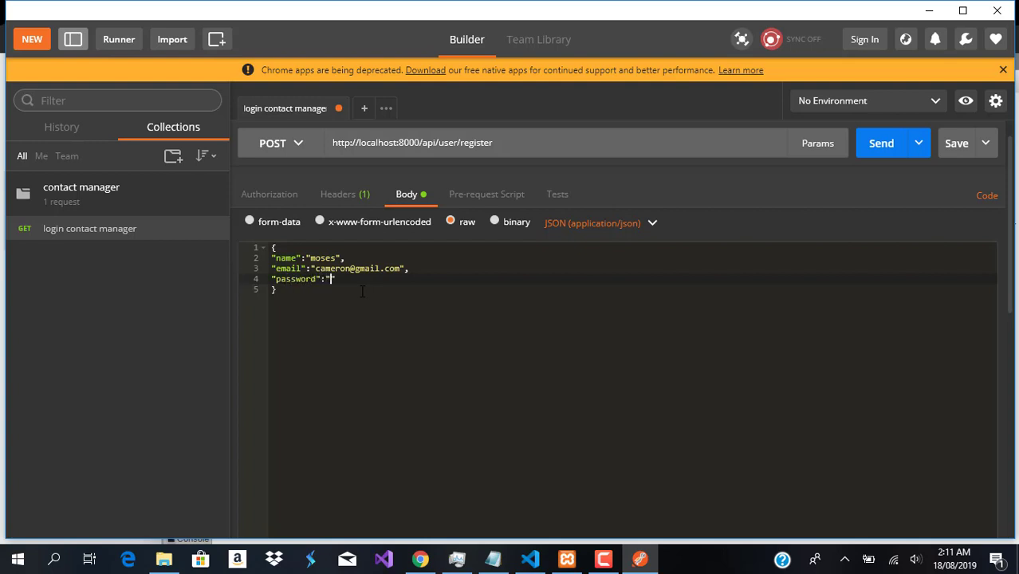
text(password",)
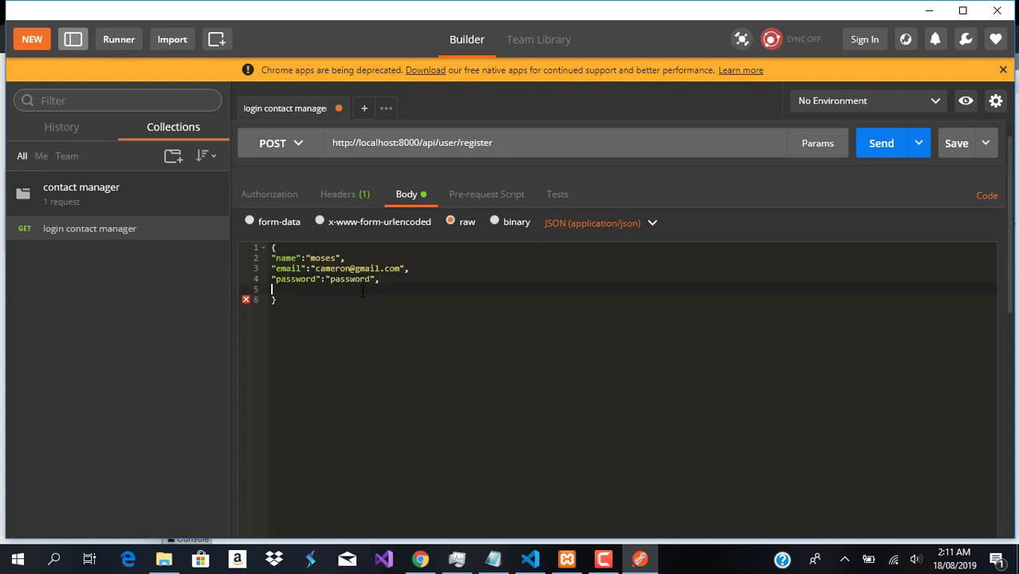
text("image")
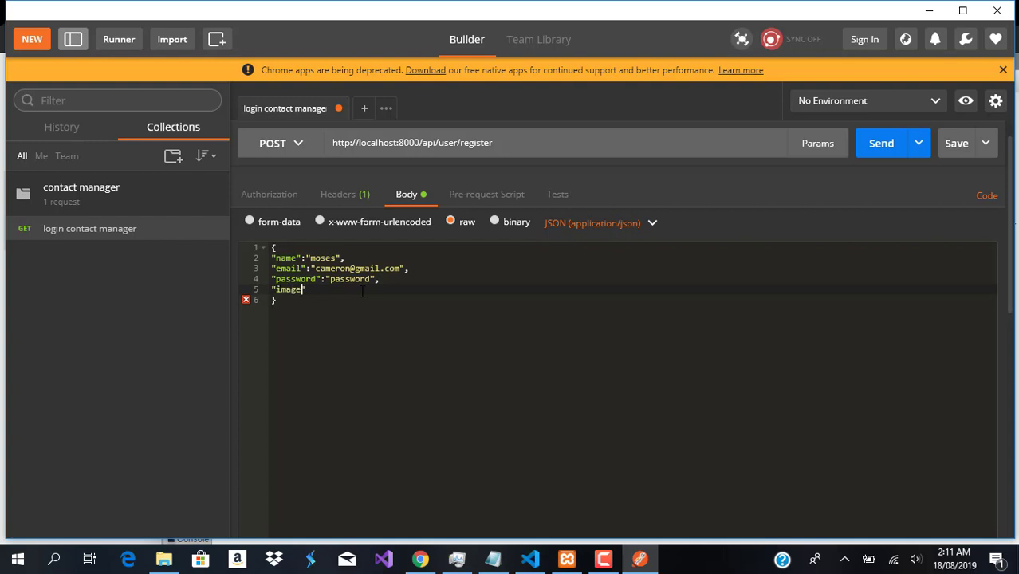
text(":)
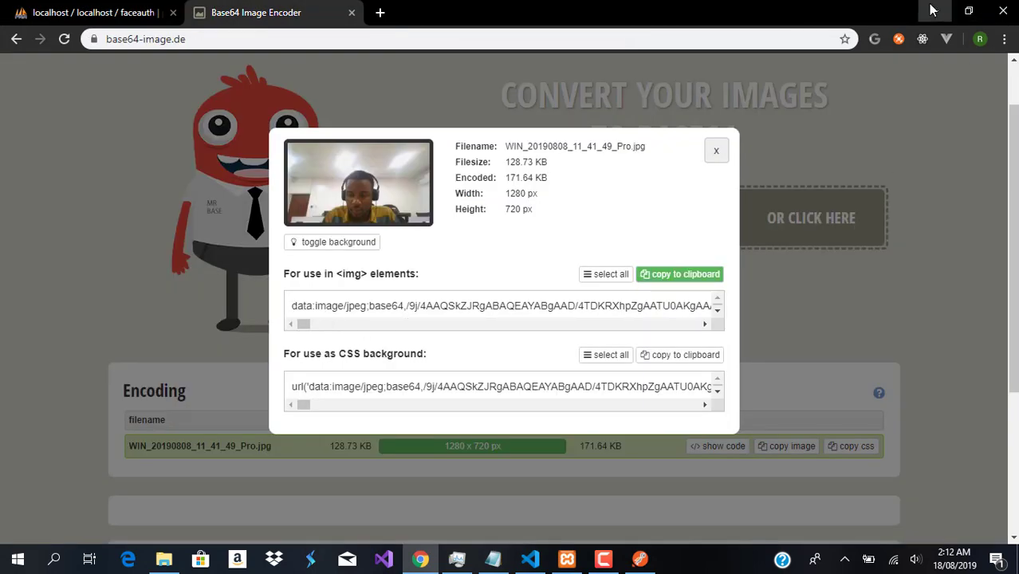
Send the register request with the base64 photo and get 200 OK "user registered successfully".
click(641, 558)
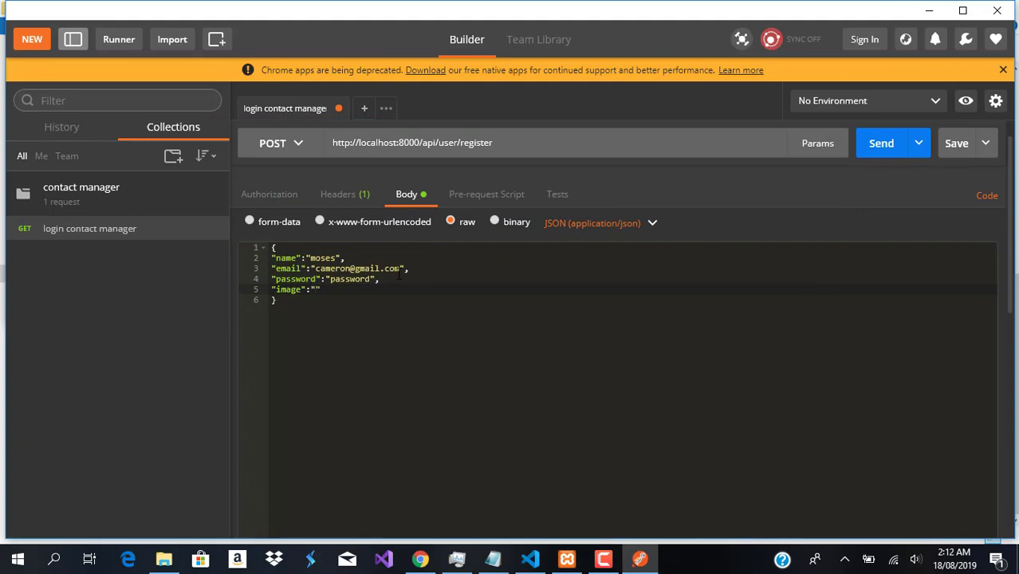
click(880, 144)
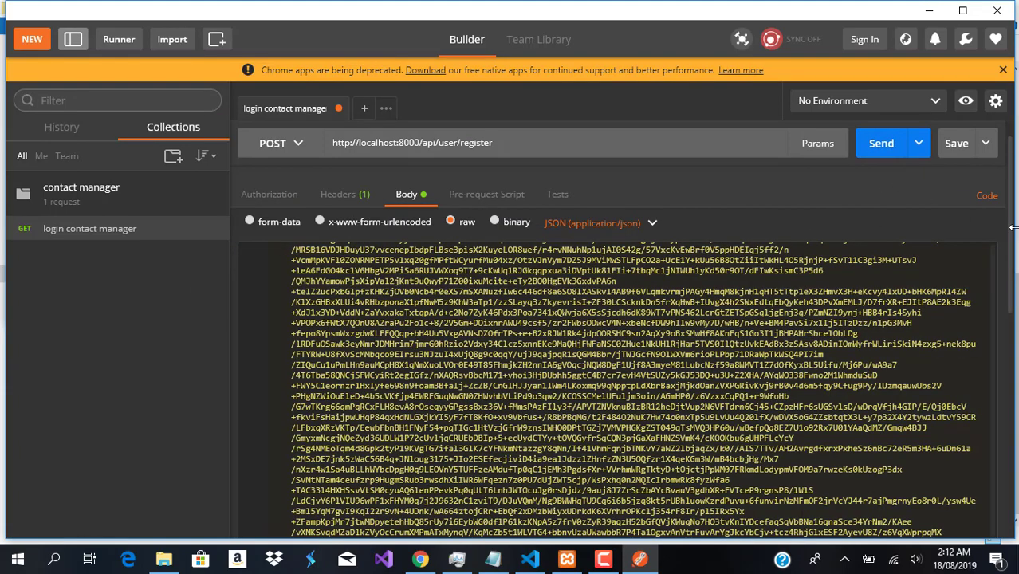
click(881, 143)
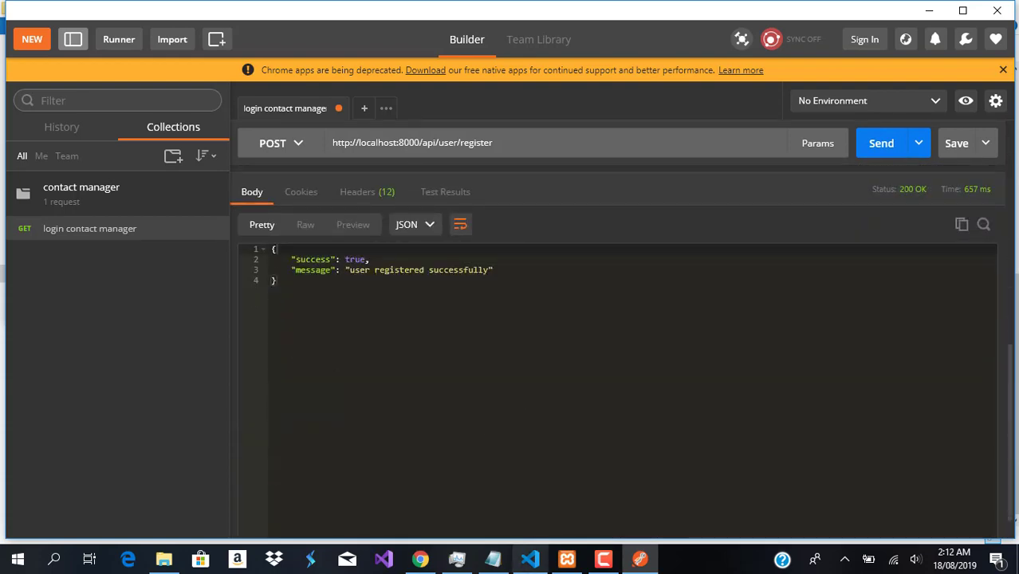
click(530, 558)
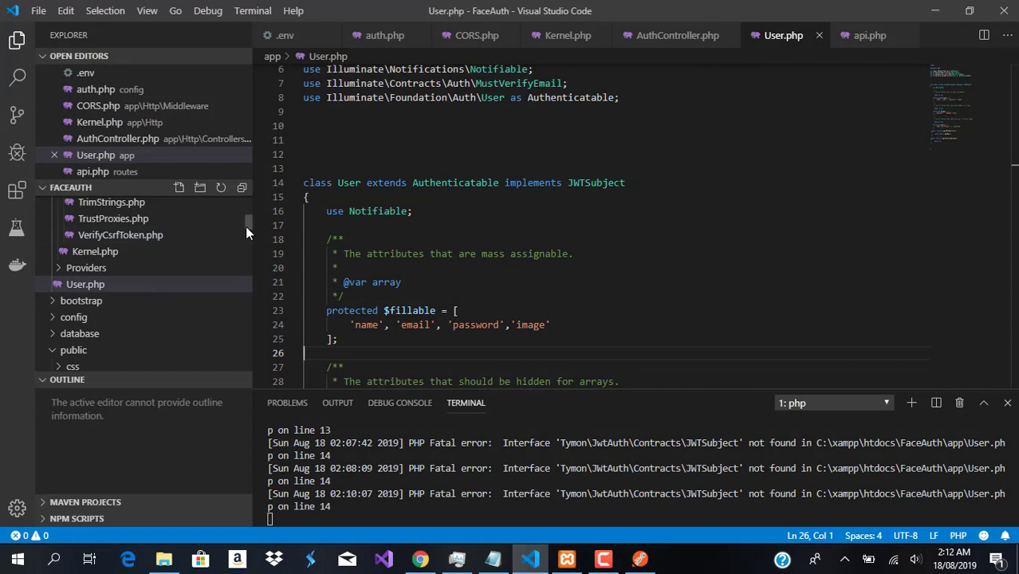
Locate the newly saved photo file under public > profile_images in the Explorer.
scroll(down, 3)
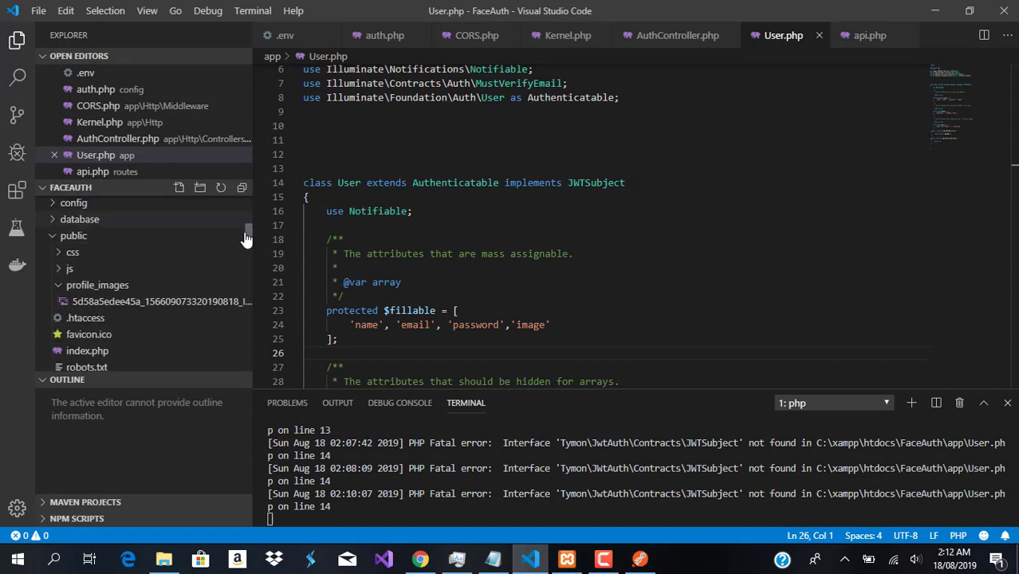
click(161, 300)
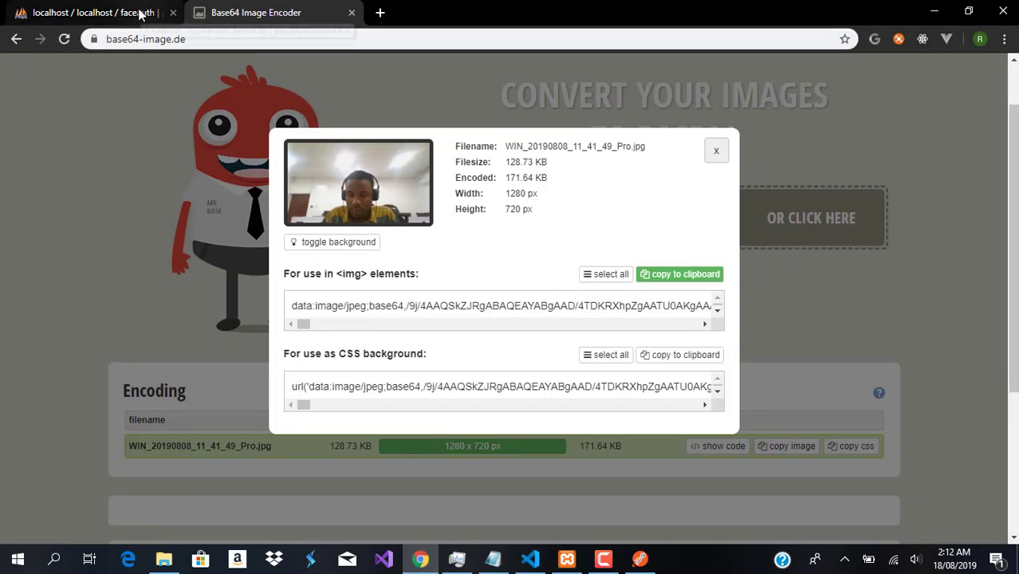
Browse the faceauth users table, now listing three users with image filenames and hashed passwords.
click(88, 13)
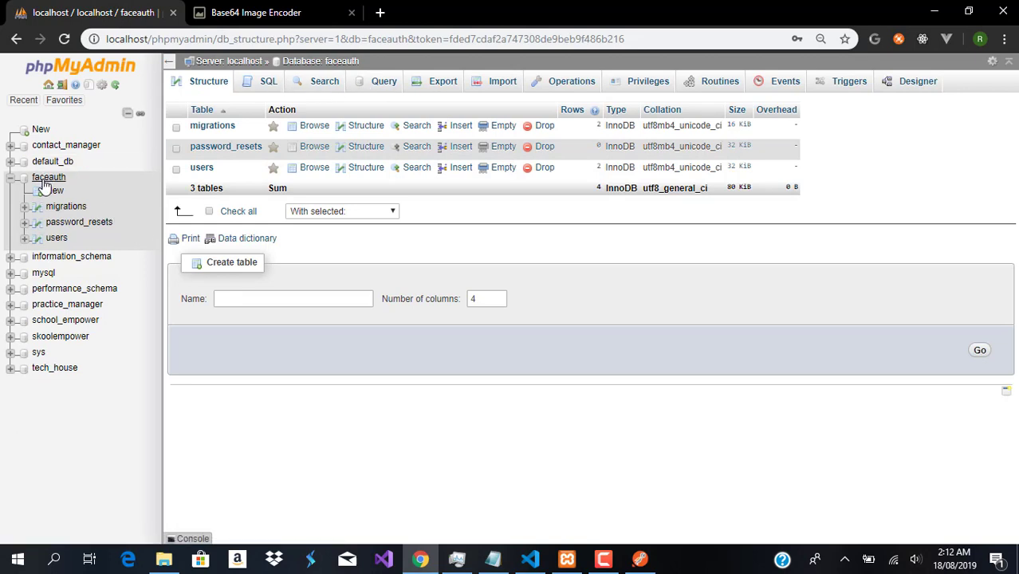
click(268, 80)
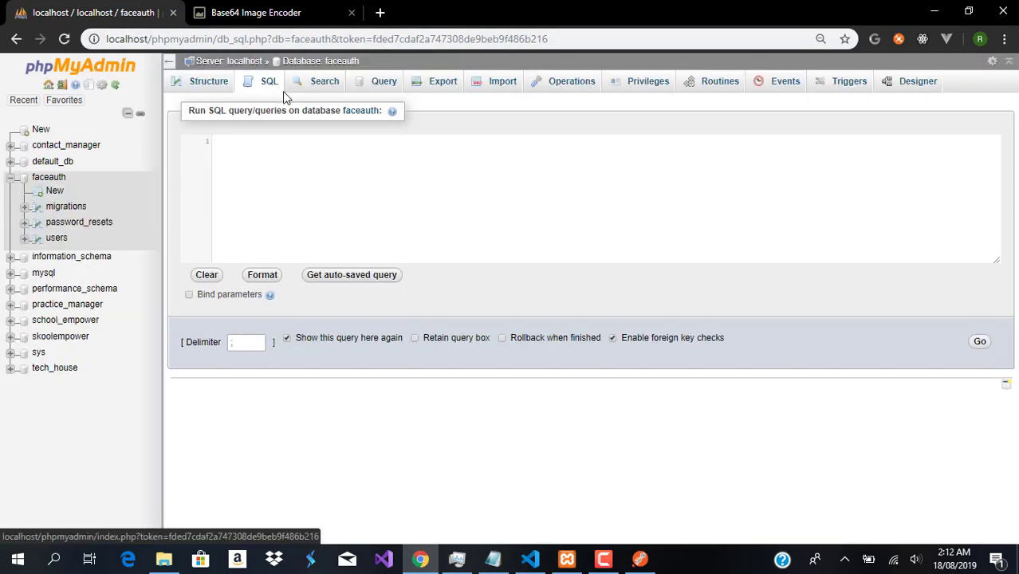
click(323, 80)
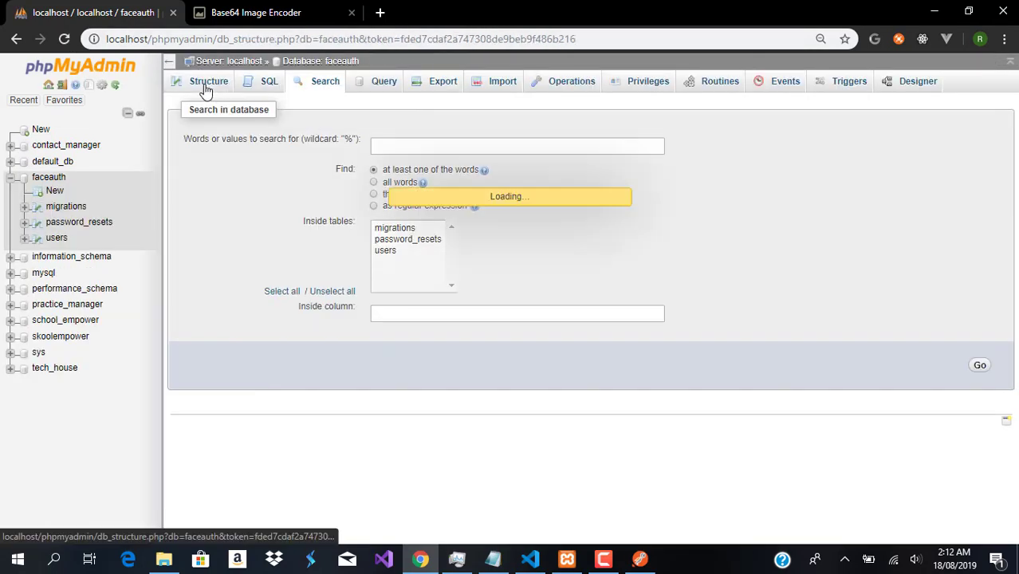
click(207, 79)
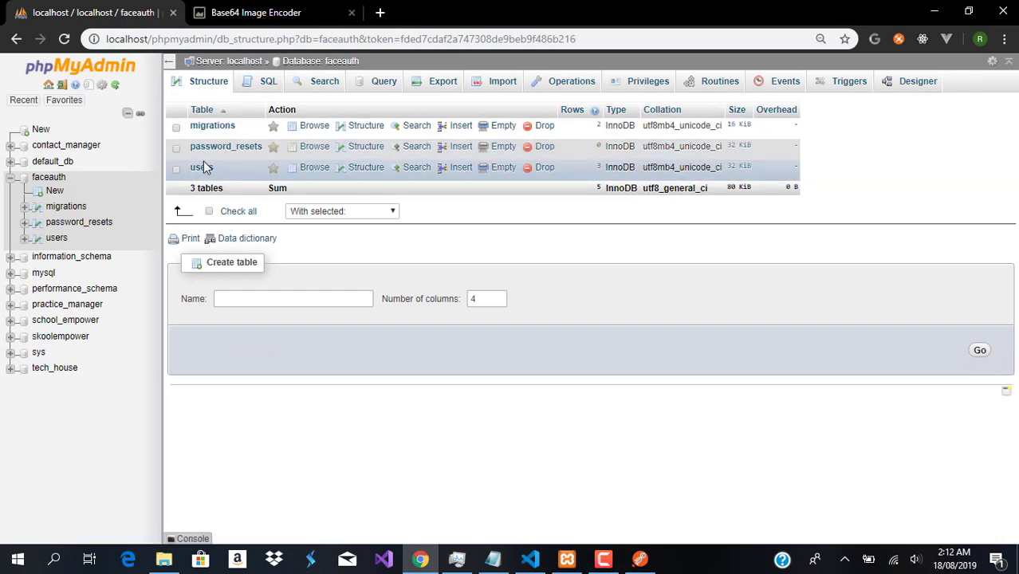
click(314, 167)
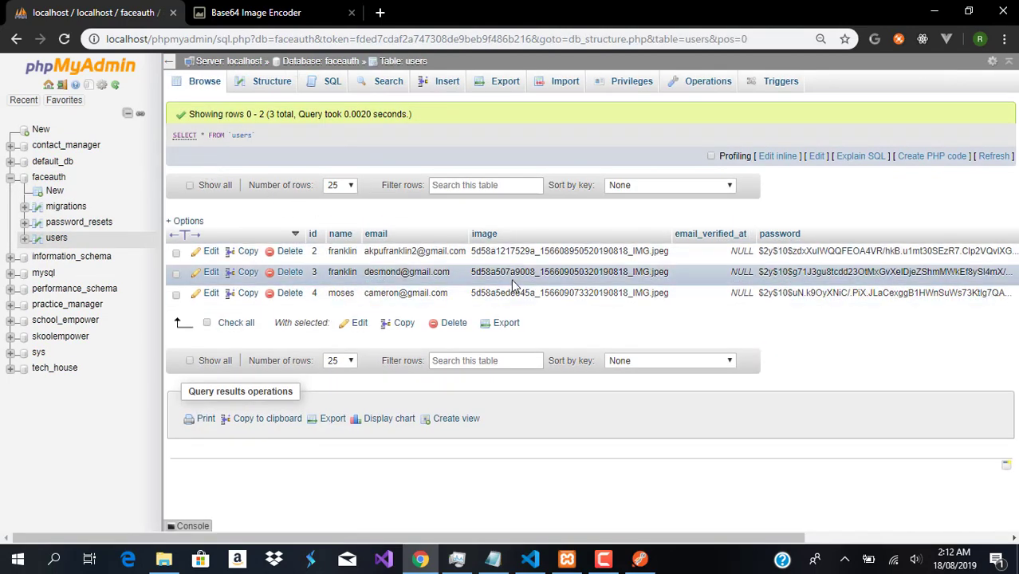
mouse_move(383, 294)
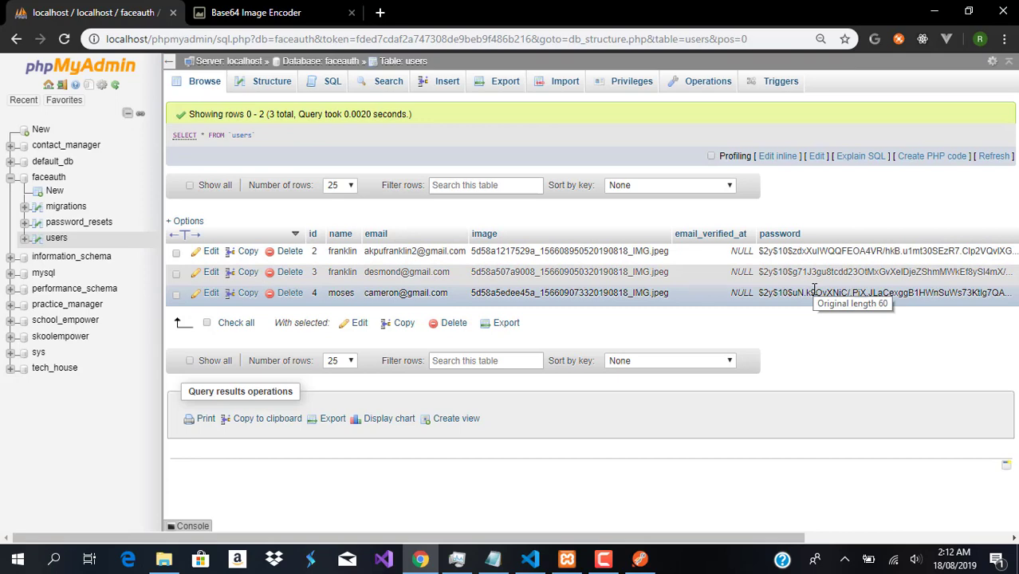
mouse_move(813, 292)
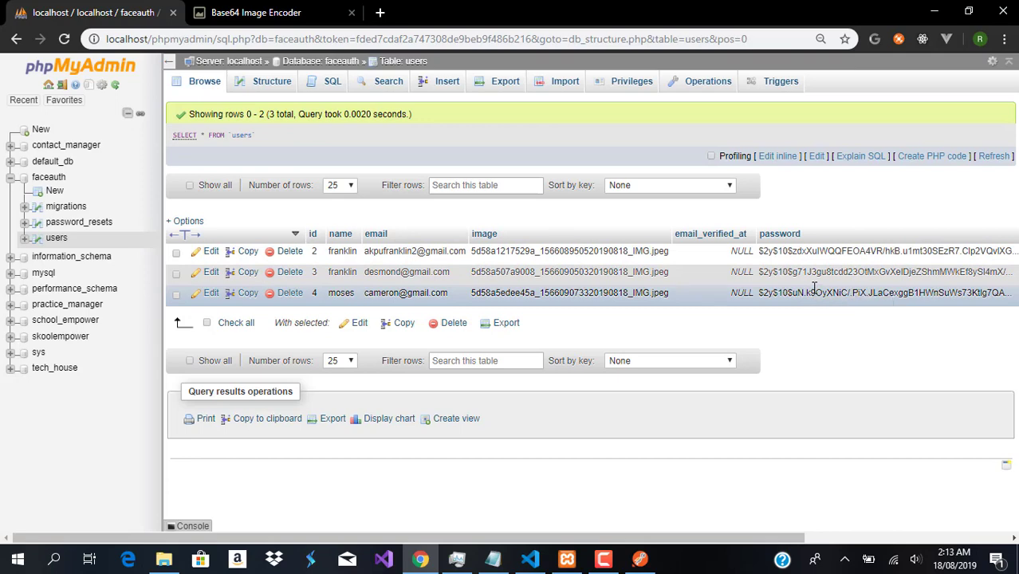